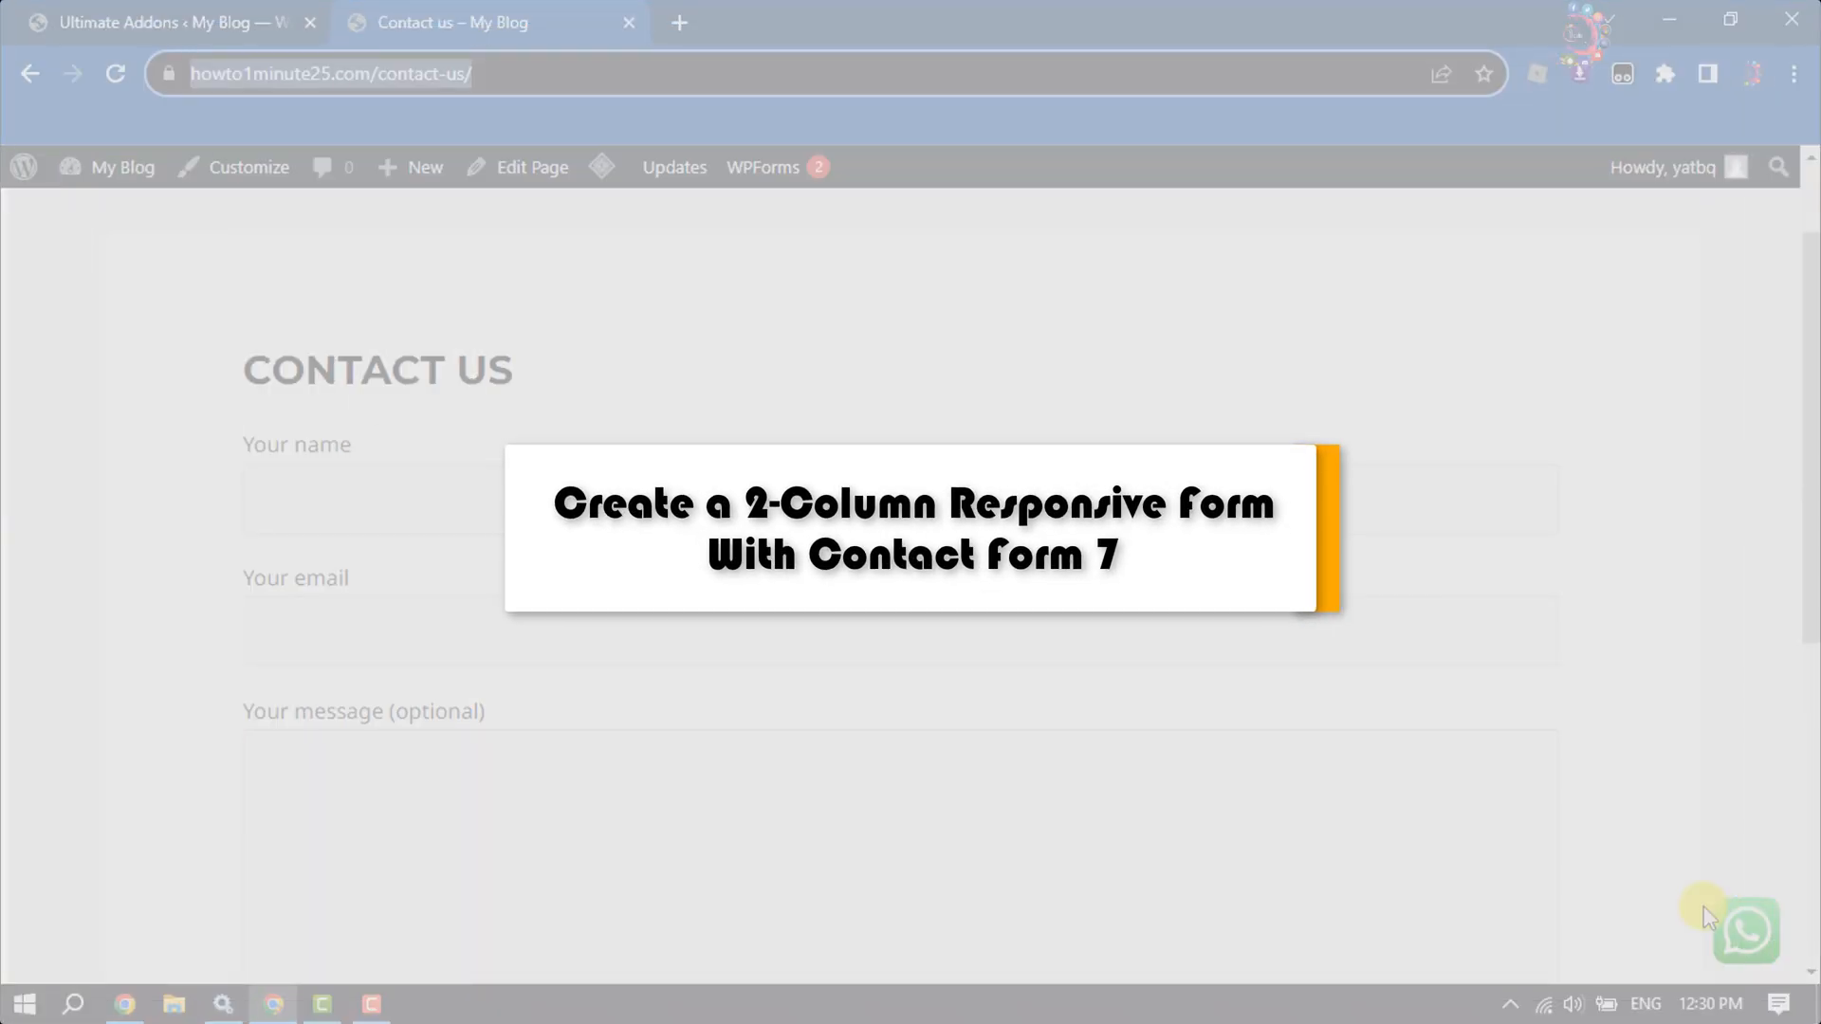
pyautogui.moveTo(1726, 819)
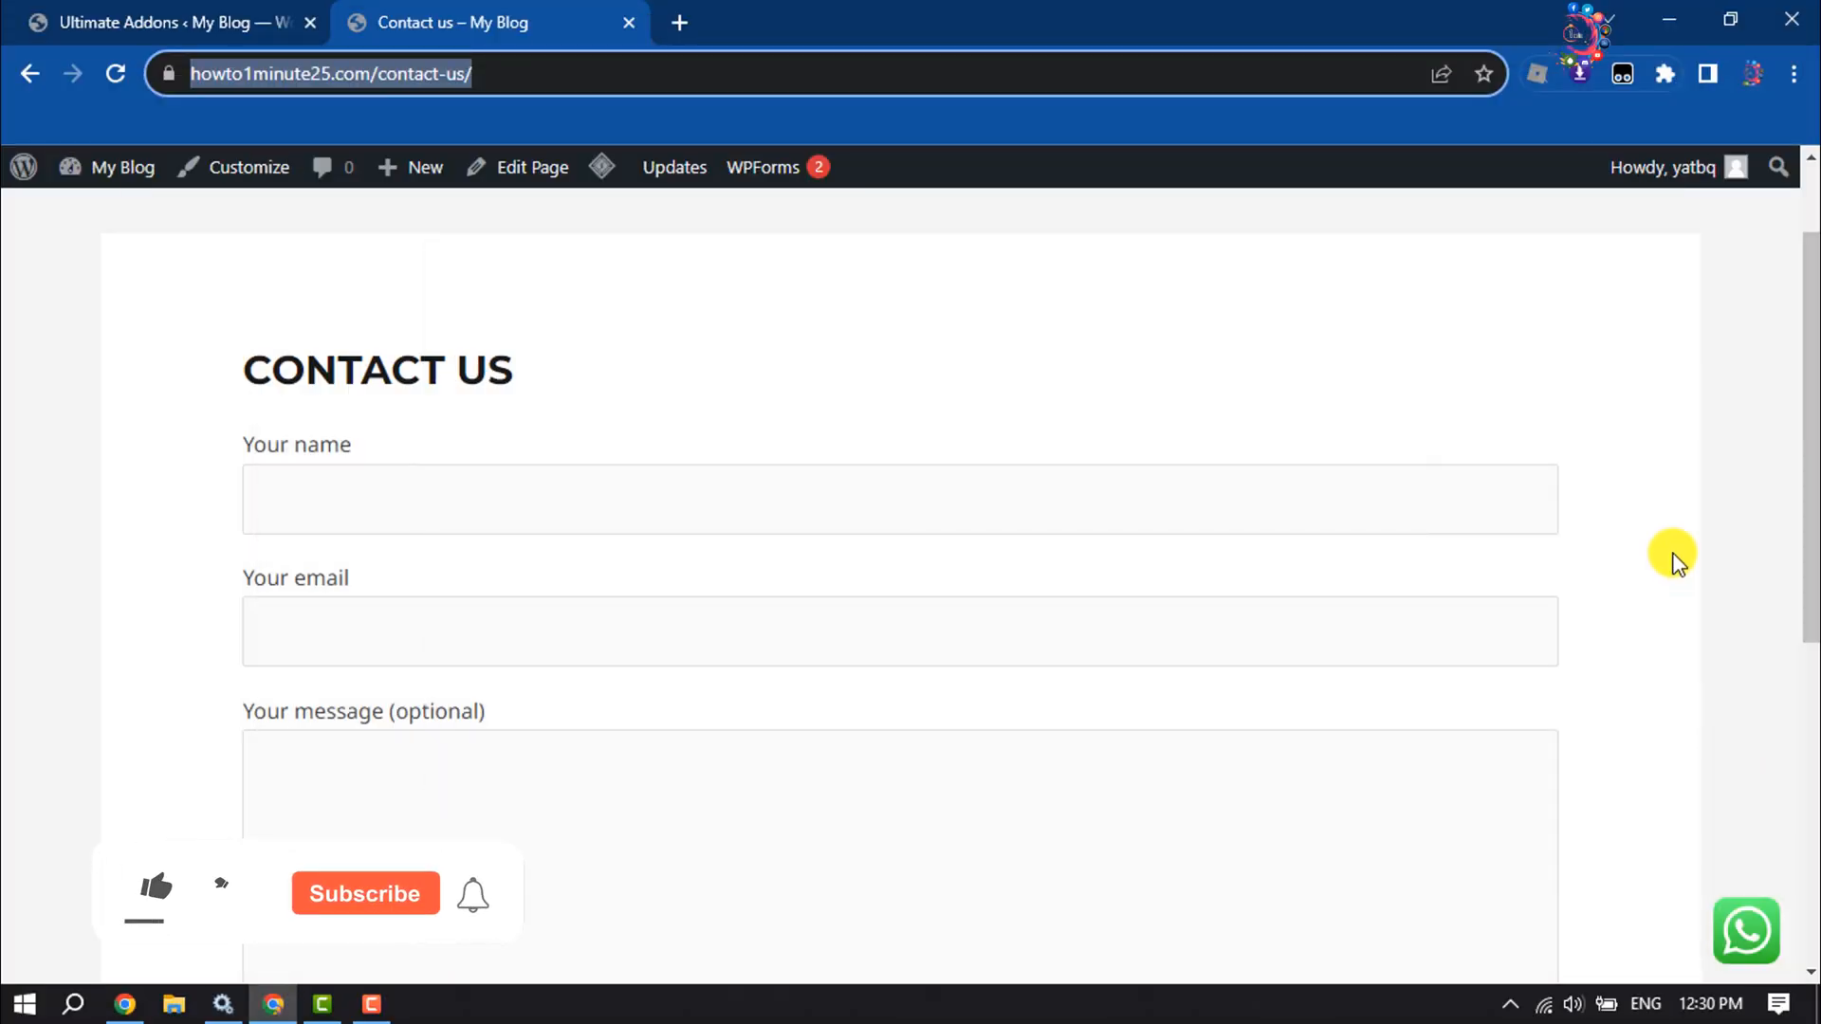
# Step: View the single-column Contact us page, then return to the WordPress admin tab
pyautogui.click(155, 888)
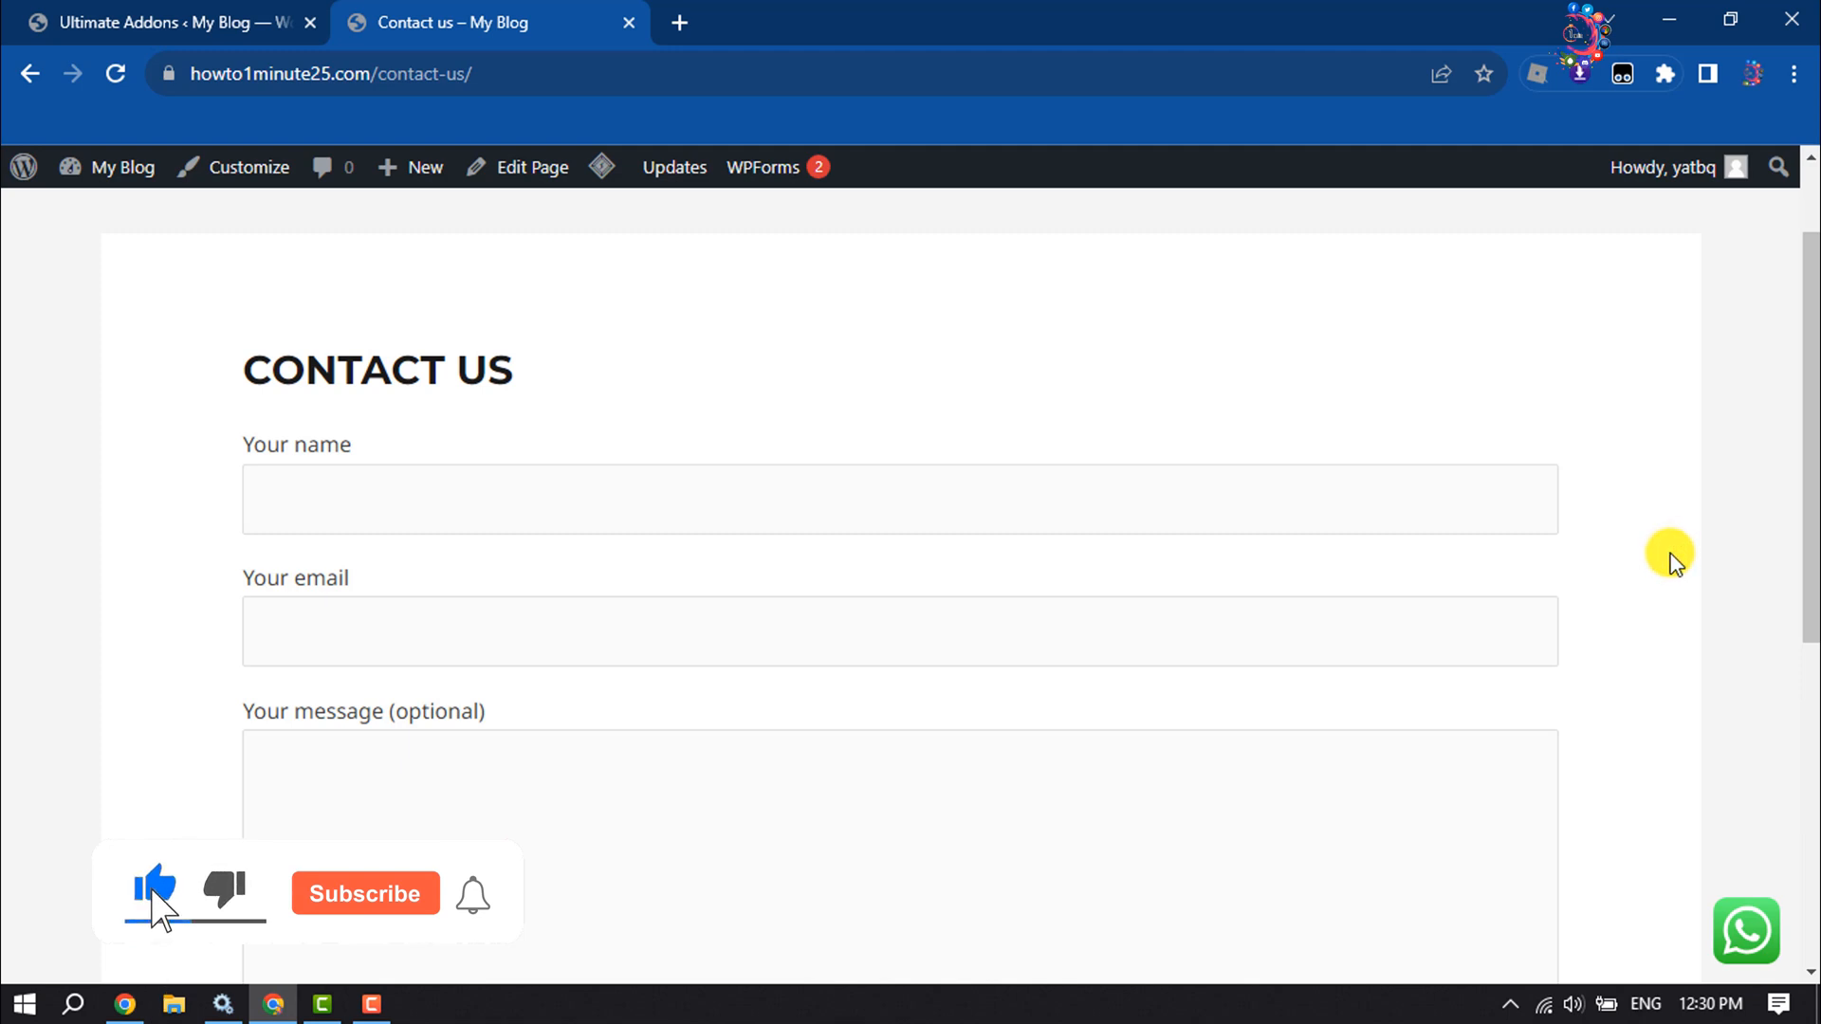
pyautogui.click(364, 893)
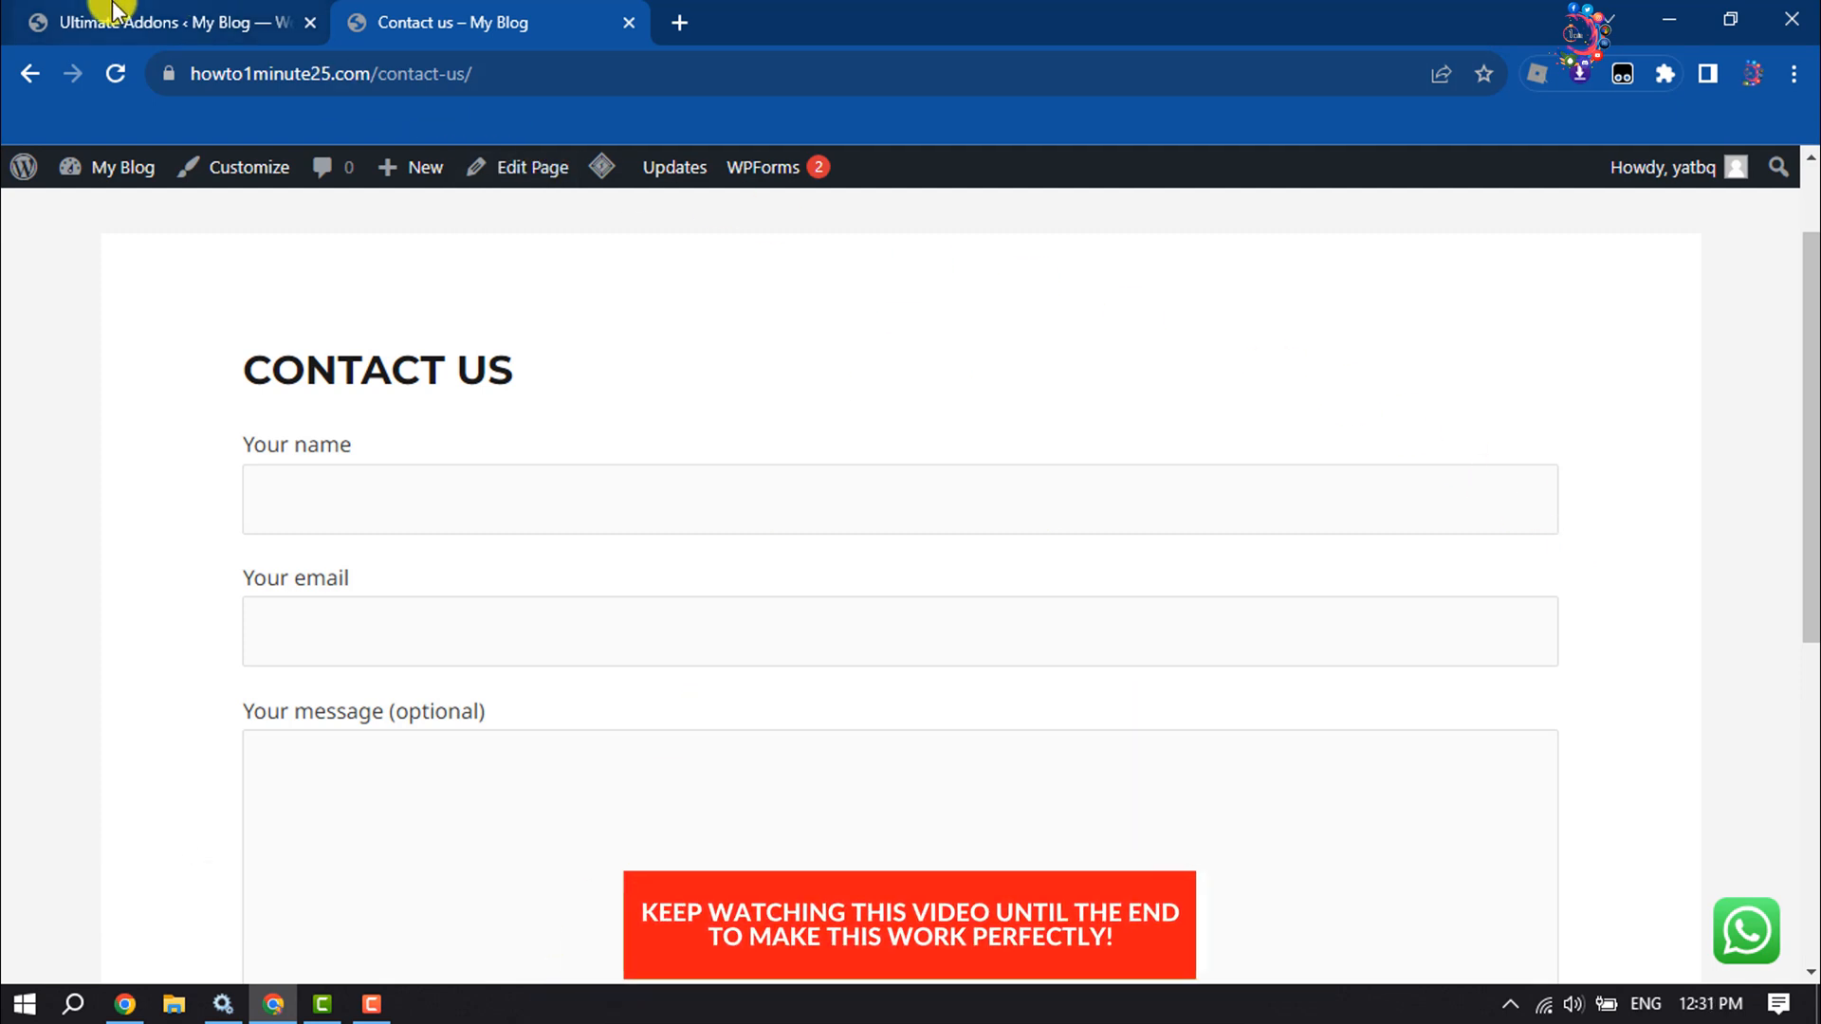
pyautogui.click(162, 22)
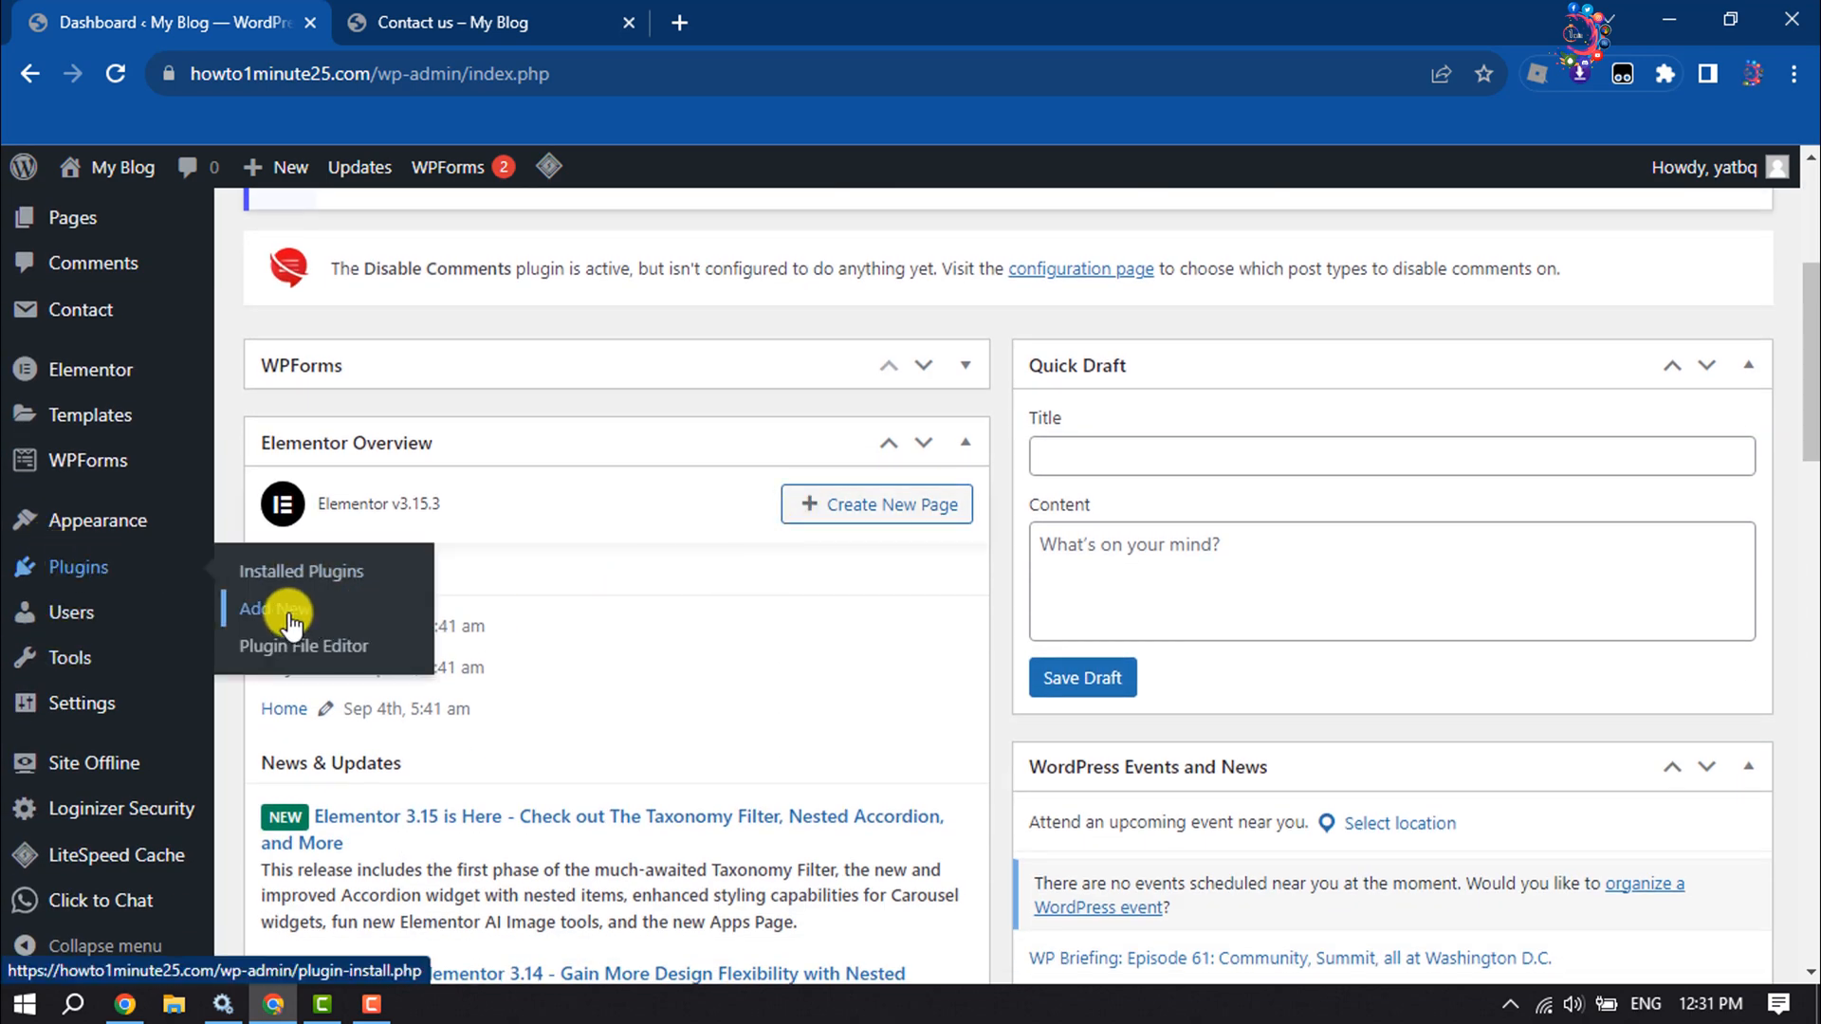
# Step: Search new plugins for 'ultimate a' and activate Ultimate Addons for Contact Form 7
pyautogui.click(262, 609)
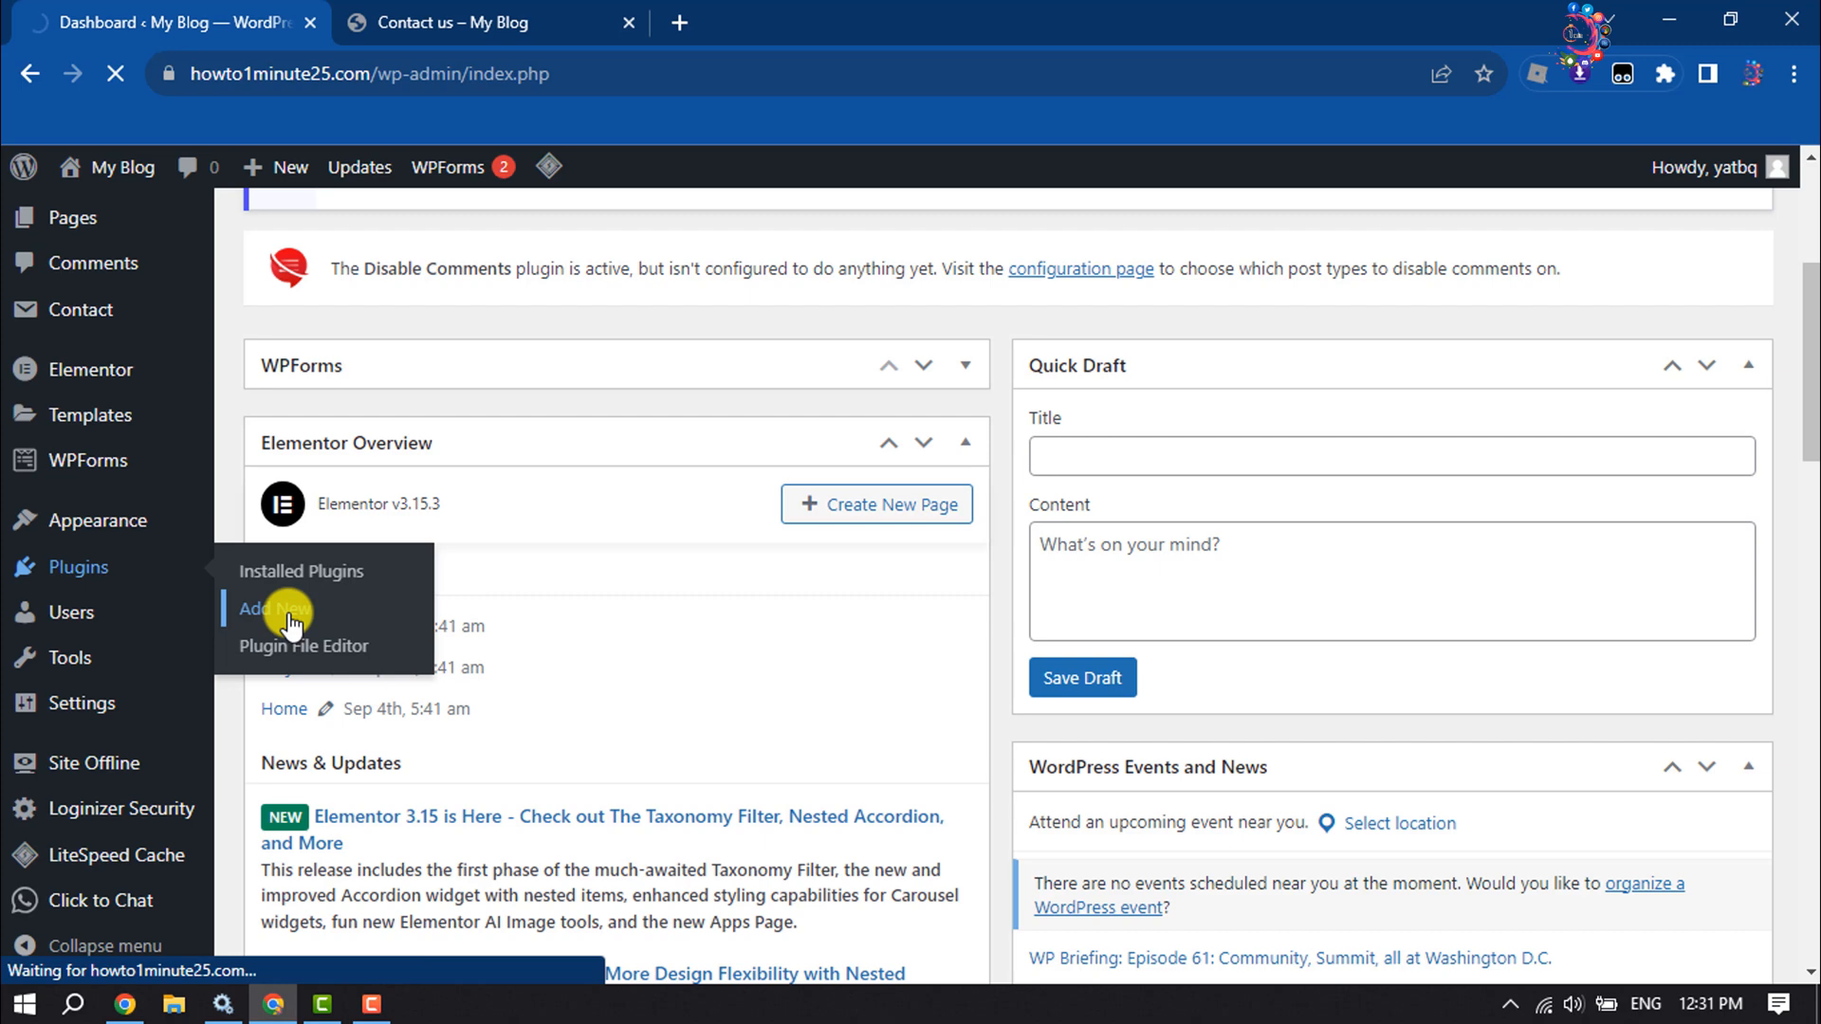
pyautogui.click(267, 609)
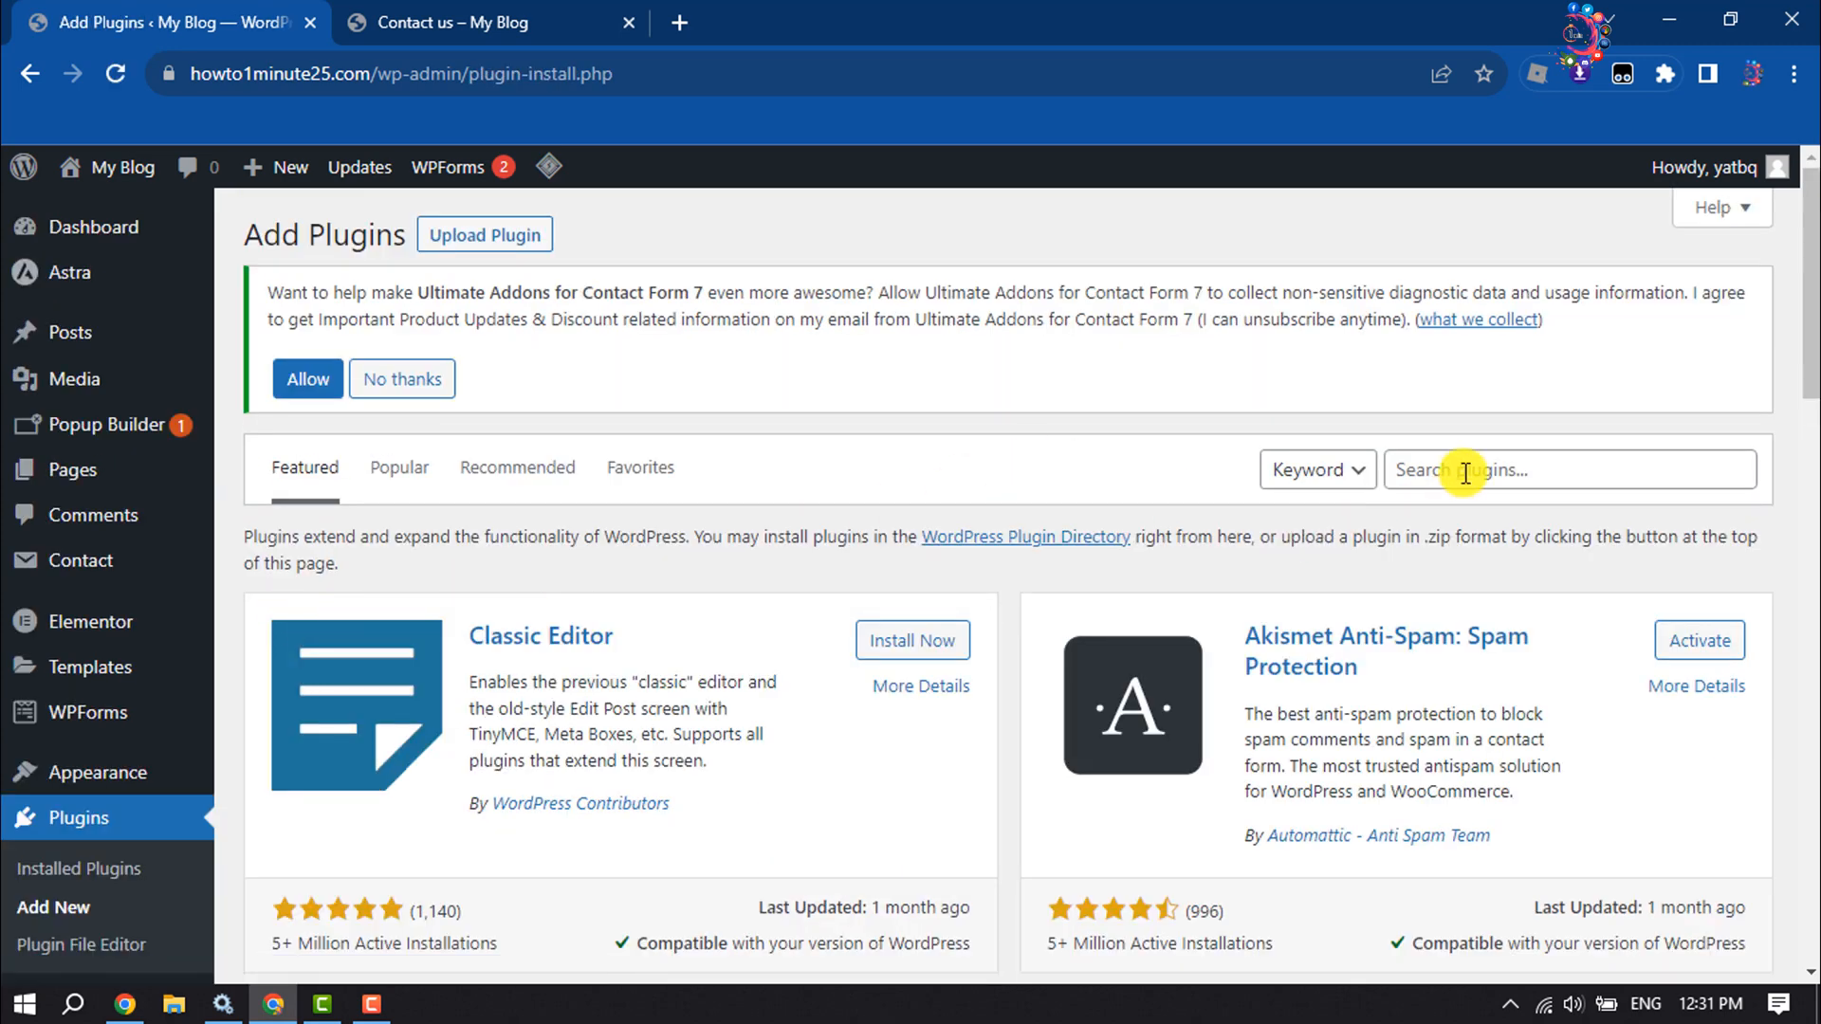
pyautogui.click(1567, 470)
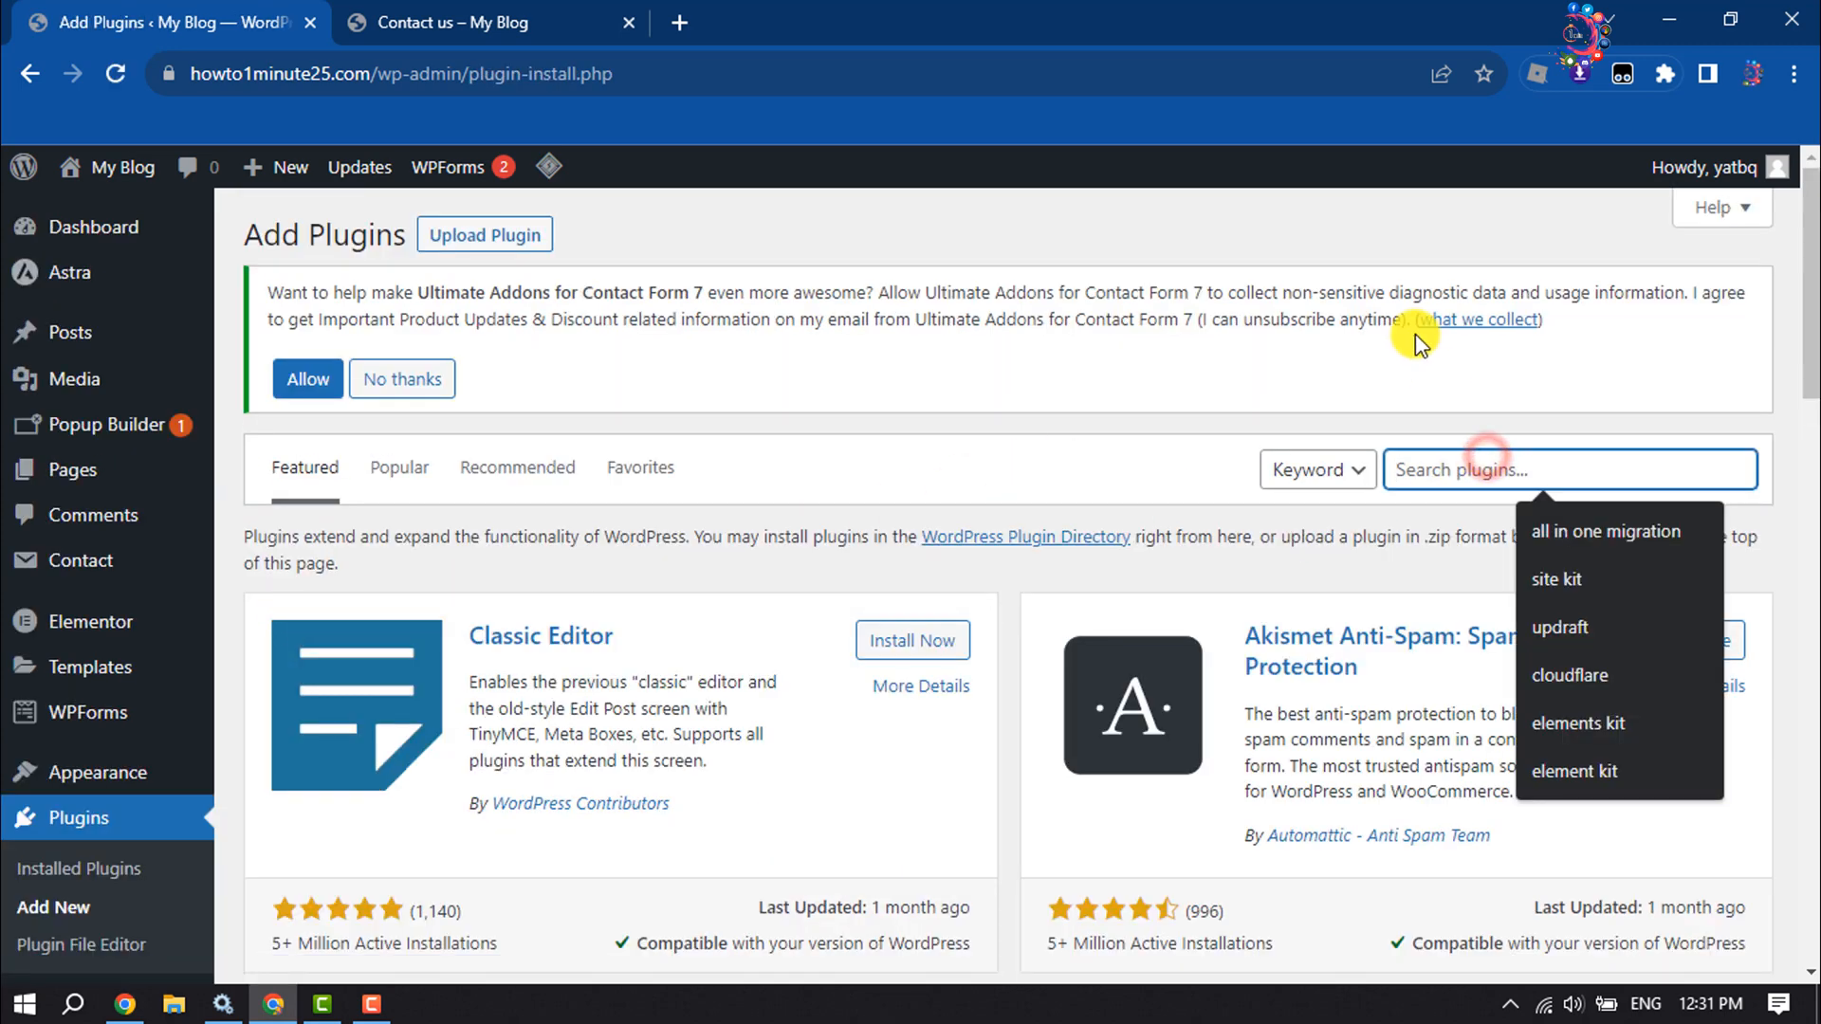
pyautogui.write('ul')
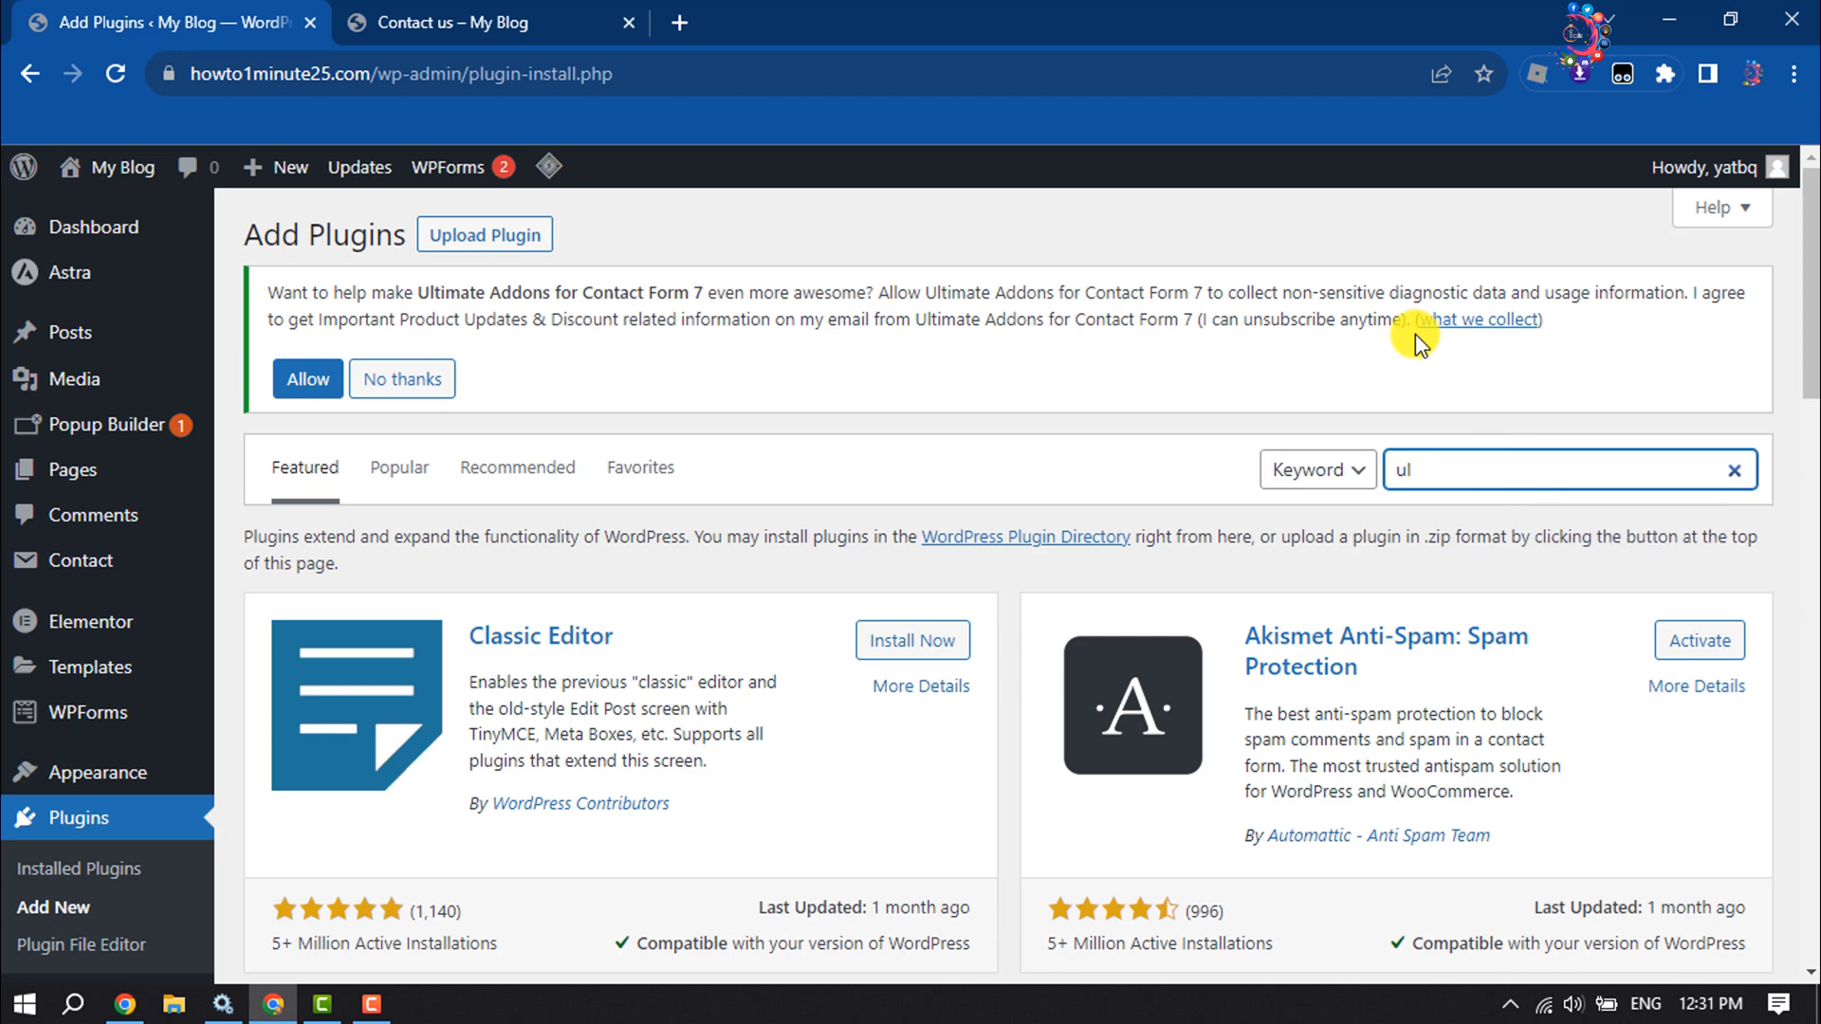
pyautogui.write('ultimate addons for contact form 7')
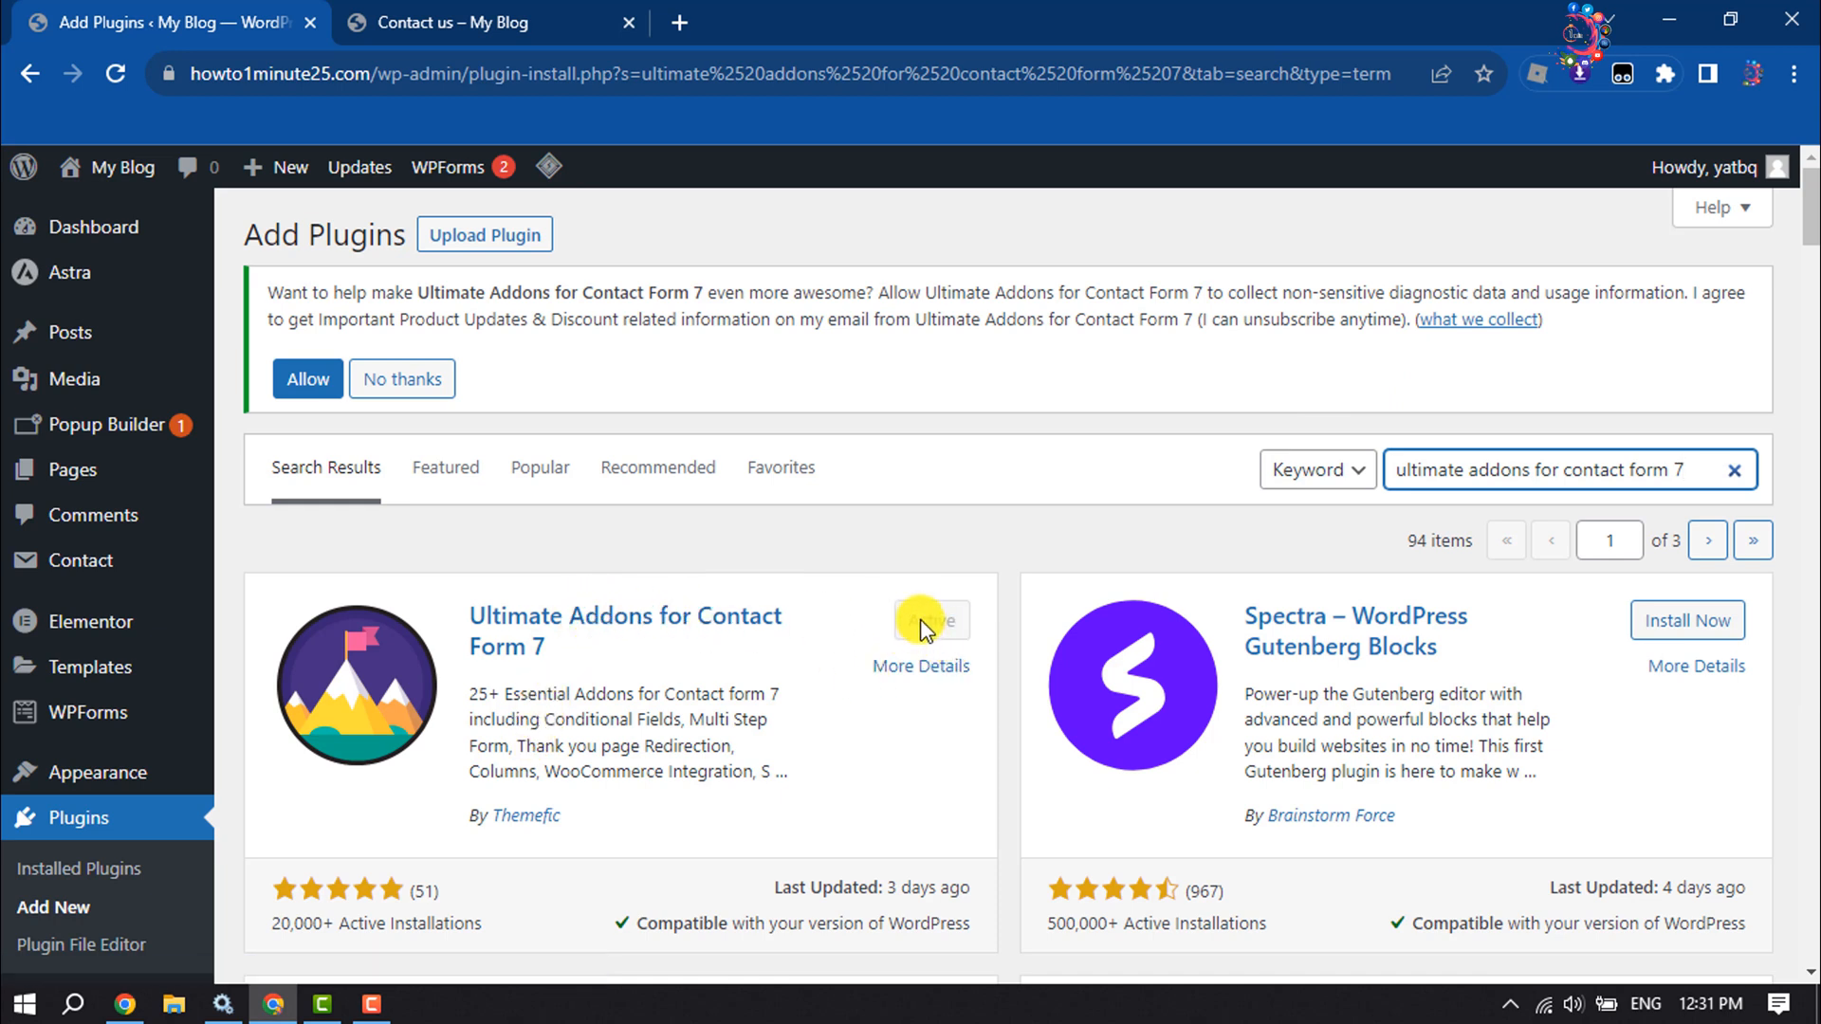
pyautogui.click(930, 619)
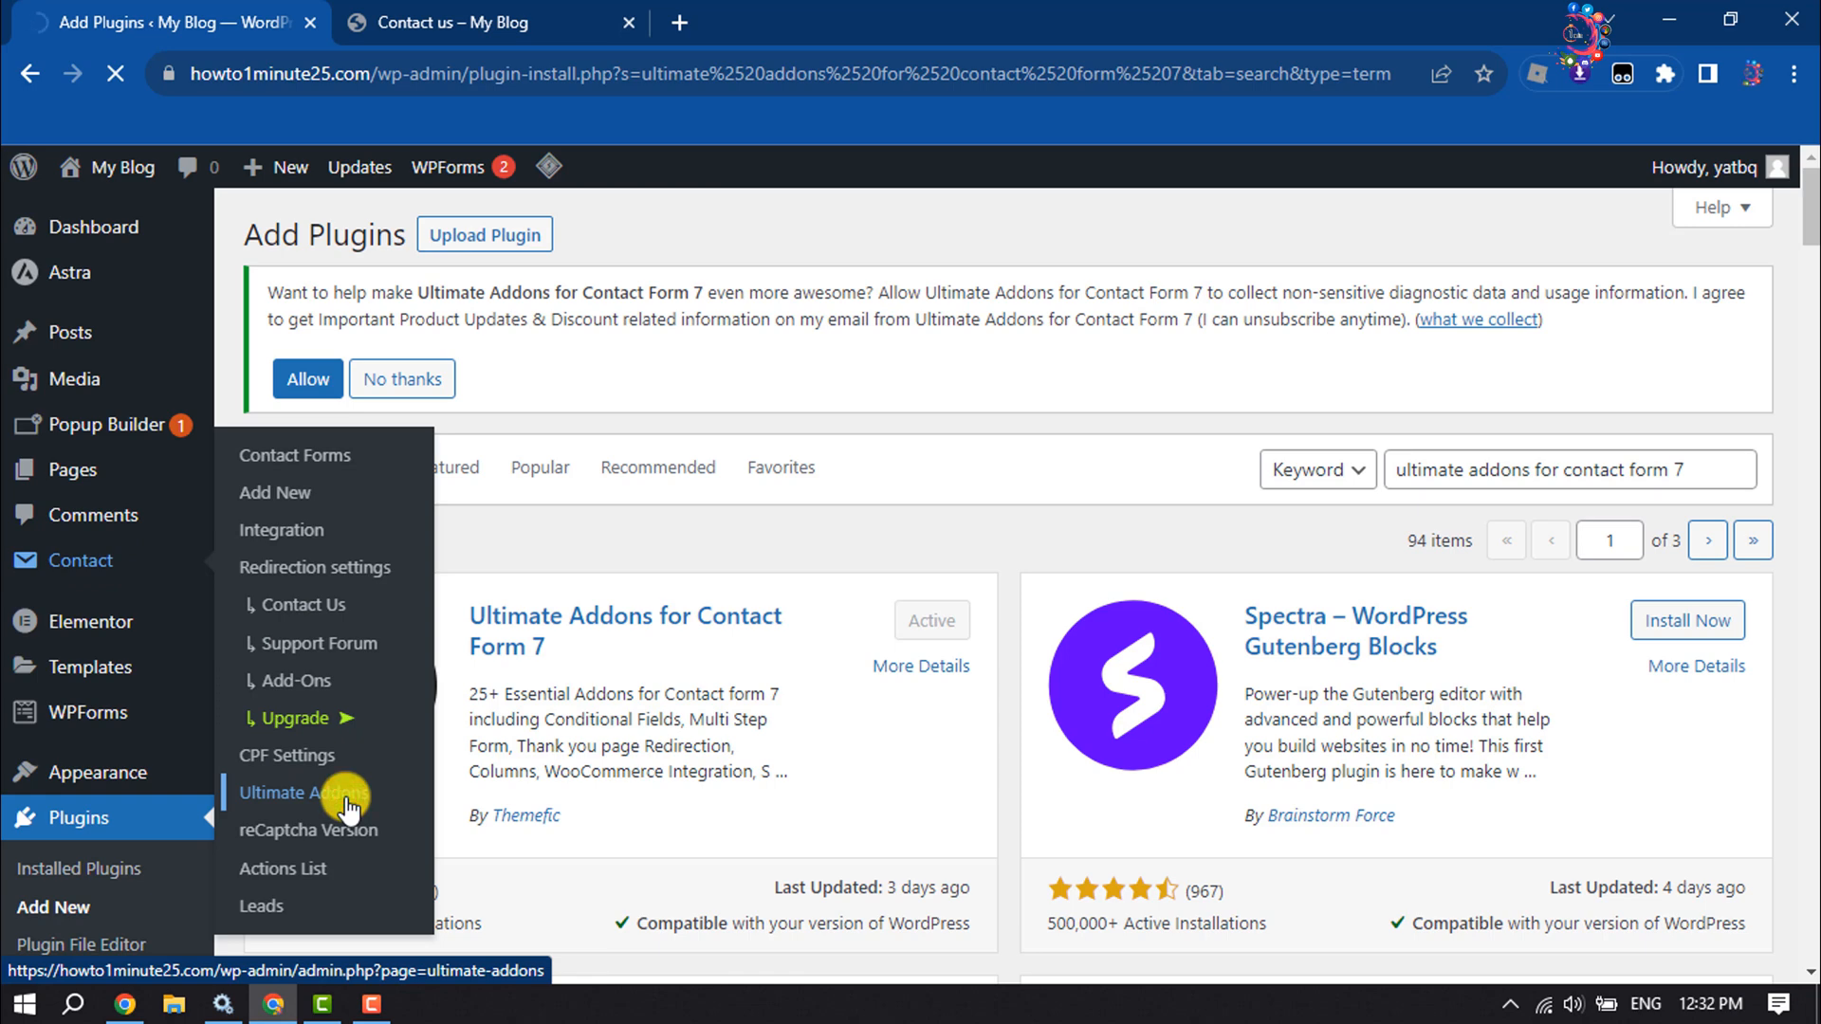
# Step: Review the Ultimate Addons addon toggles and save the settings
pyautogui.click(305, 793)
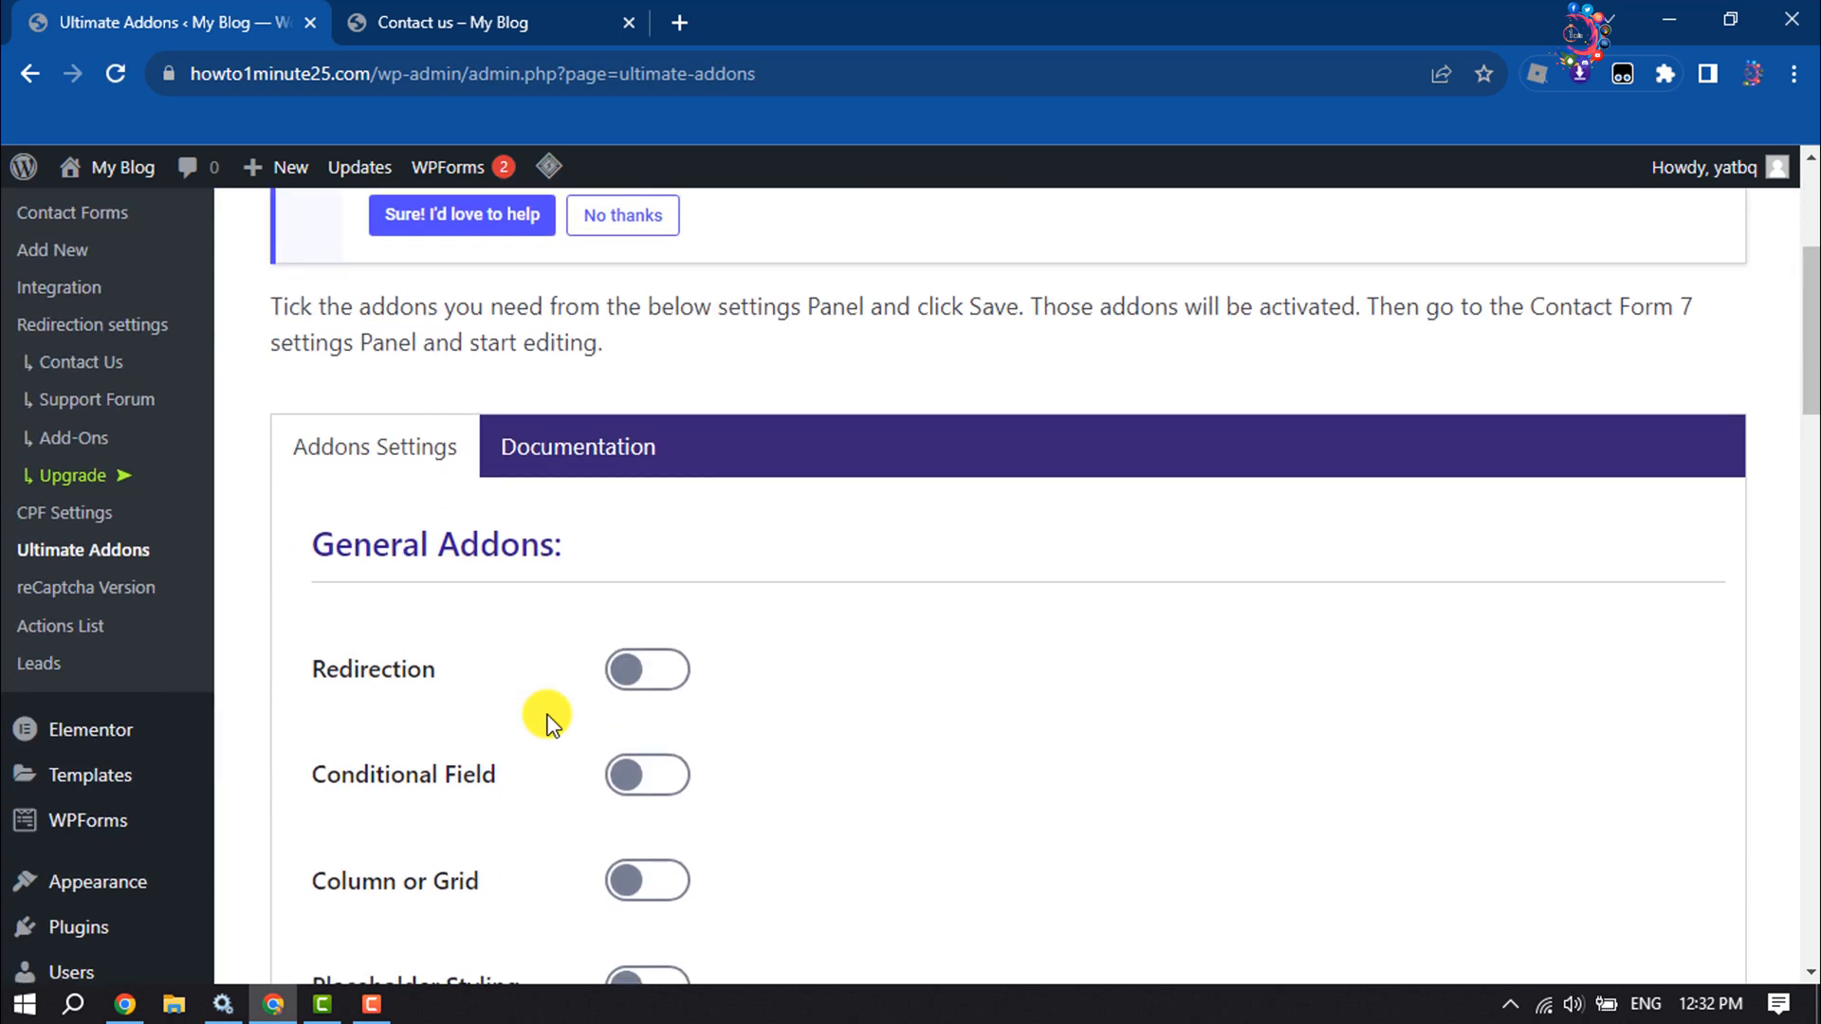
pyautogui.scroll(-3)
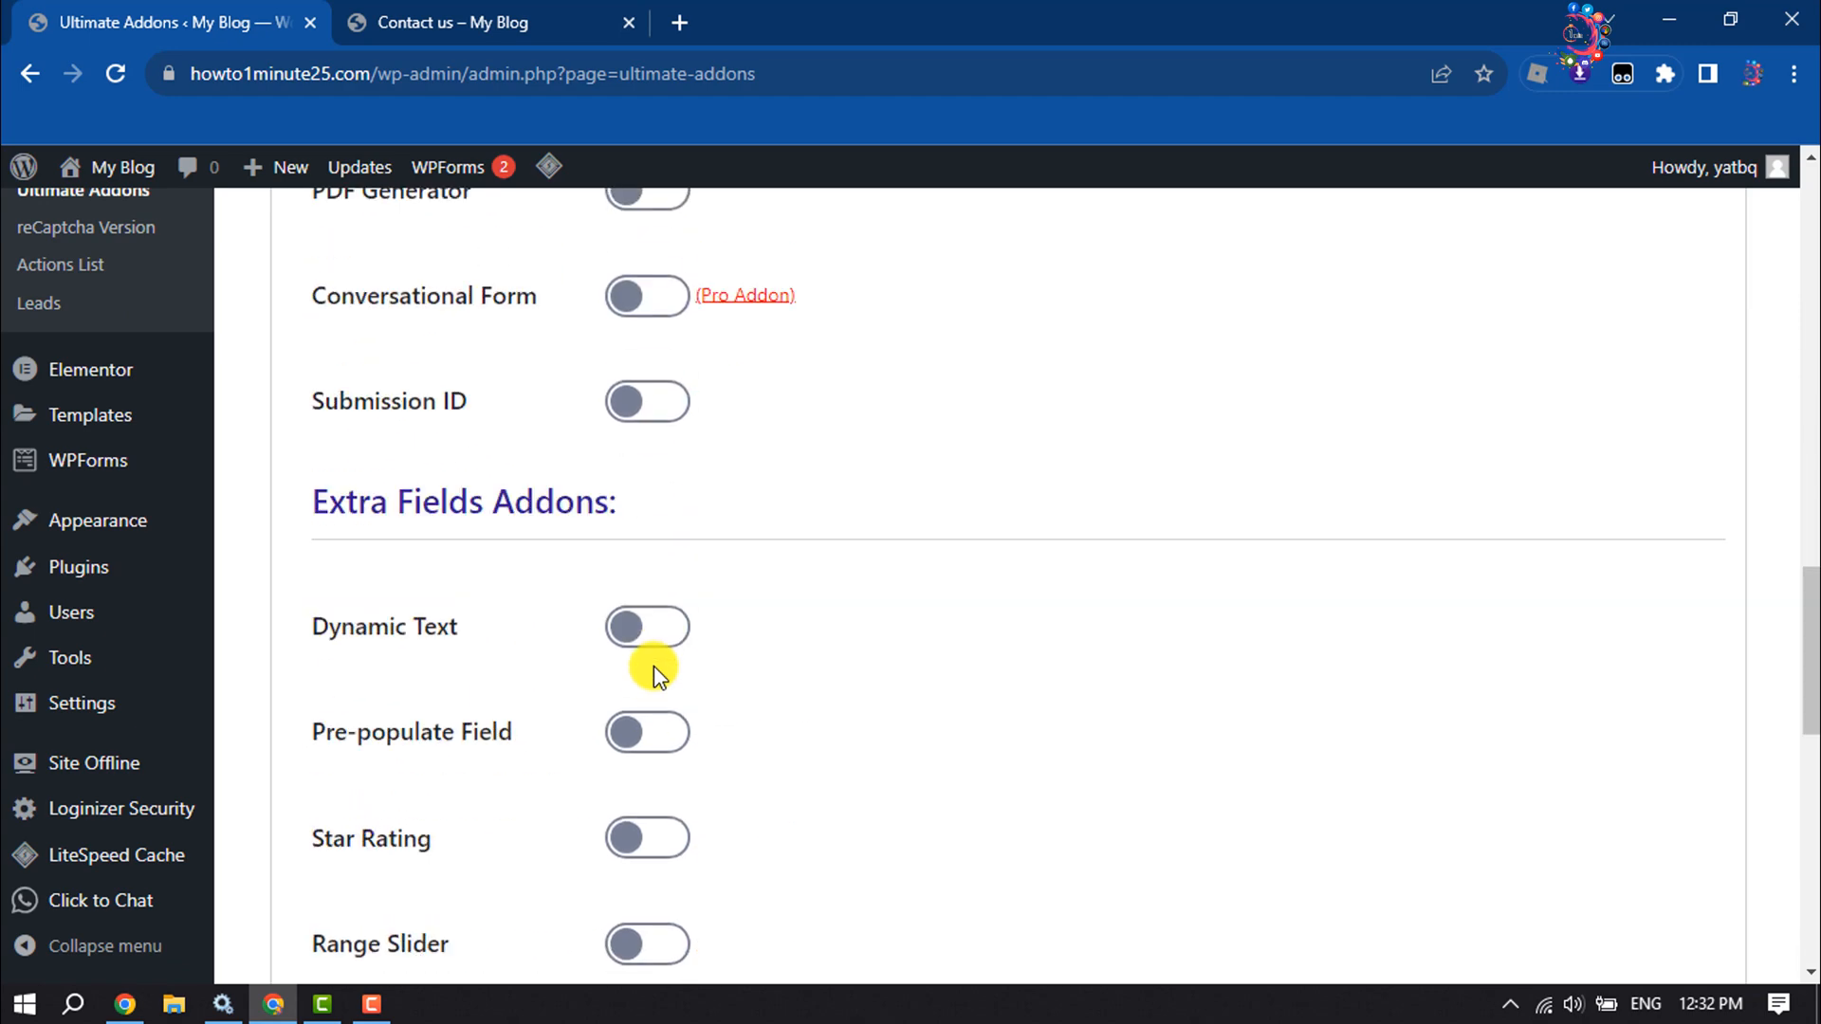
pyautogui.scroll(-3)
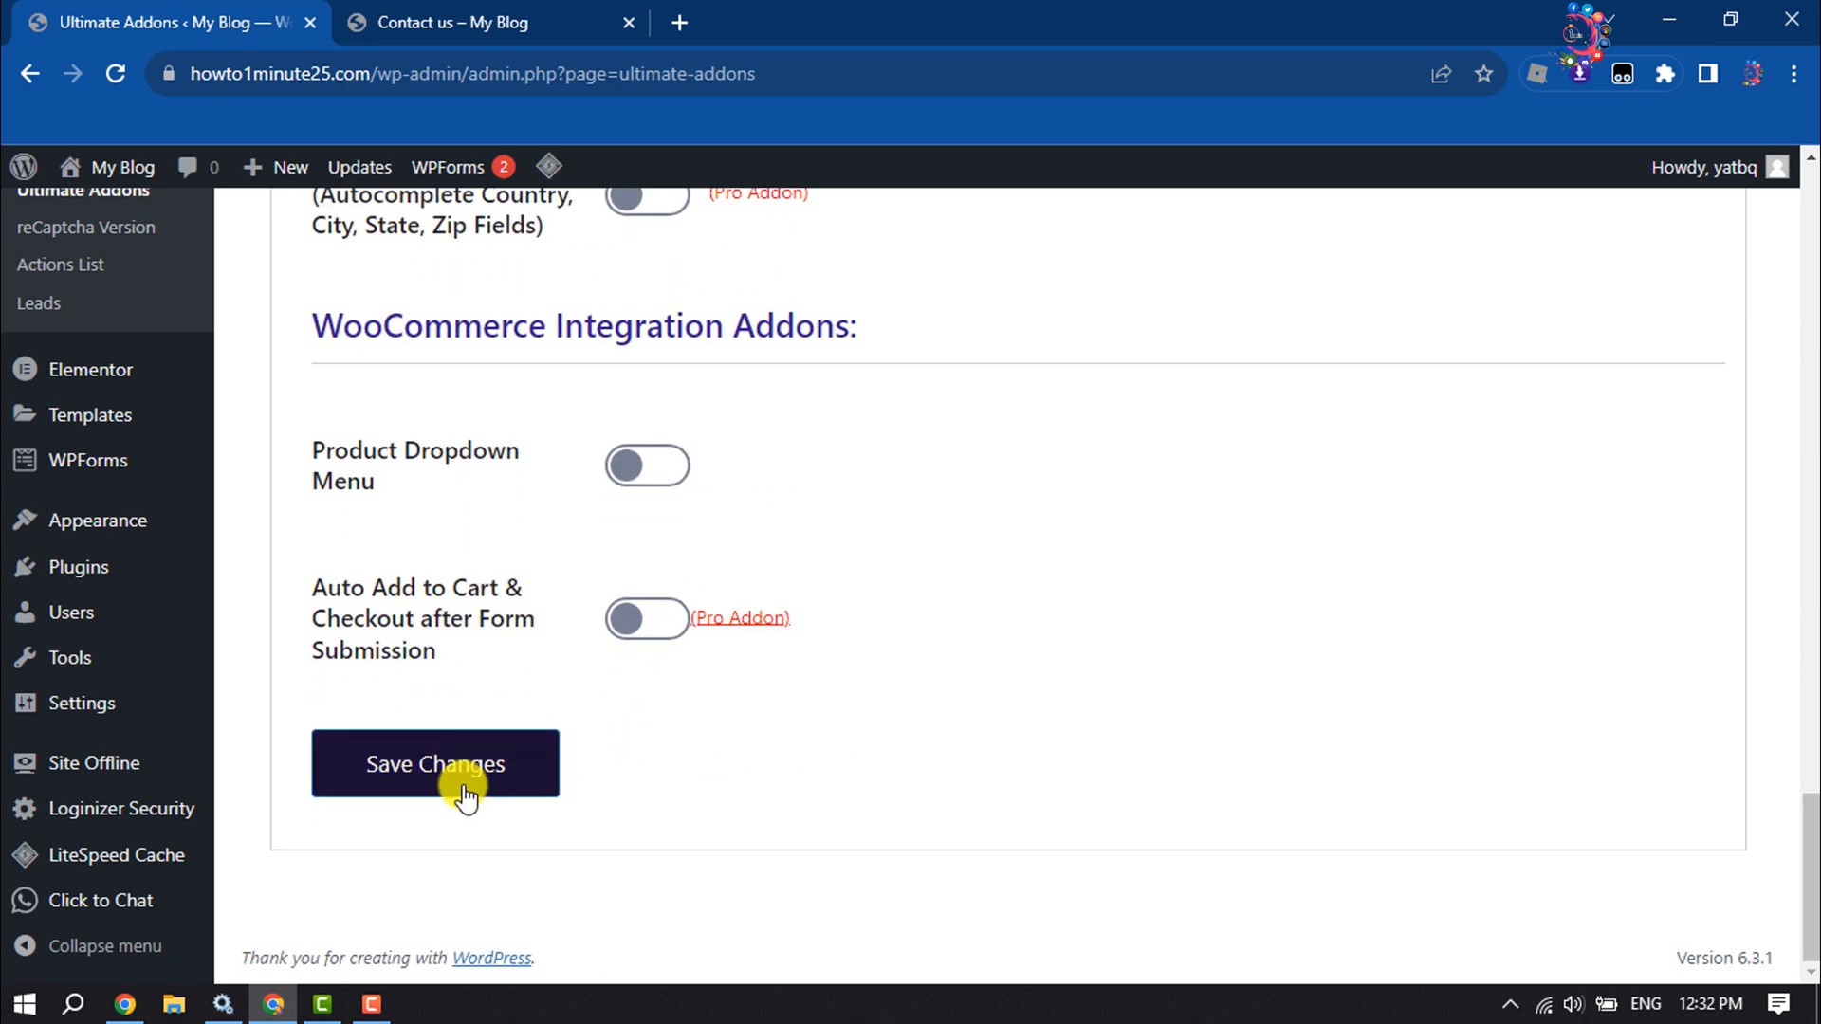
pyautogui.click(435, 762)
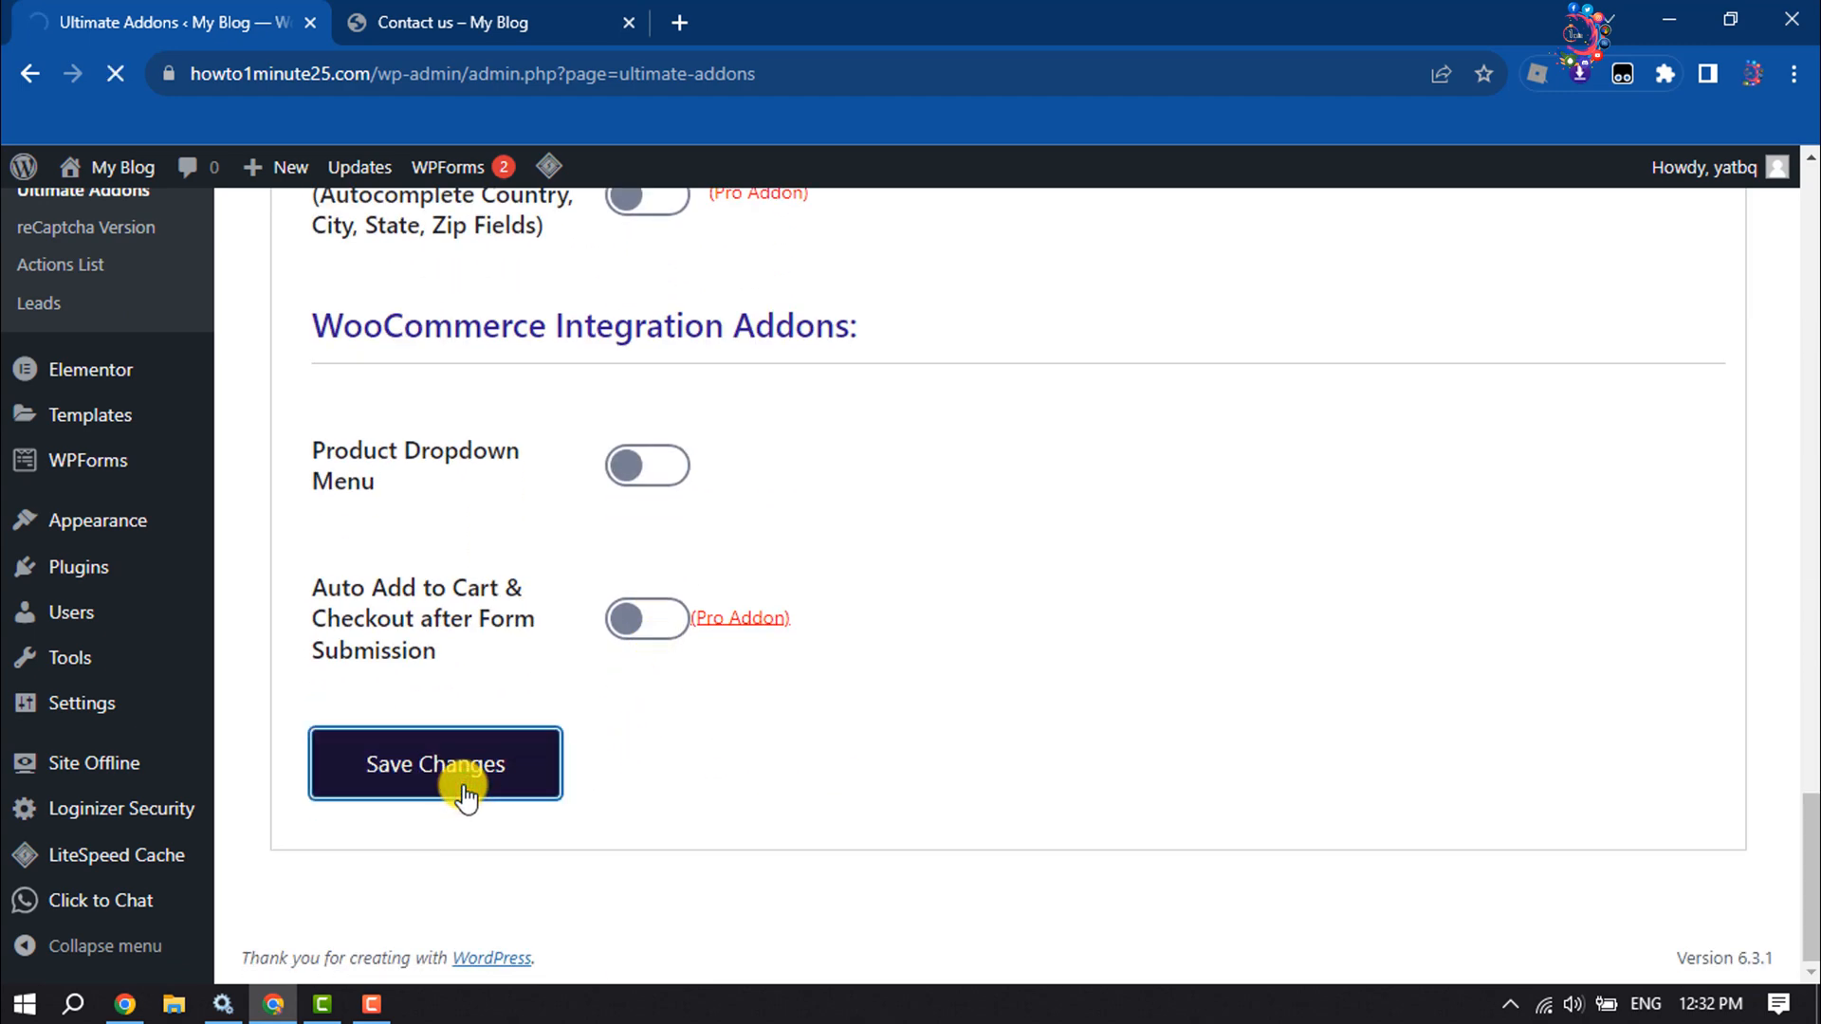
pyautogui.click(435, 764)
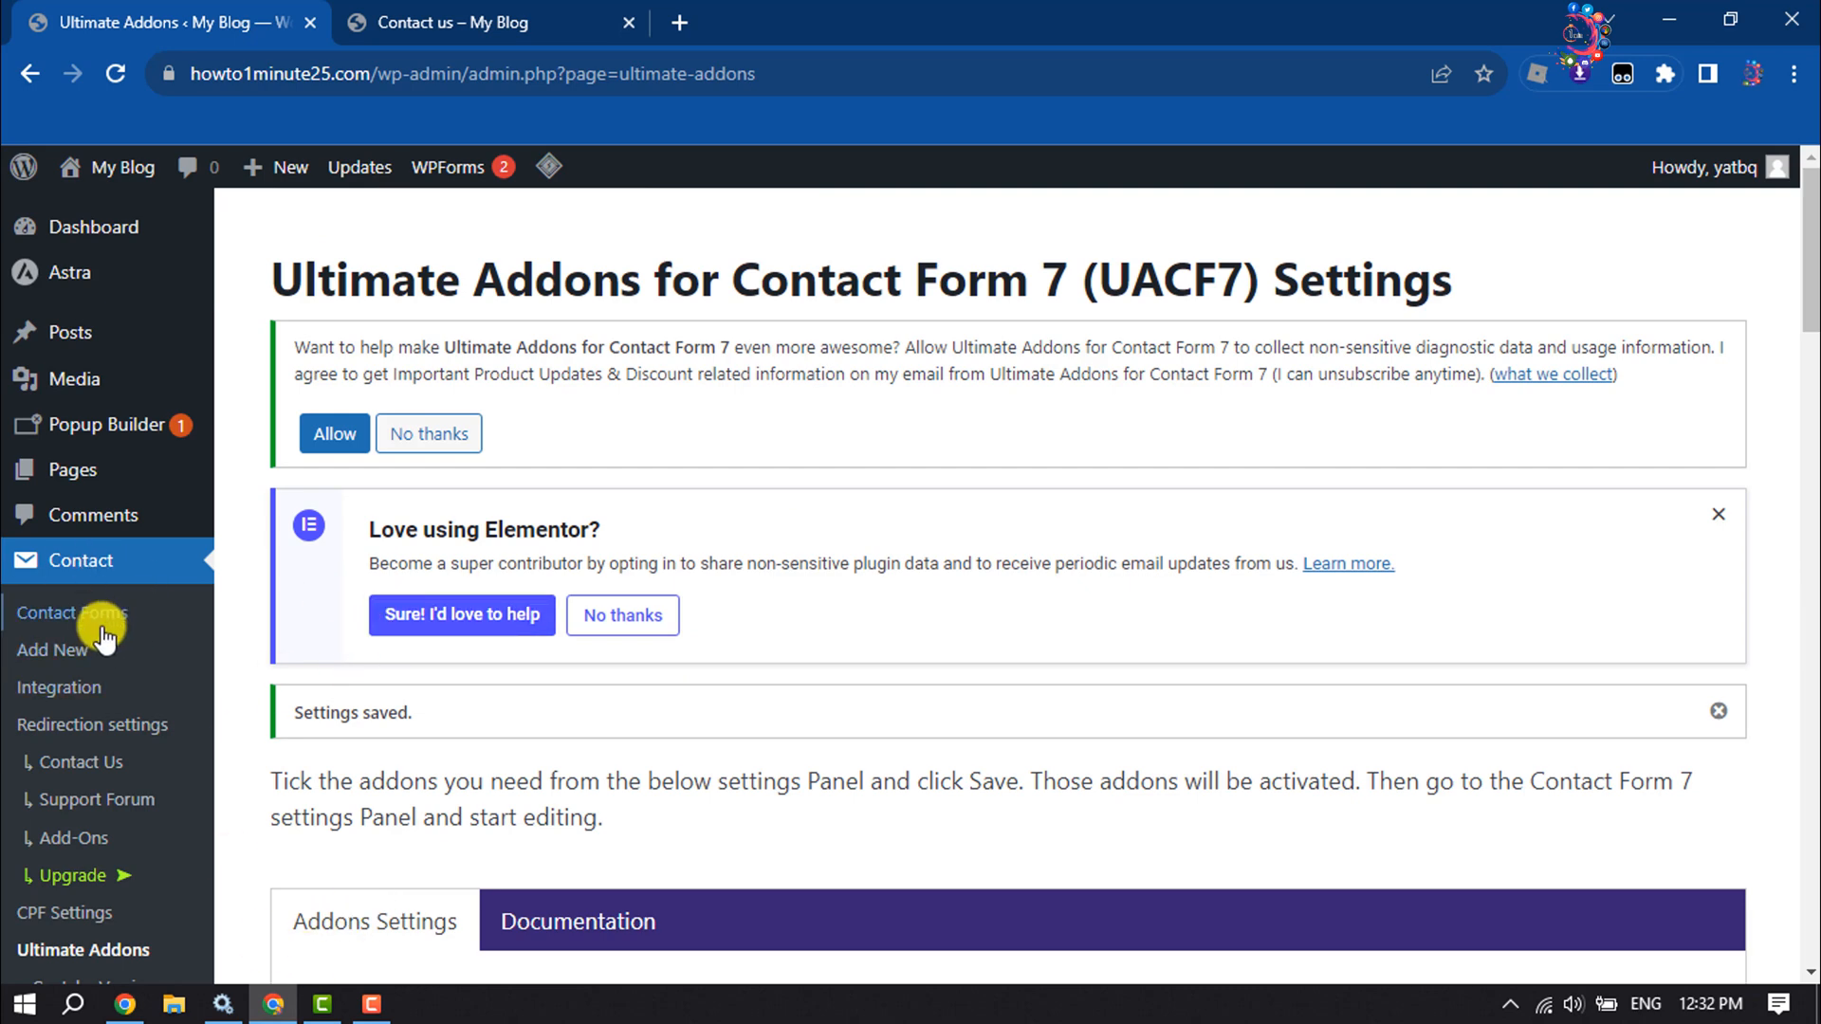
# Step: Open Contact form 1 for editing from the Contact Forms list
pyautogui.click(72, 611)
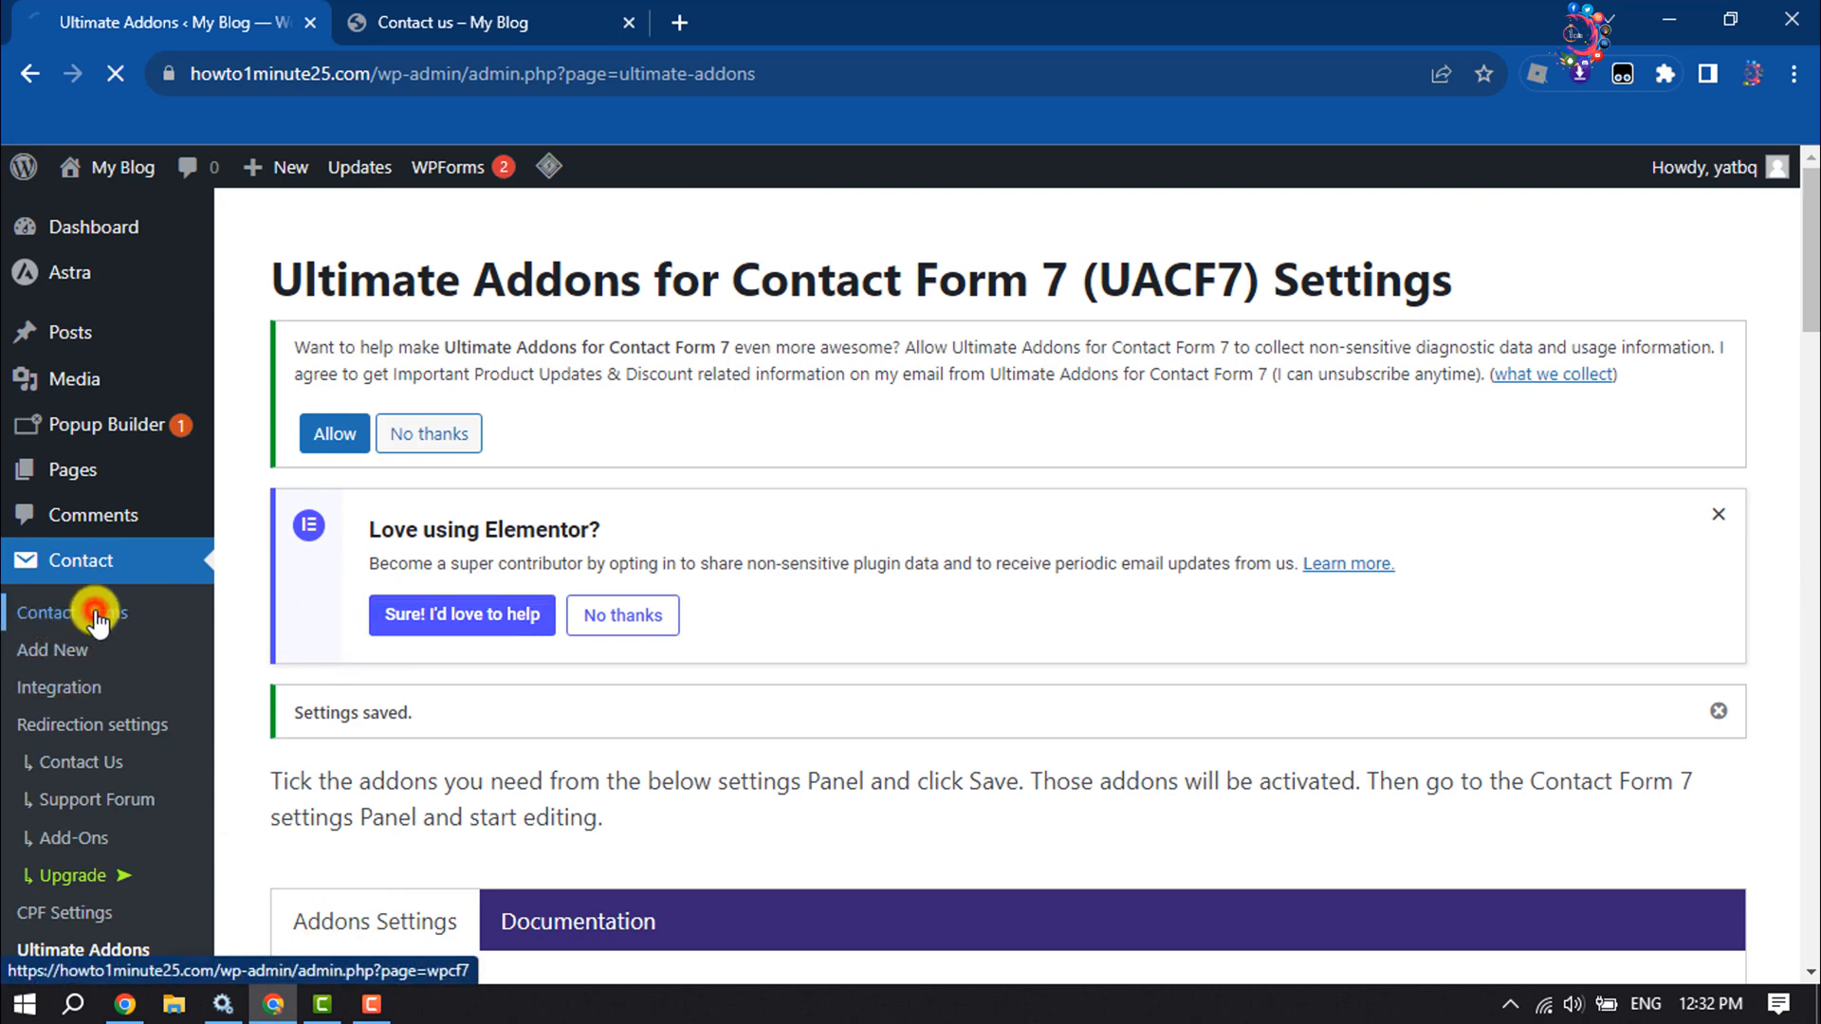
pyautogui.click(72, 611)
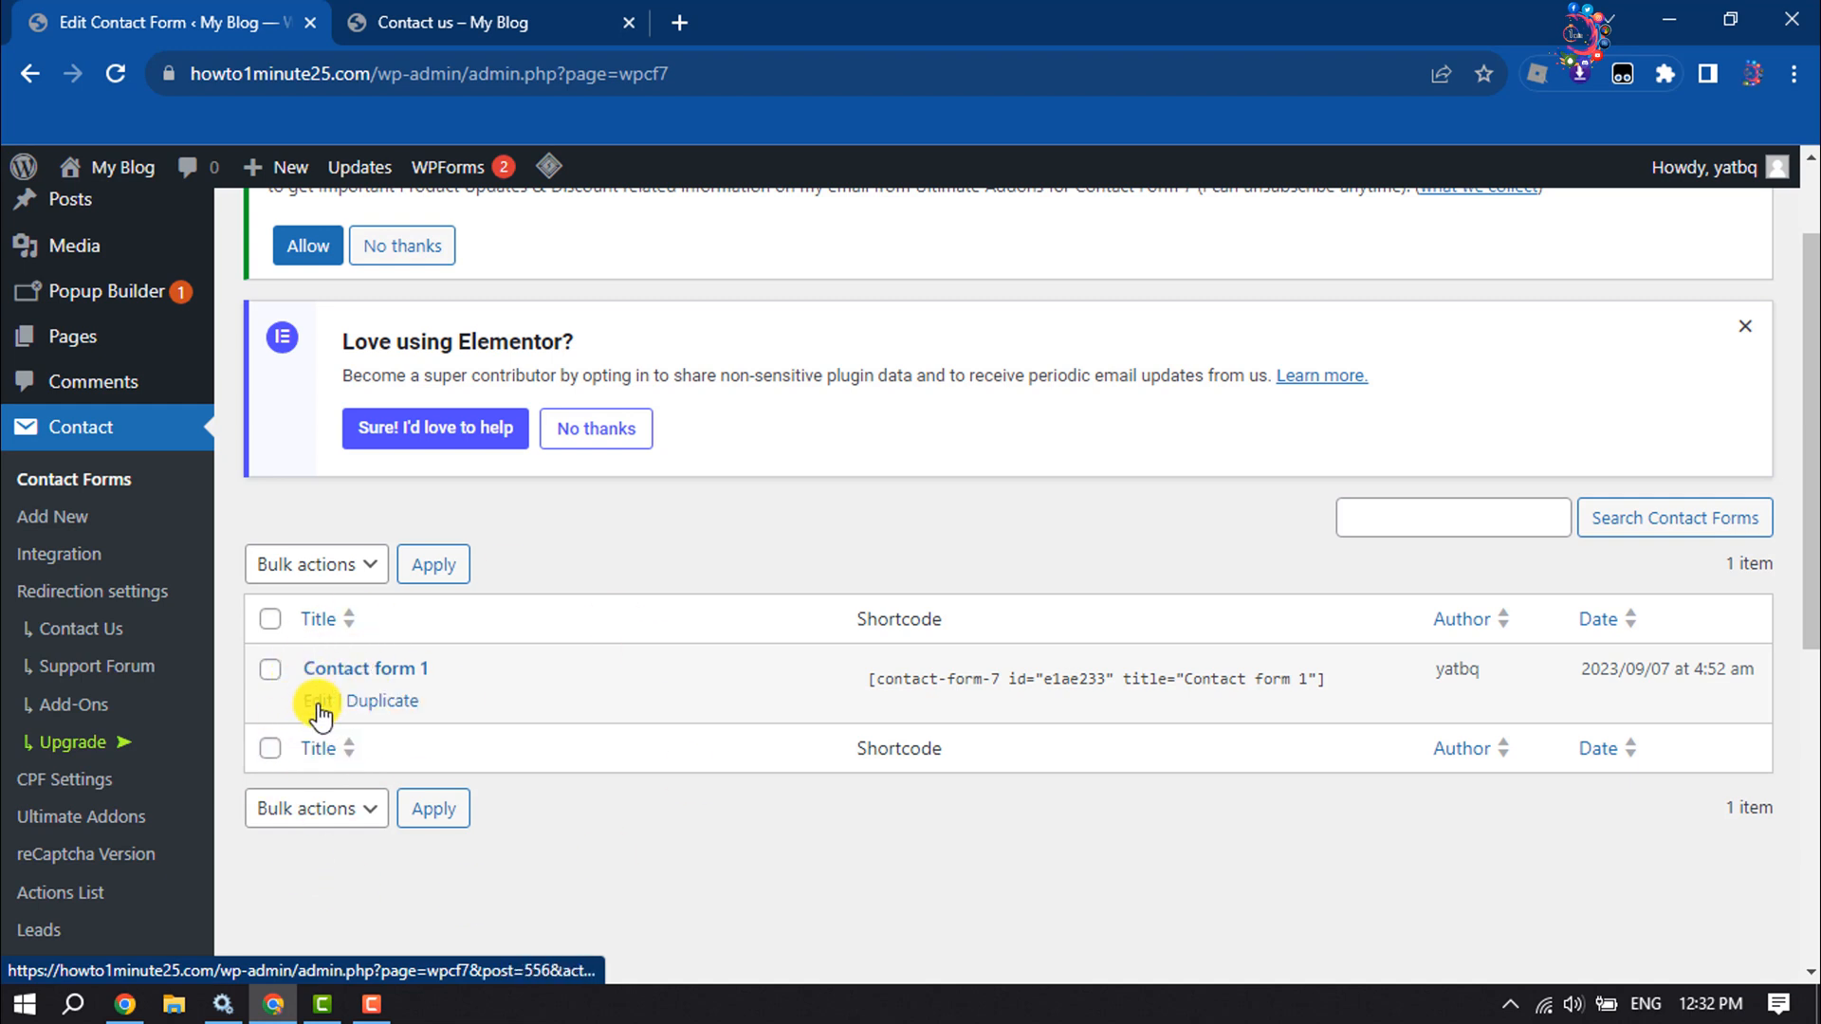
pyautogui.click(316, 700)
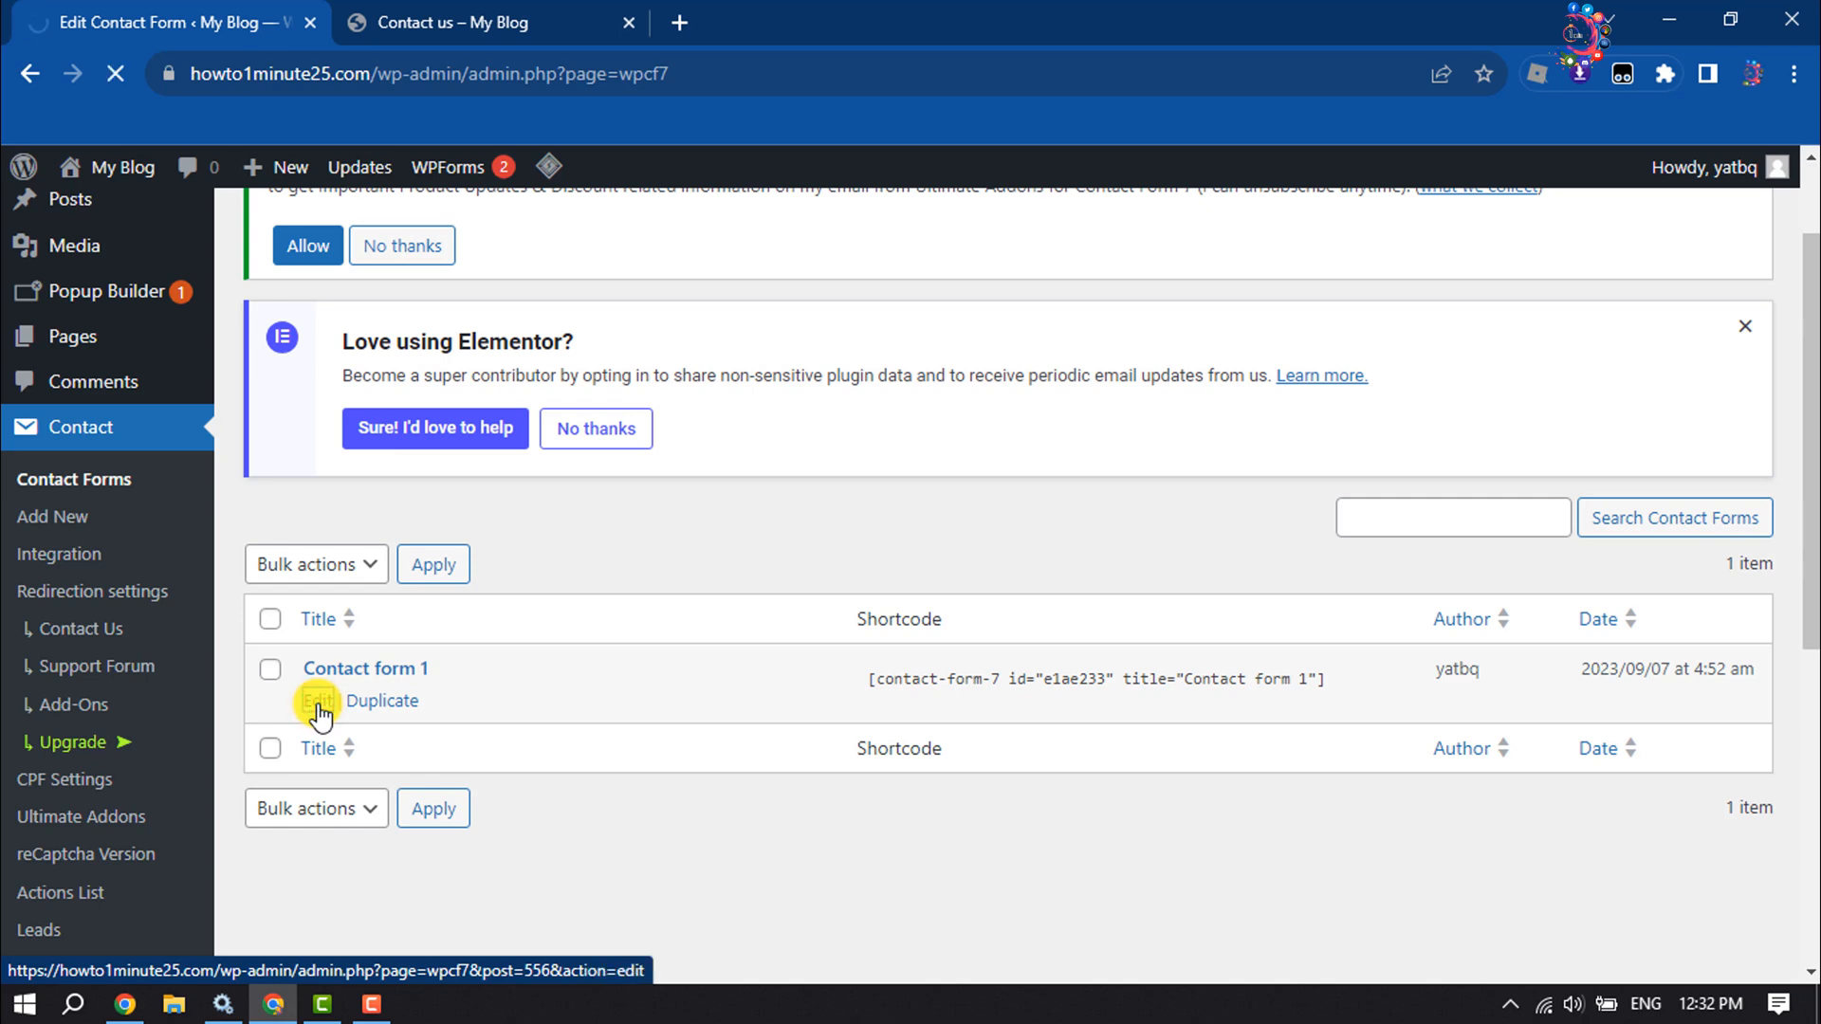
pyautogui.click(317, 699)
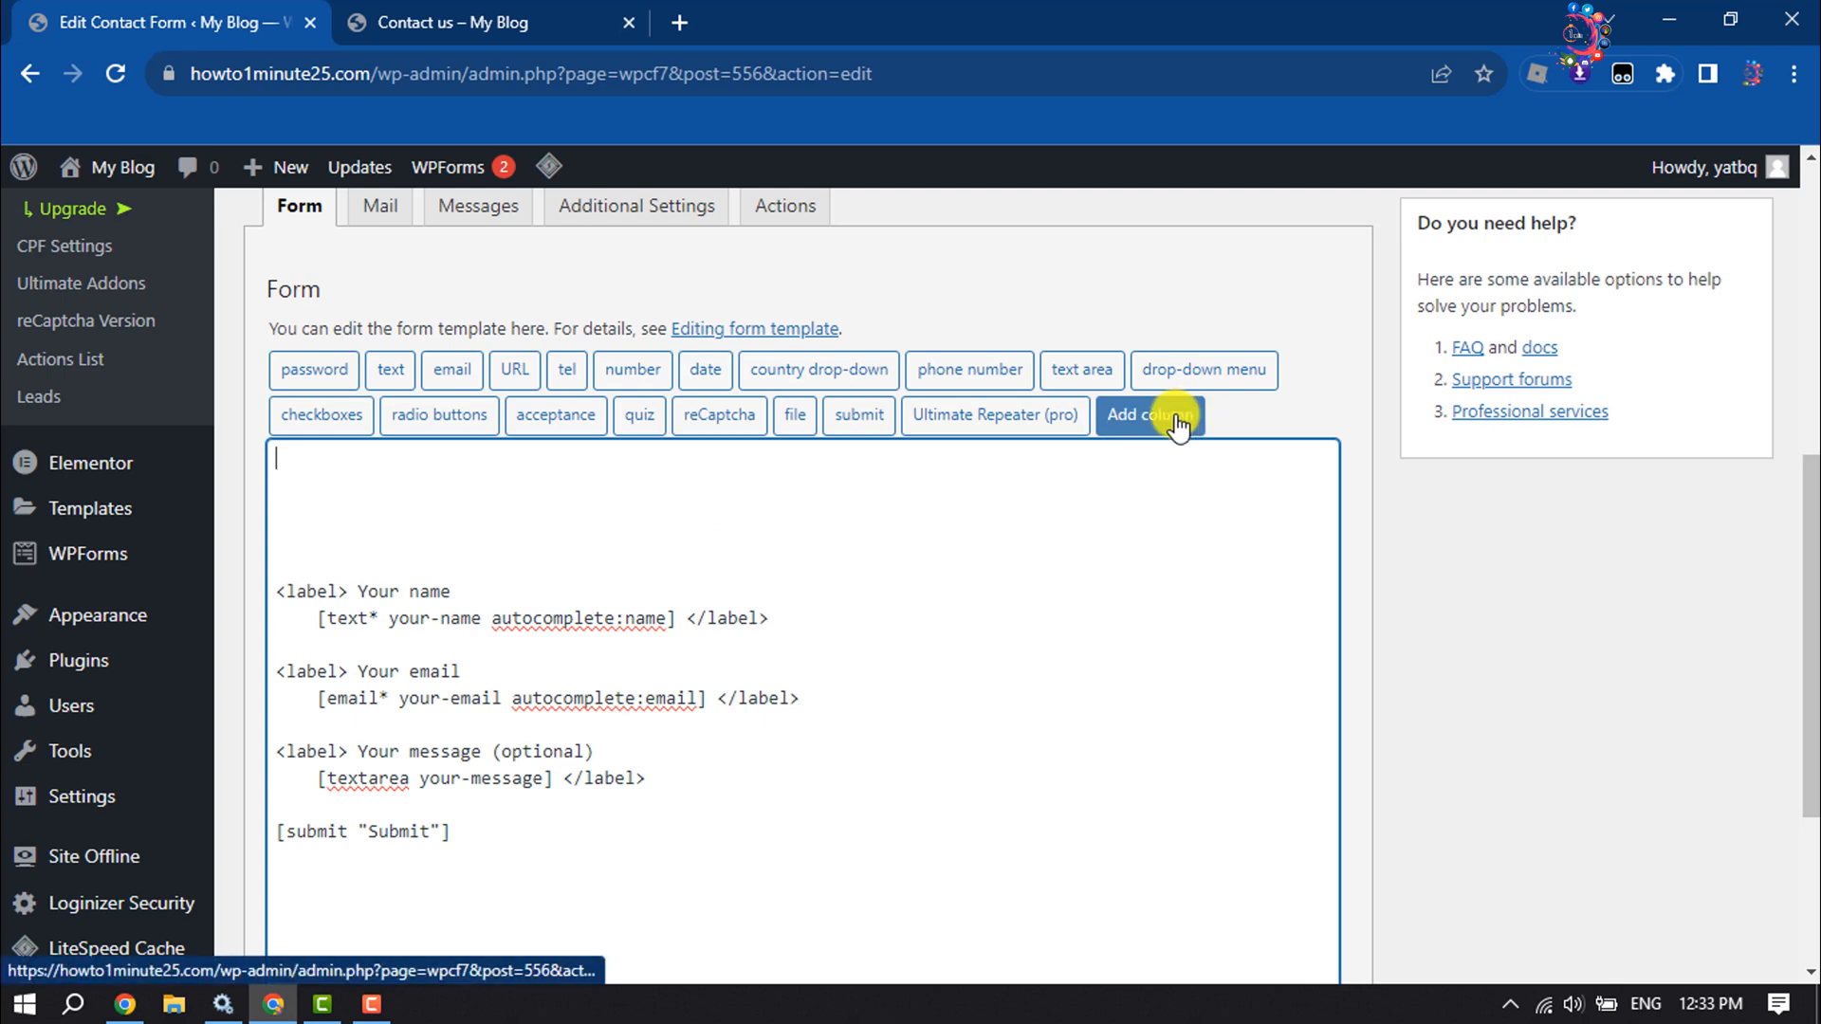
# Step: Insert a 2 Column row tag from the column generator into the form template
pyautogui.click(1150, 415)
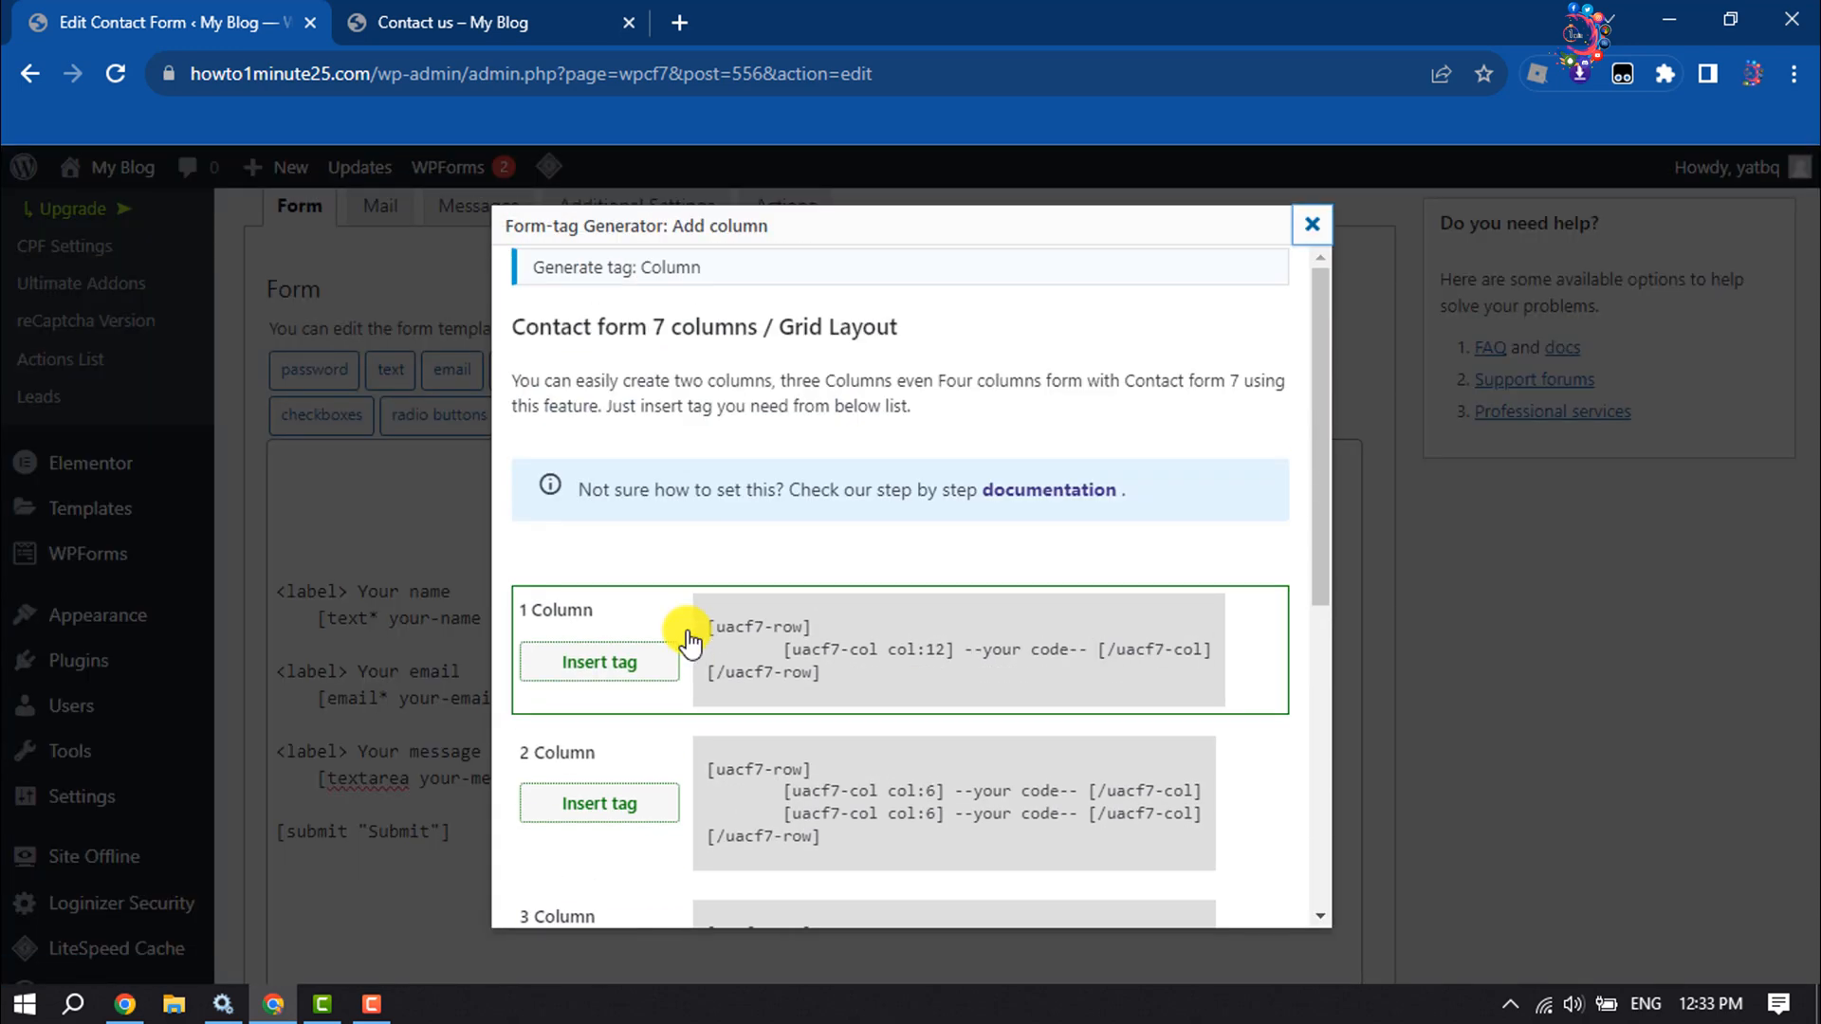
pyautogui.scroll(-3)
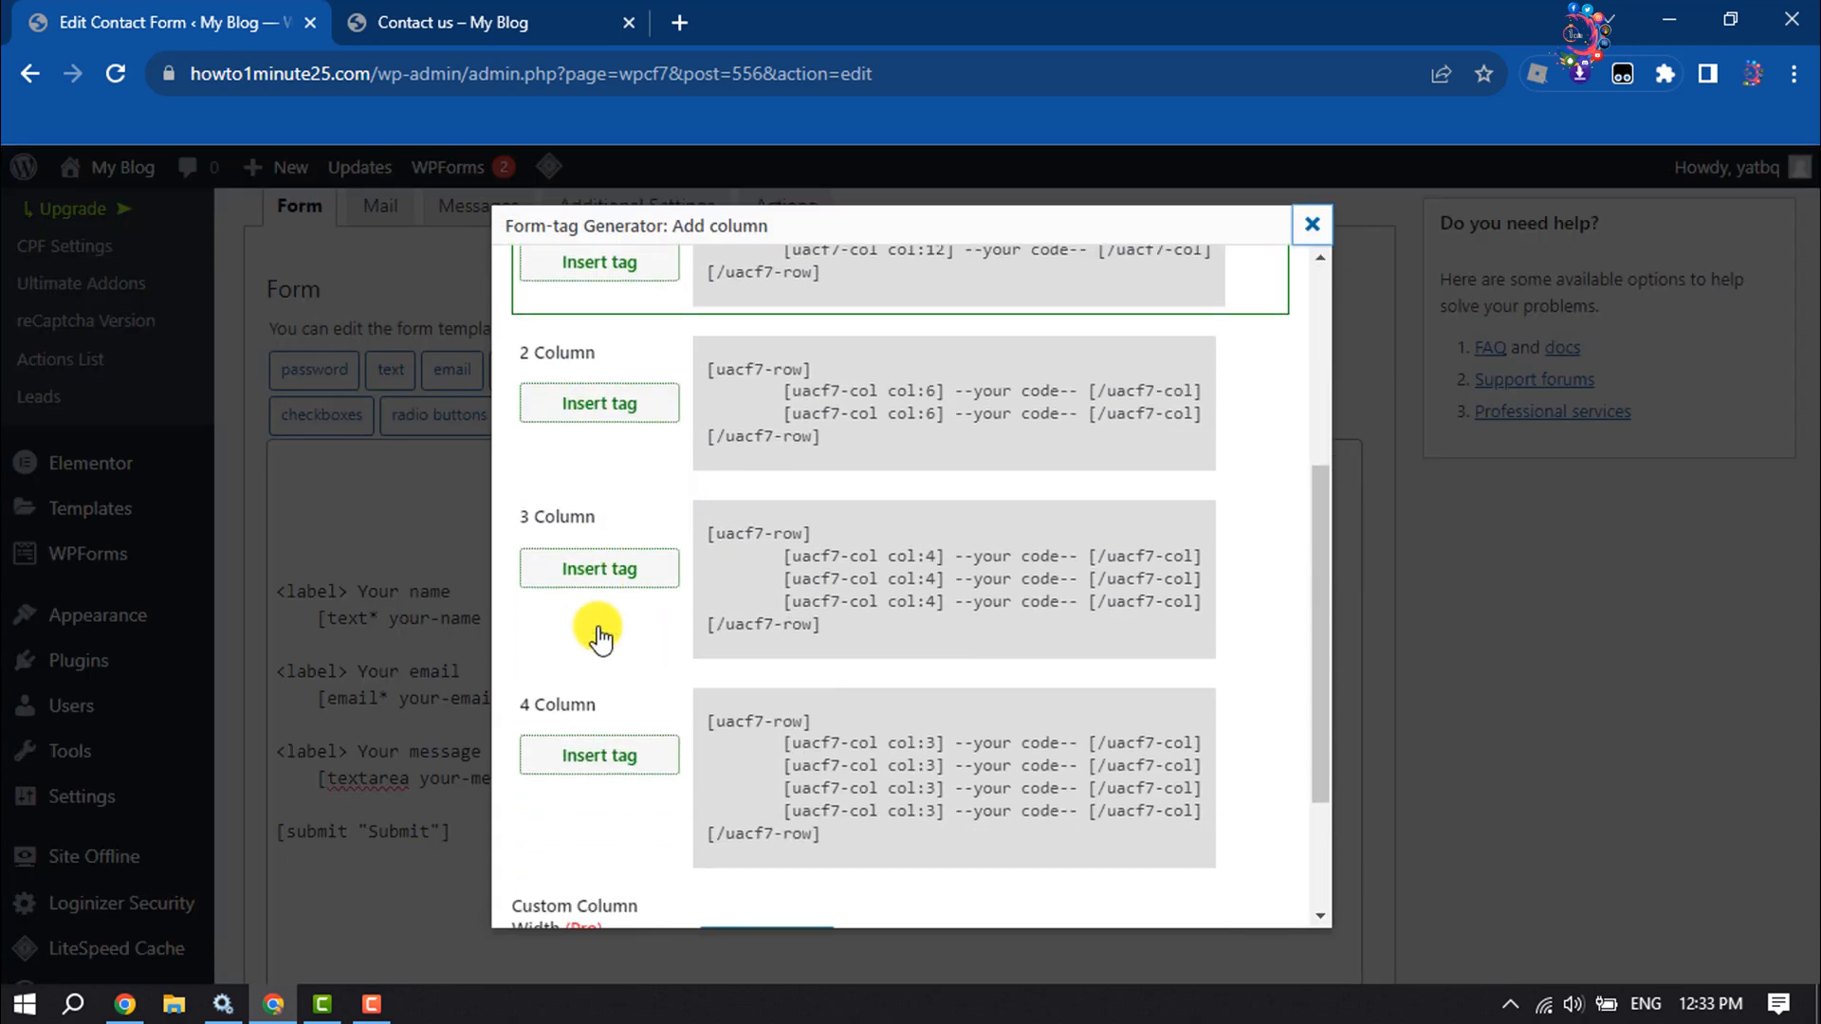
pyautogui.scroll(-3)
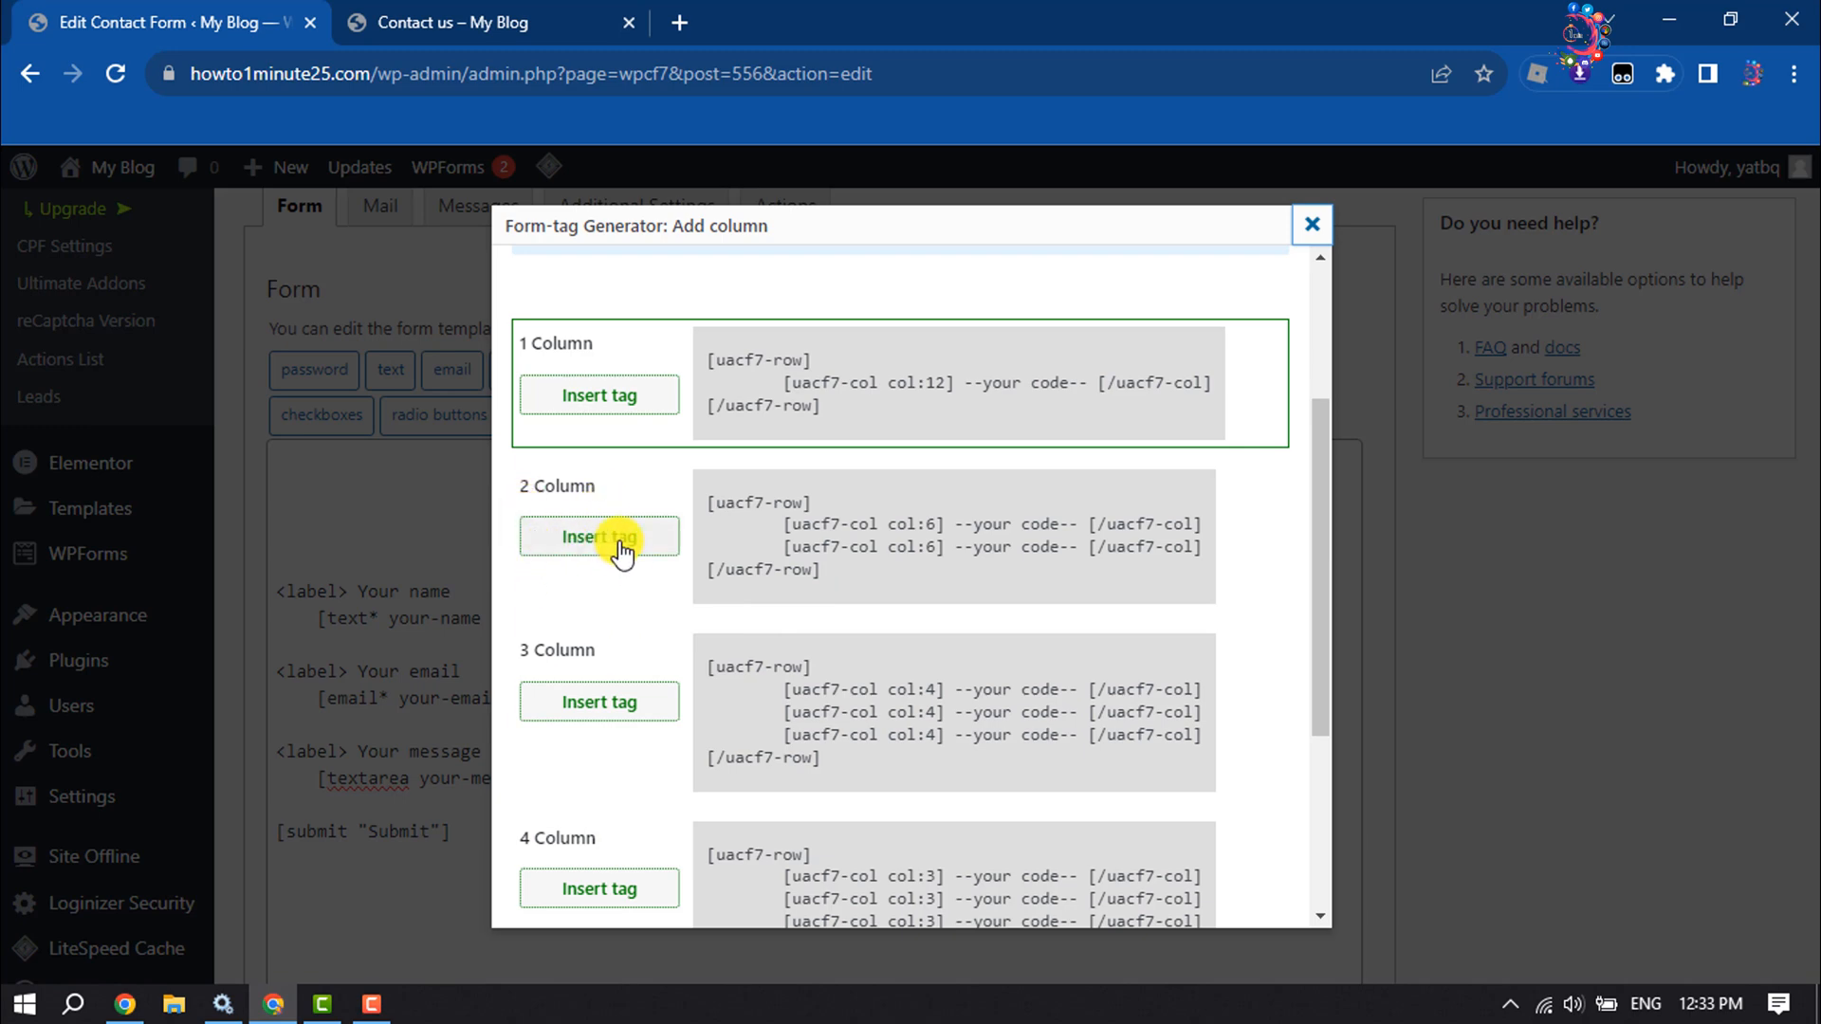
pyautogui.click(599, 537)
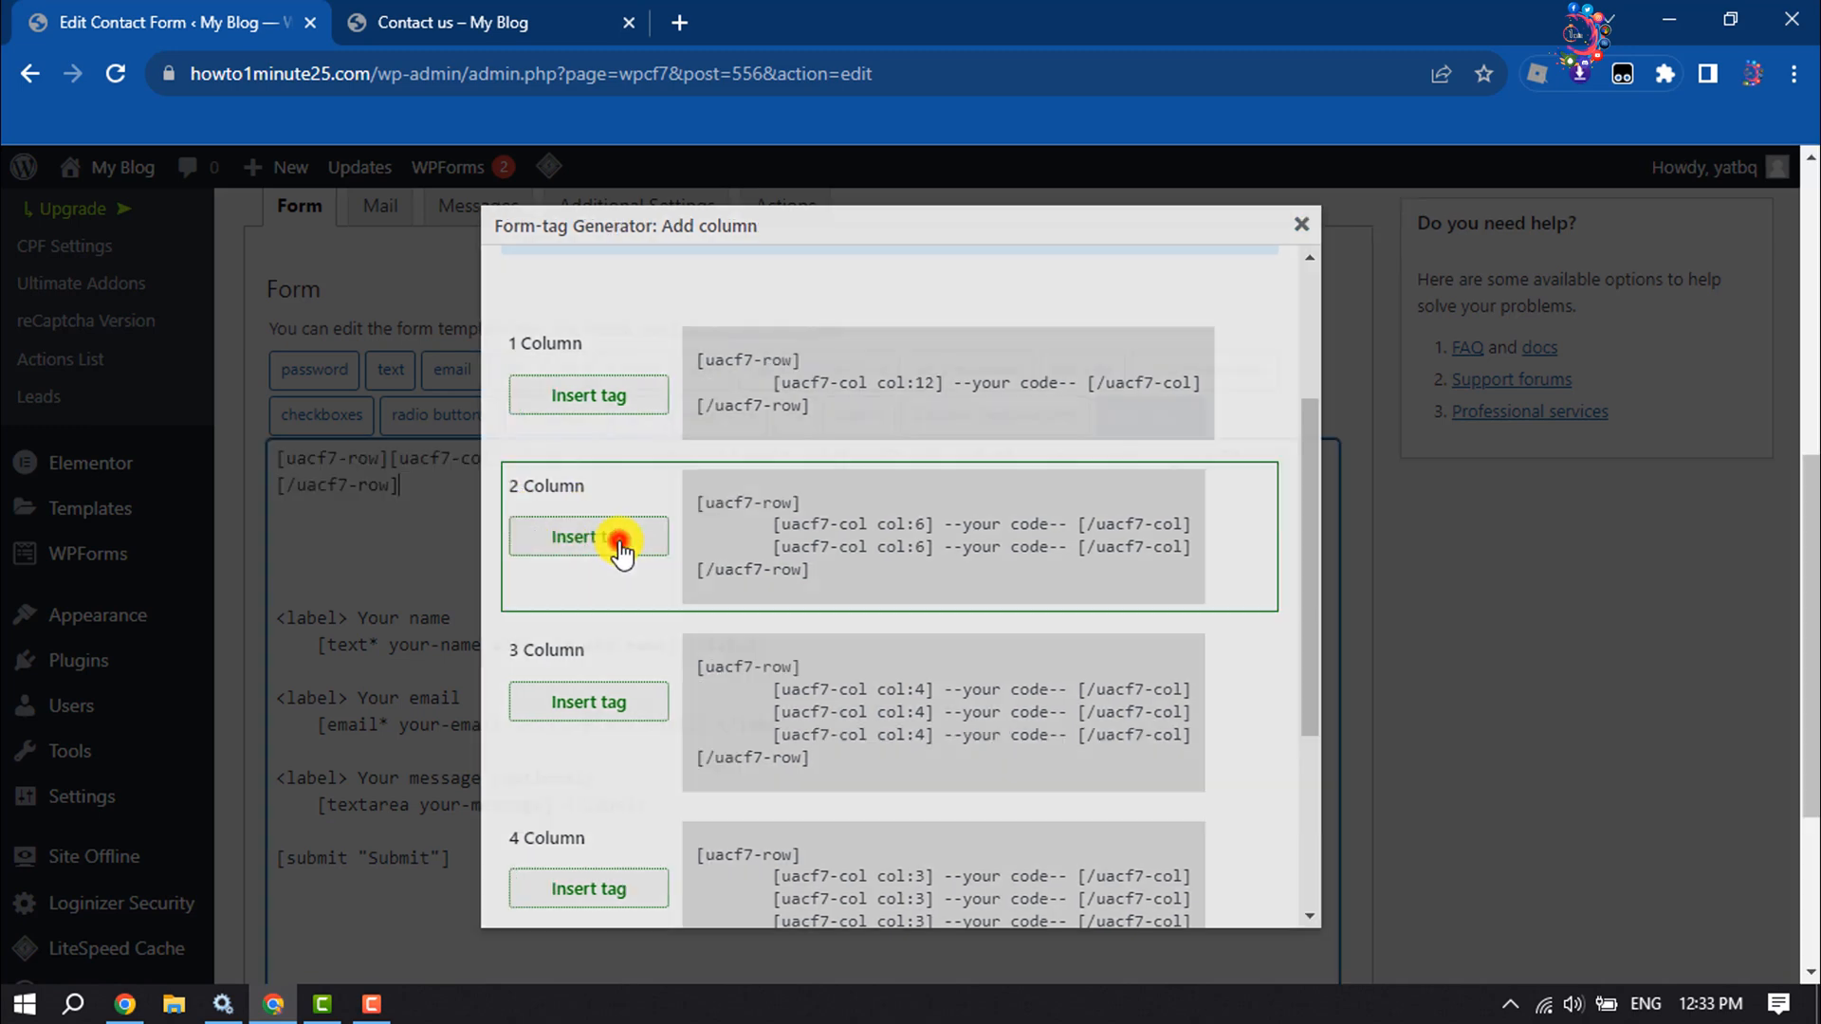
pyautogui.click(588, 535)
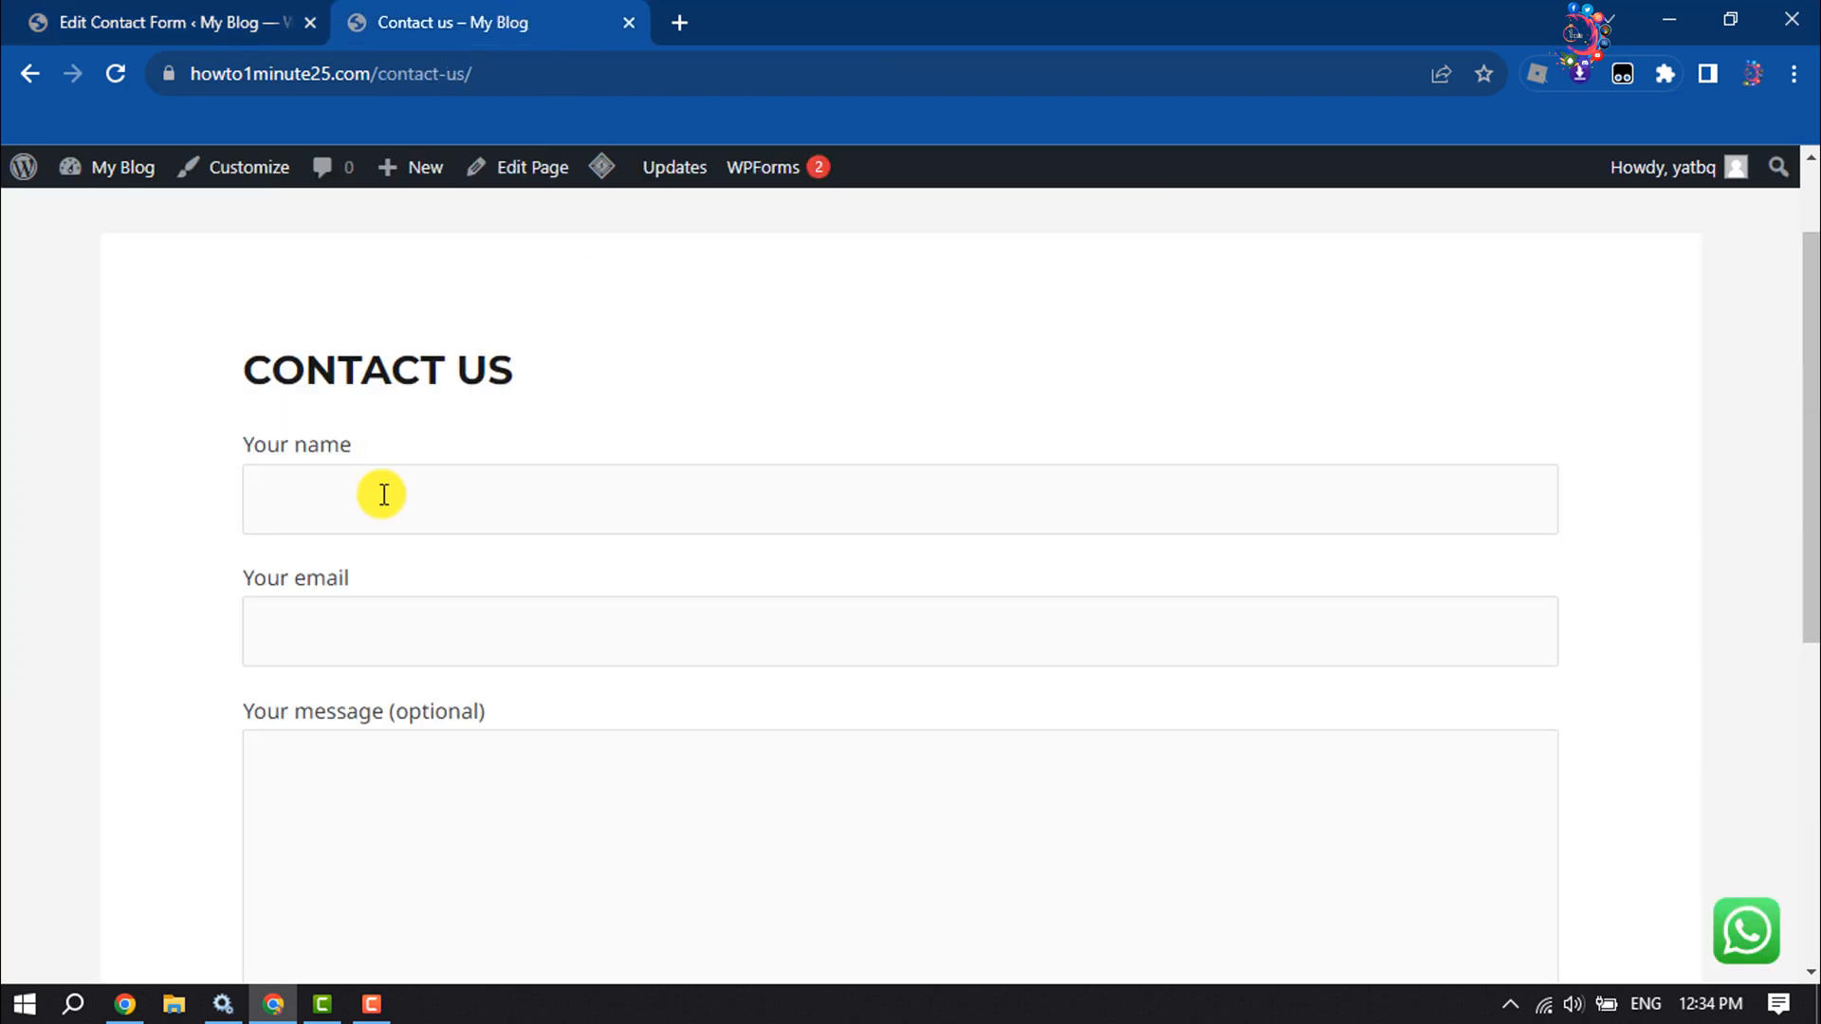
pyautogui.moveTo(383, 397)
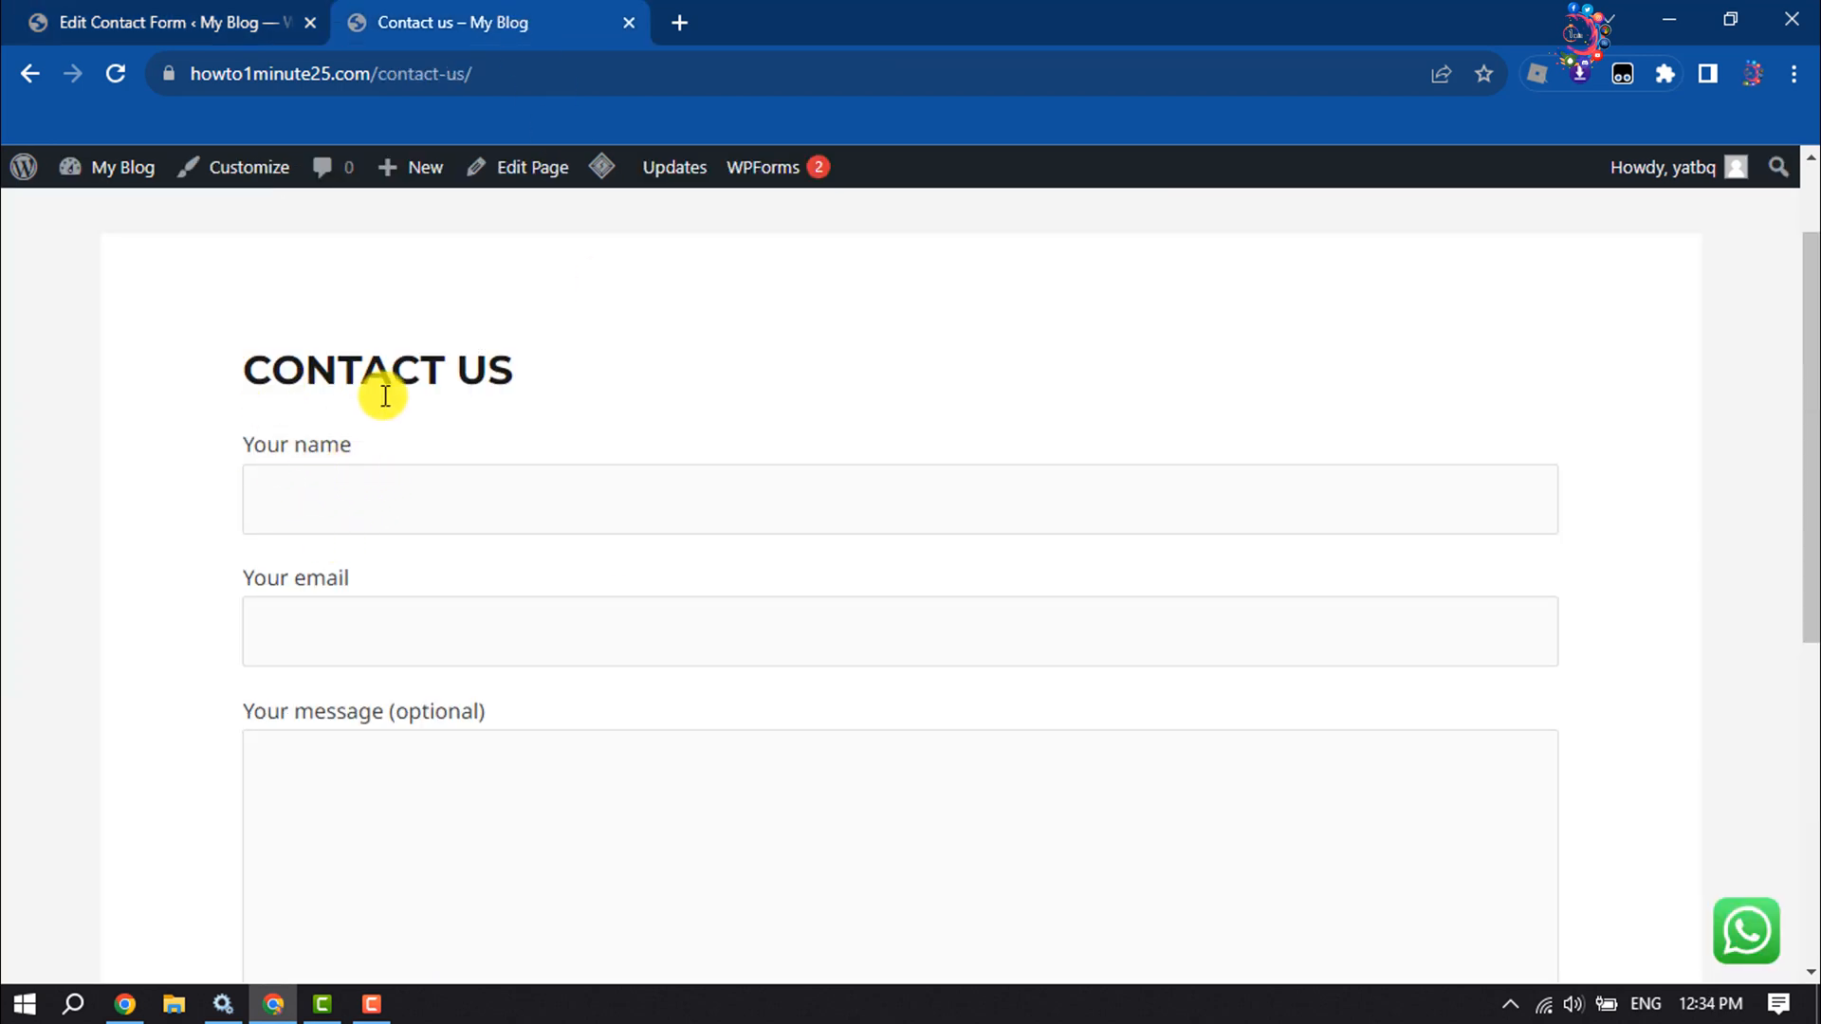
pyautogui.moveTo(371, 579)
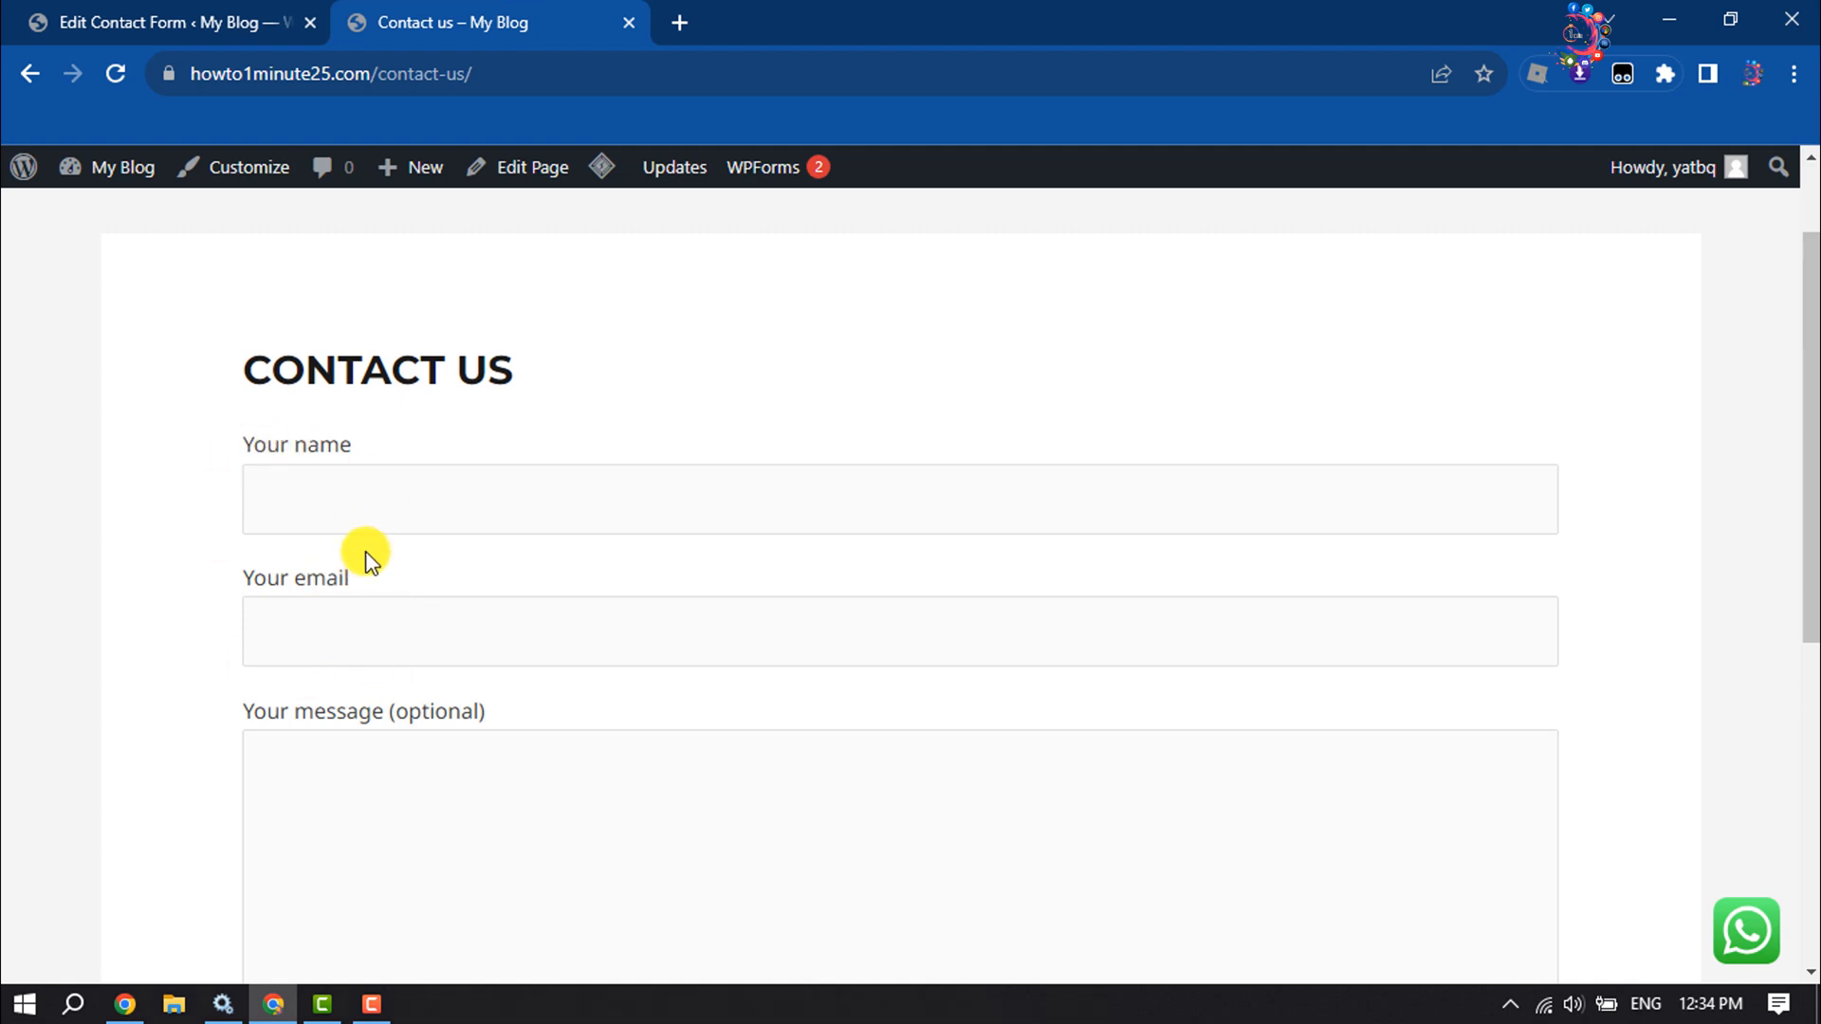
# Step: Return from the Contact us page to the Edit Contact Form tab
pyautogui.click(162, 22)
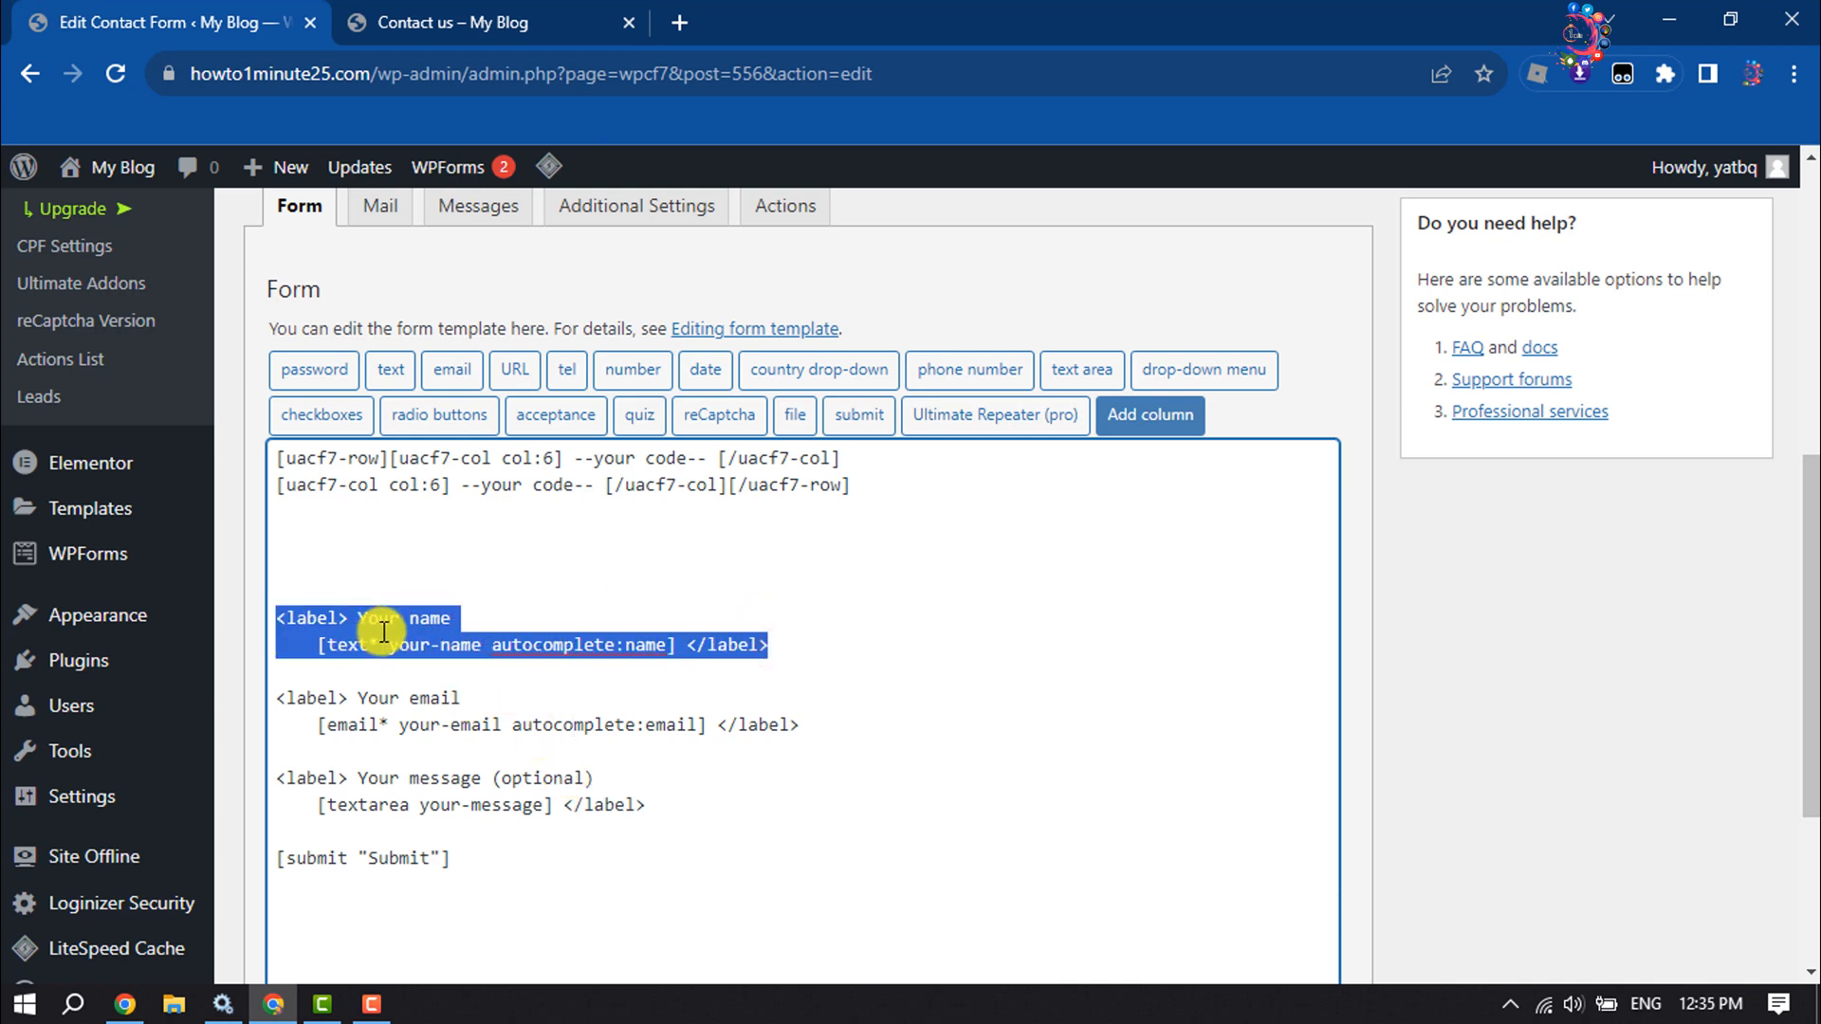
# Step: Move Your name and Your email into the two column placeholders and save Contact form 1
pyautogui.press('Delete')
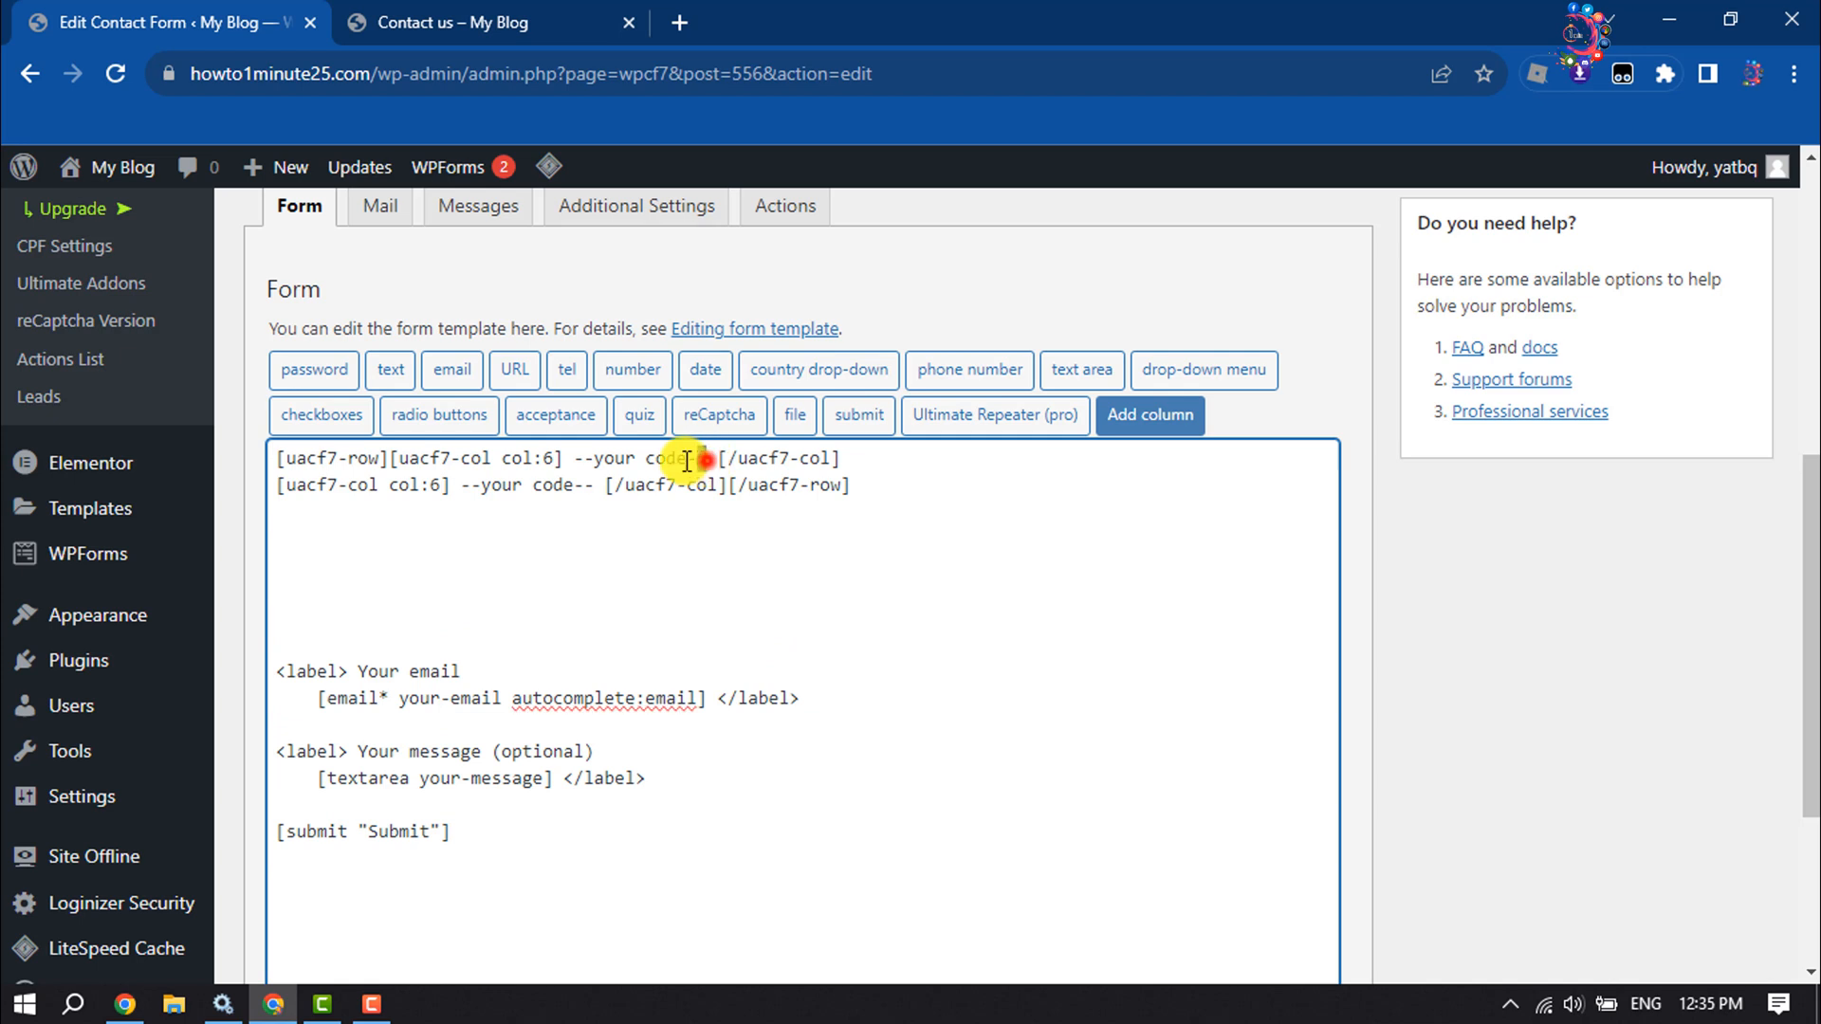
pyautogui.rightClick(636, 457)
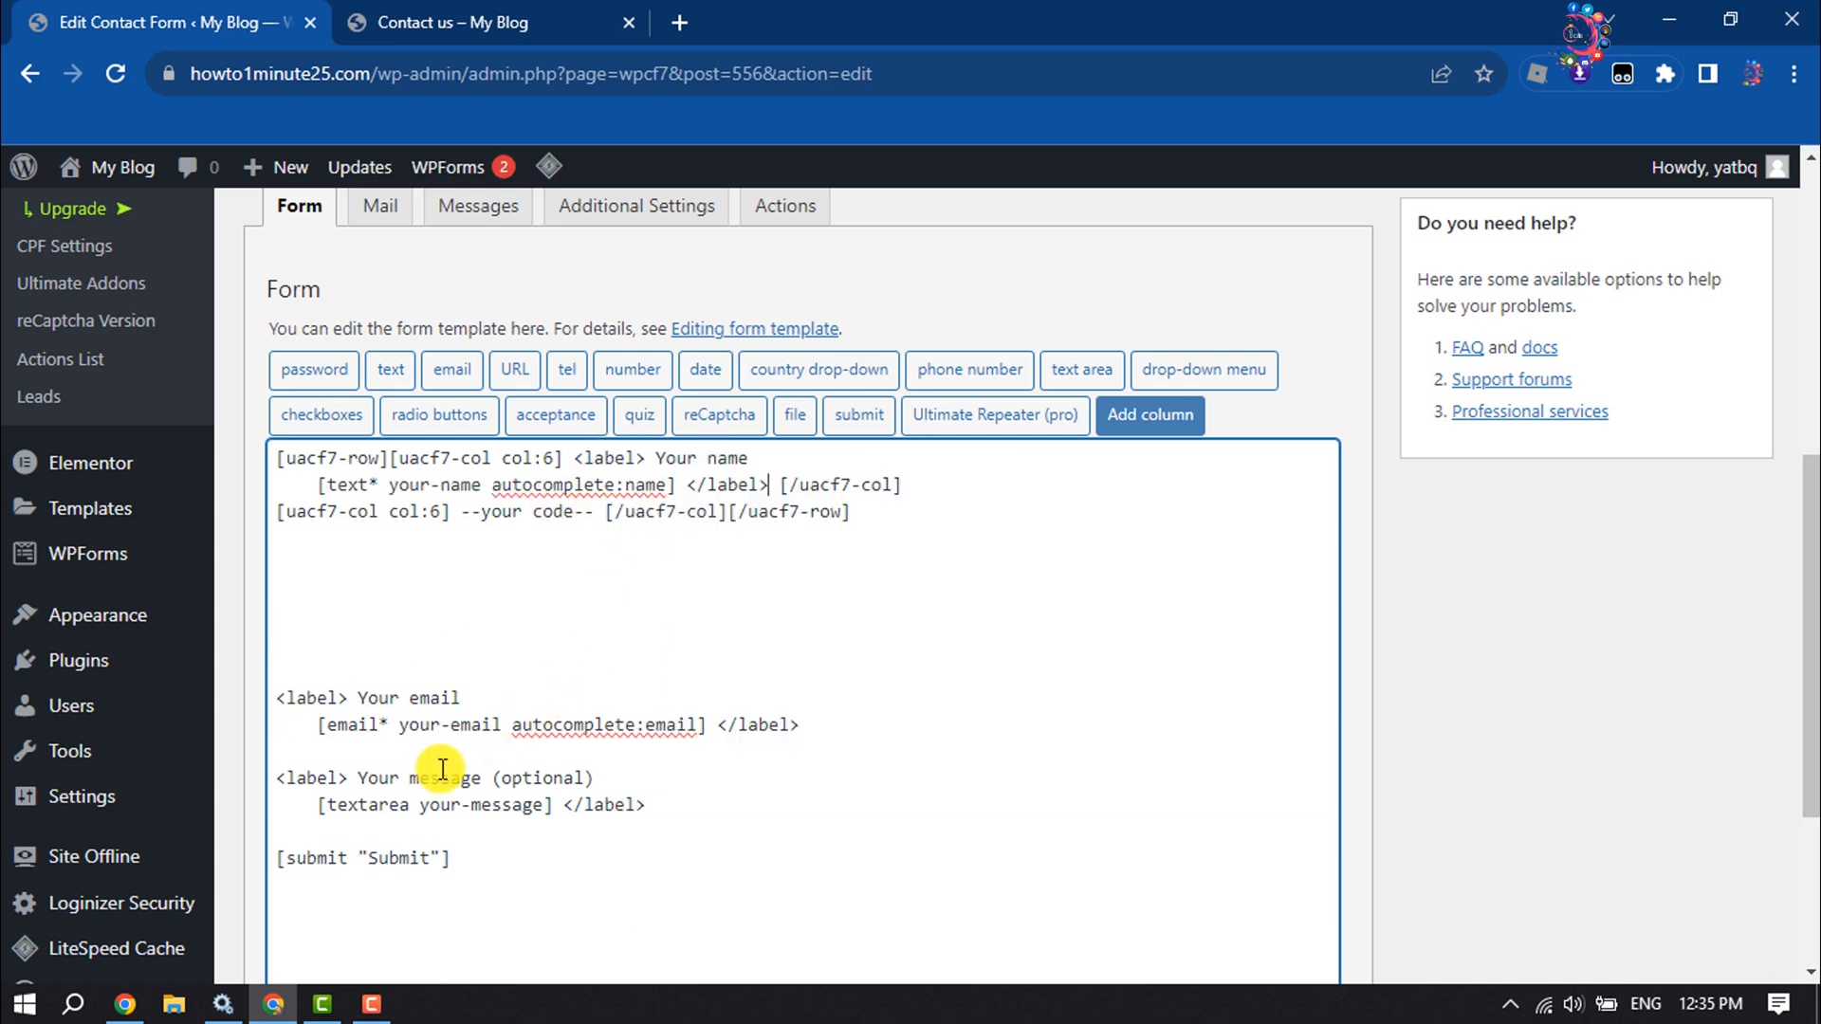
pyautogui.moveTo(760, 739)
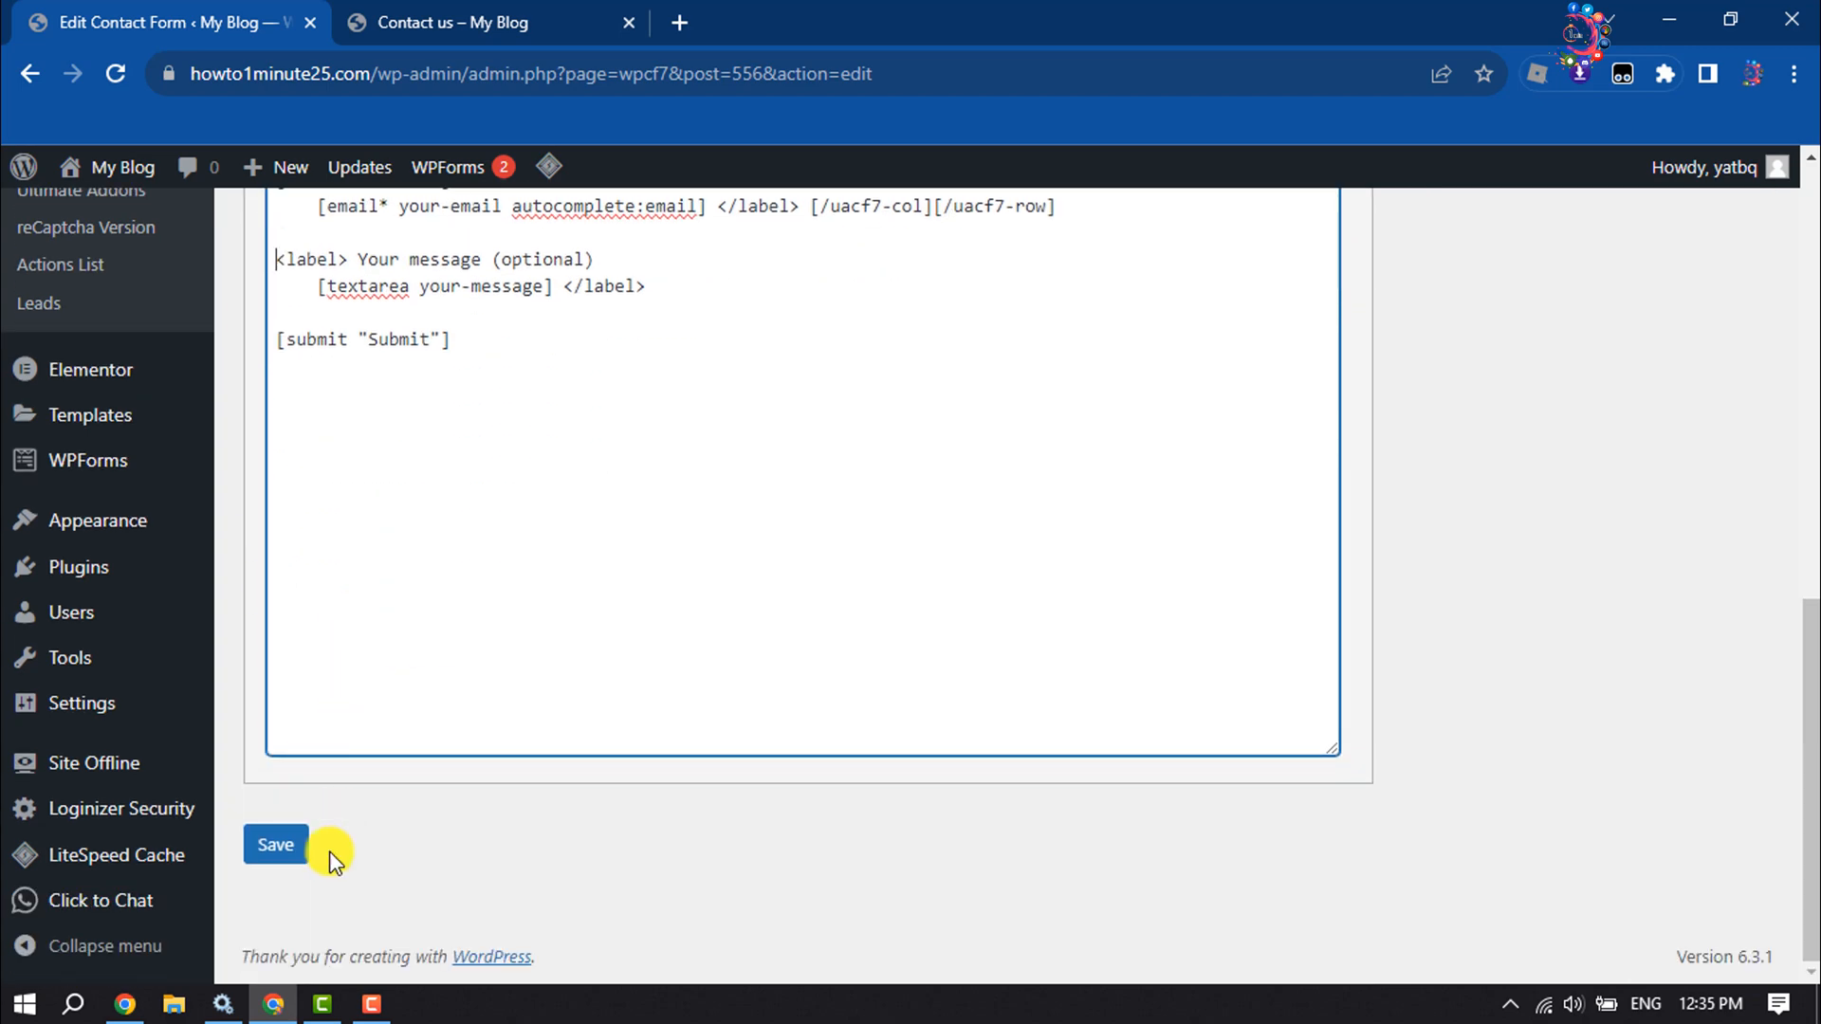
pyautogui.click(275, 844)
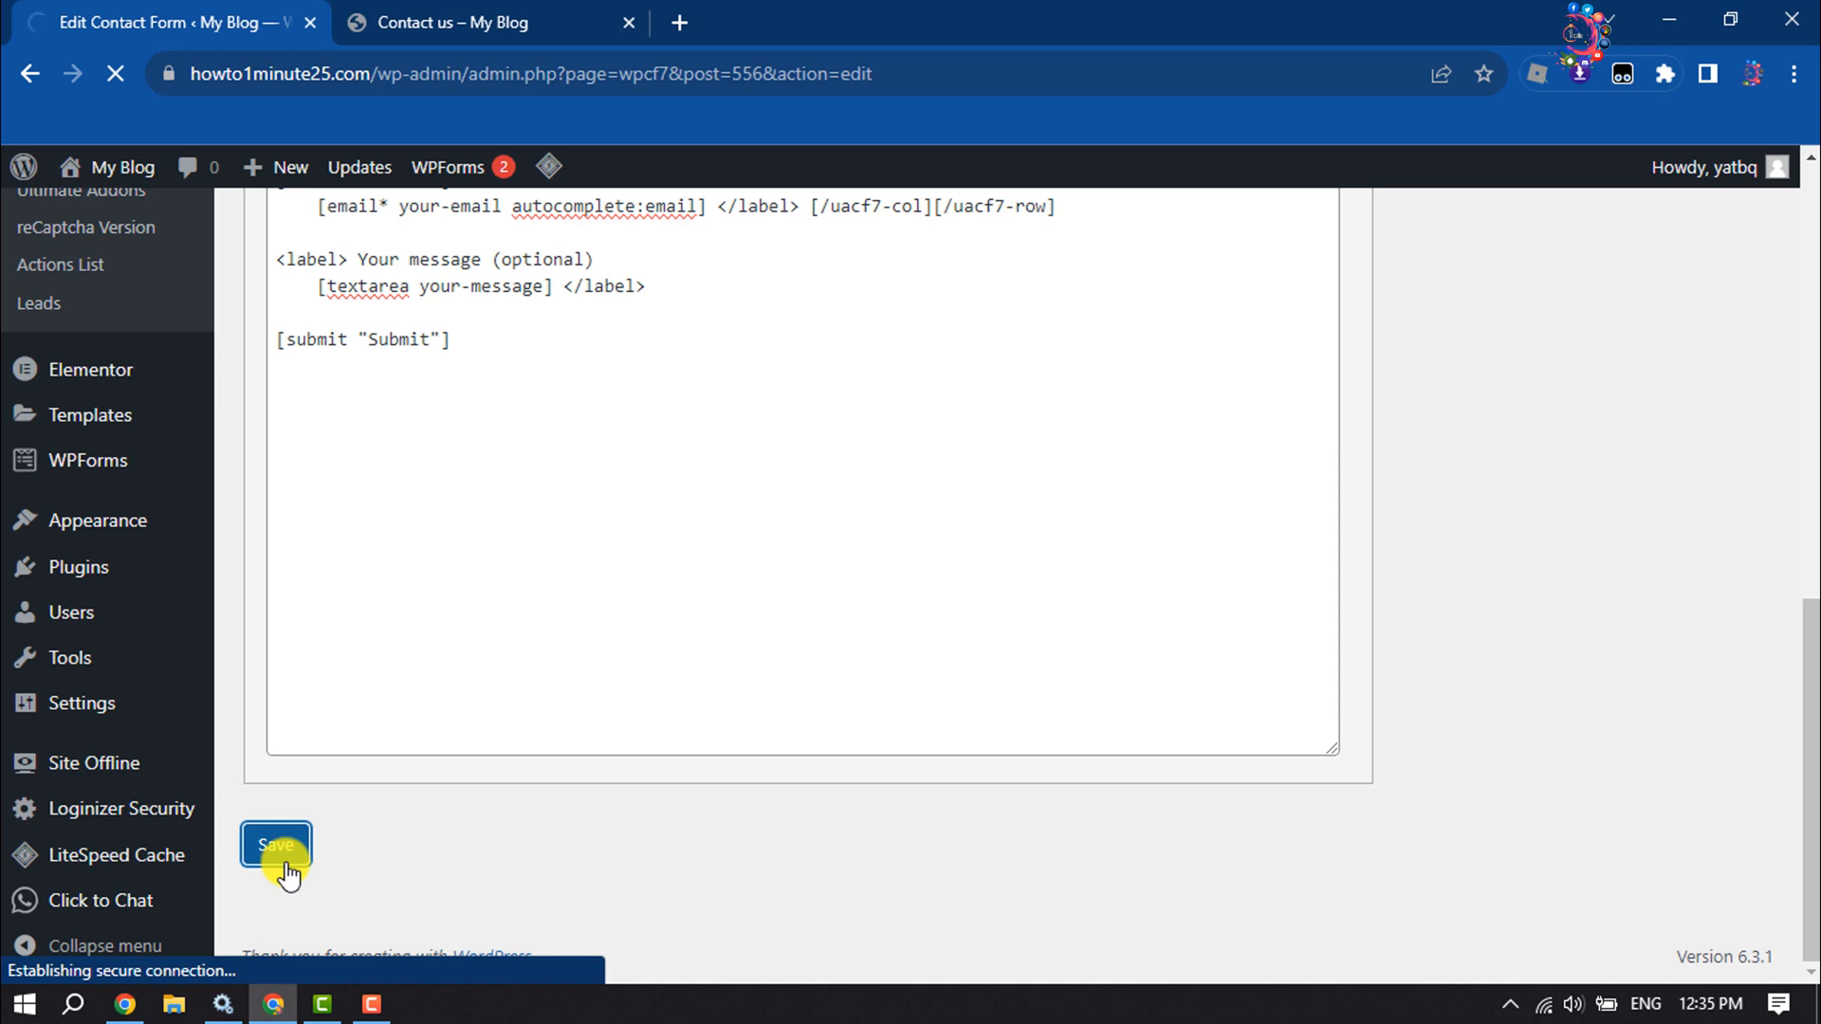
pyautogui.click(276, 844)
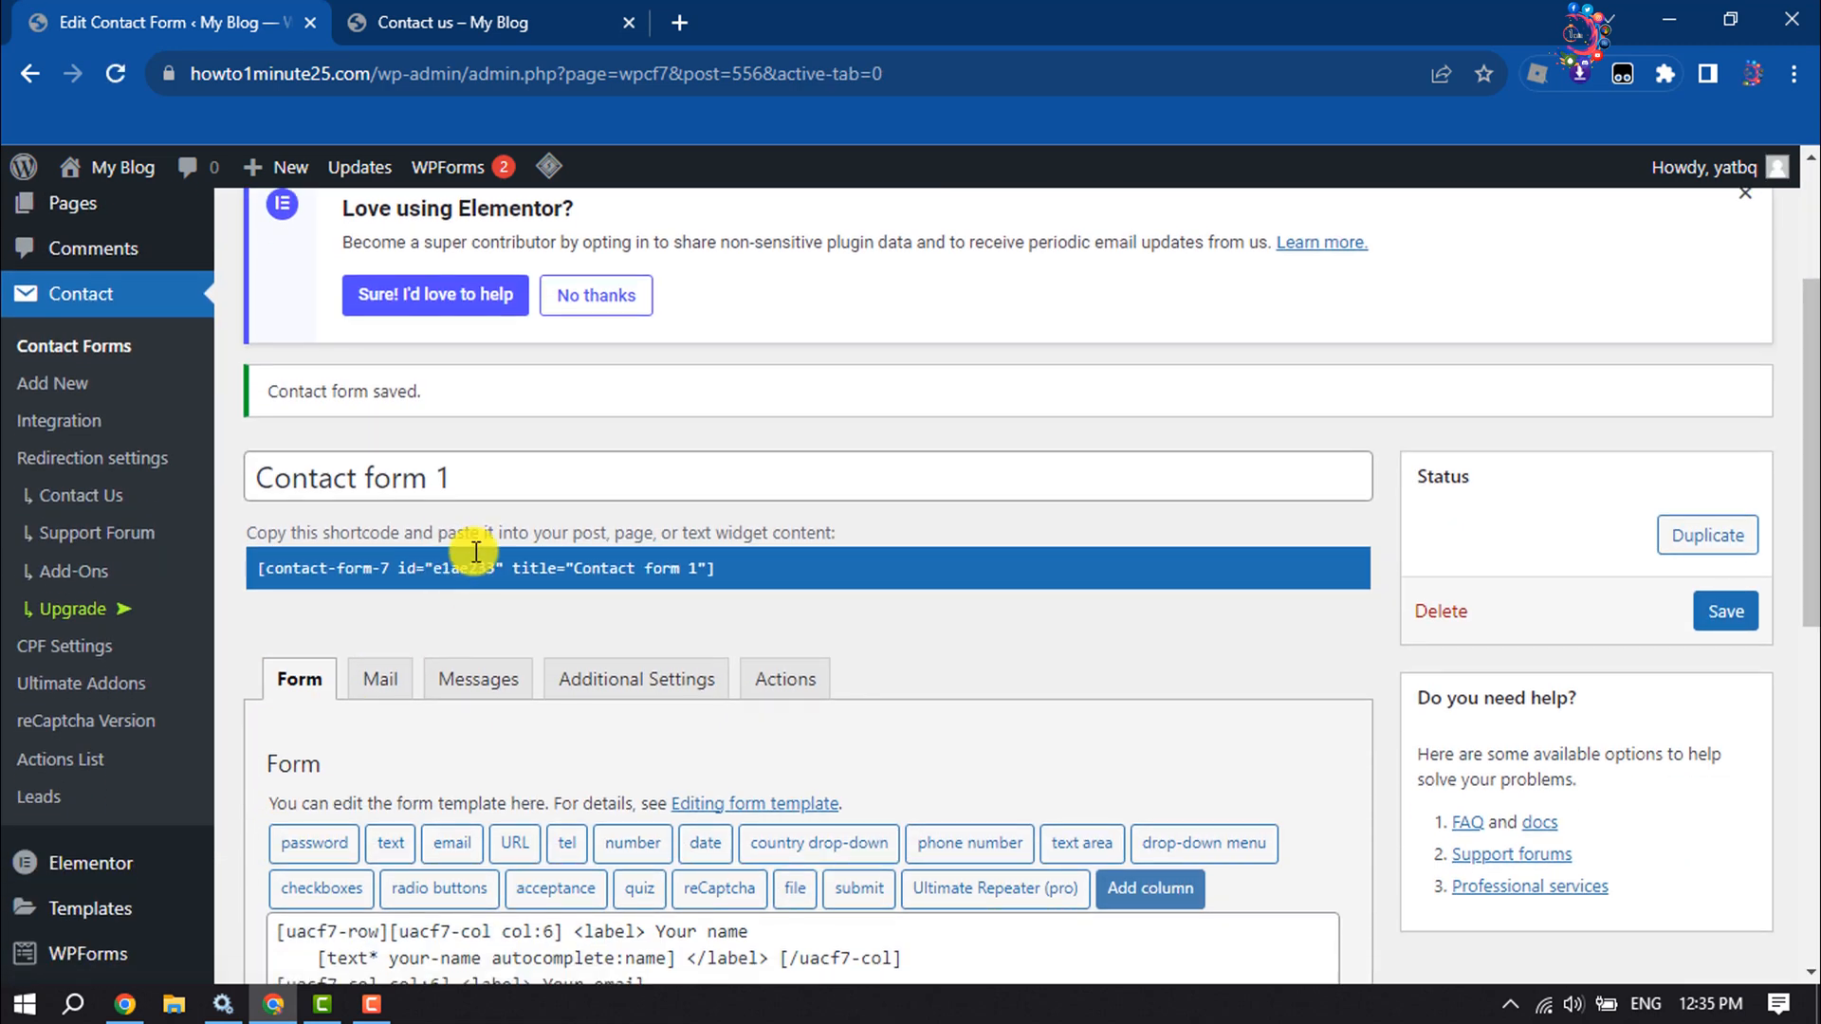
pyautogui.moveTo(502, 590)
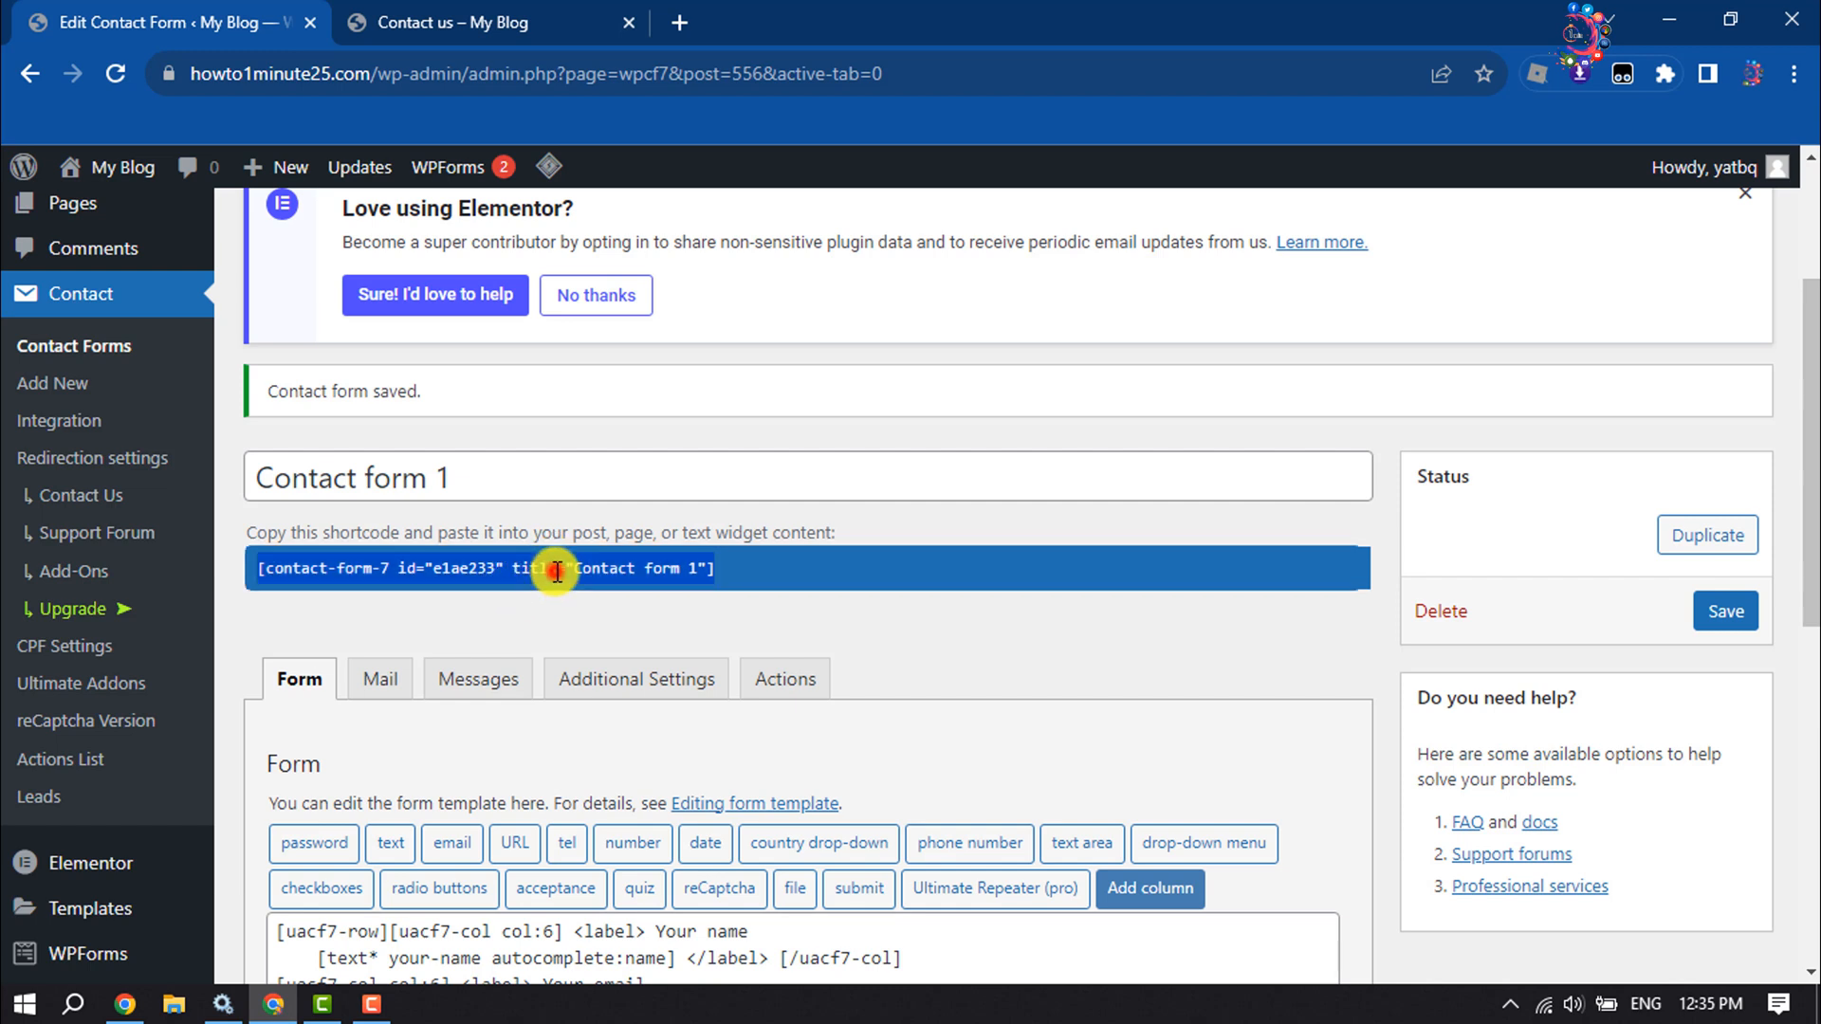
# Step: Copy Contact form 1's shortcode from the saved form
pyautogui.rightClick(569, 569)
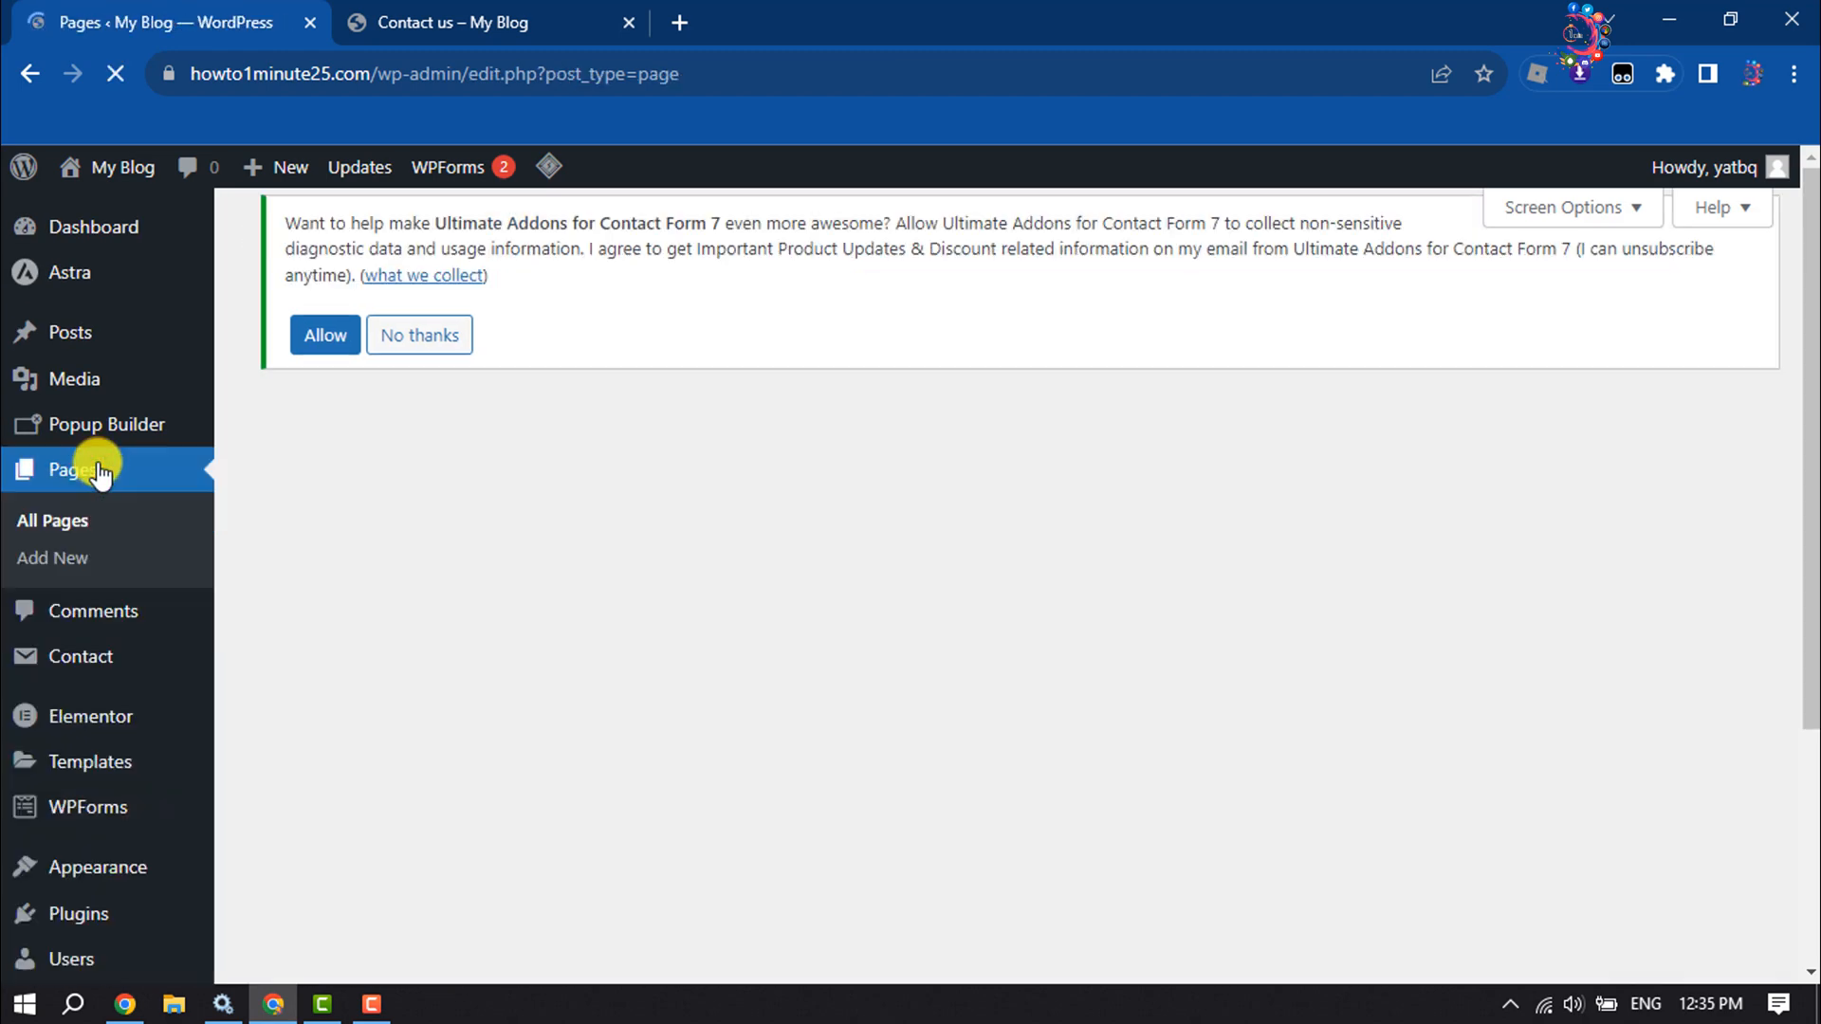
# Step: Update the Contact us page containing the form shortcode block, then view it live
pyautogui.click(76, 470)
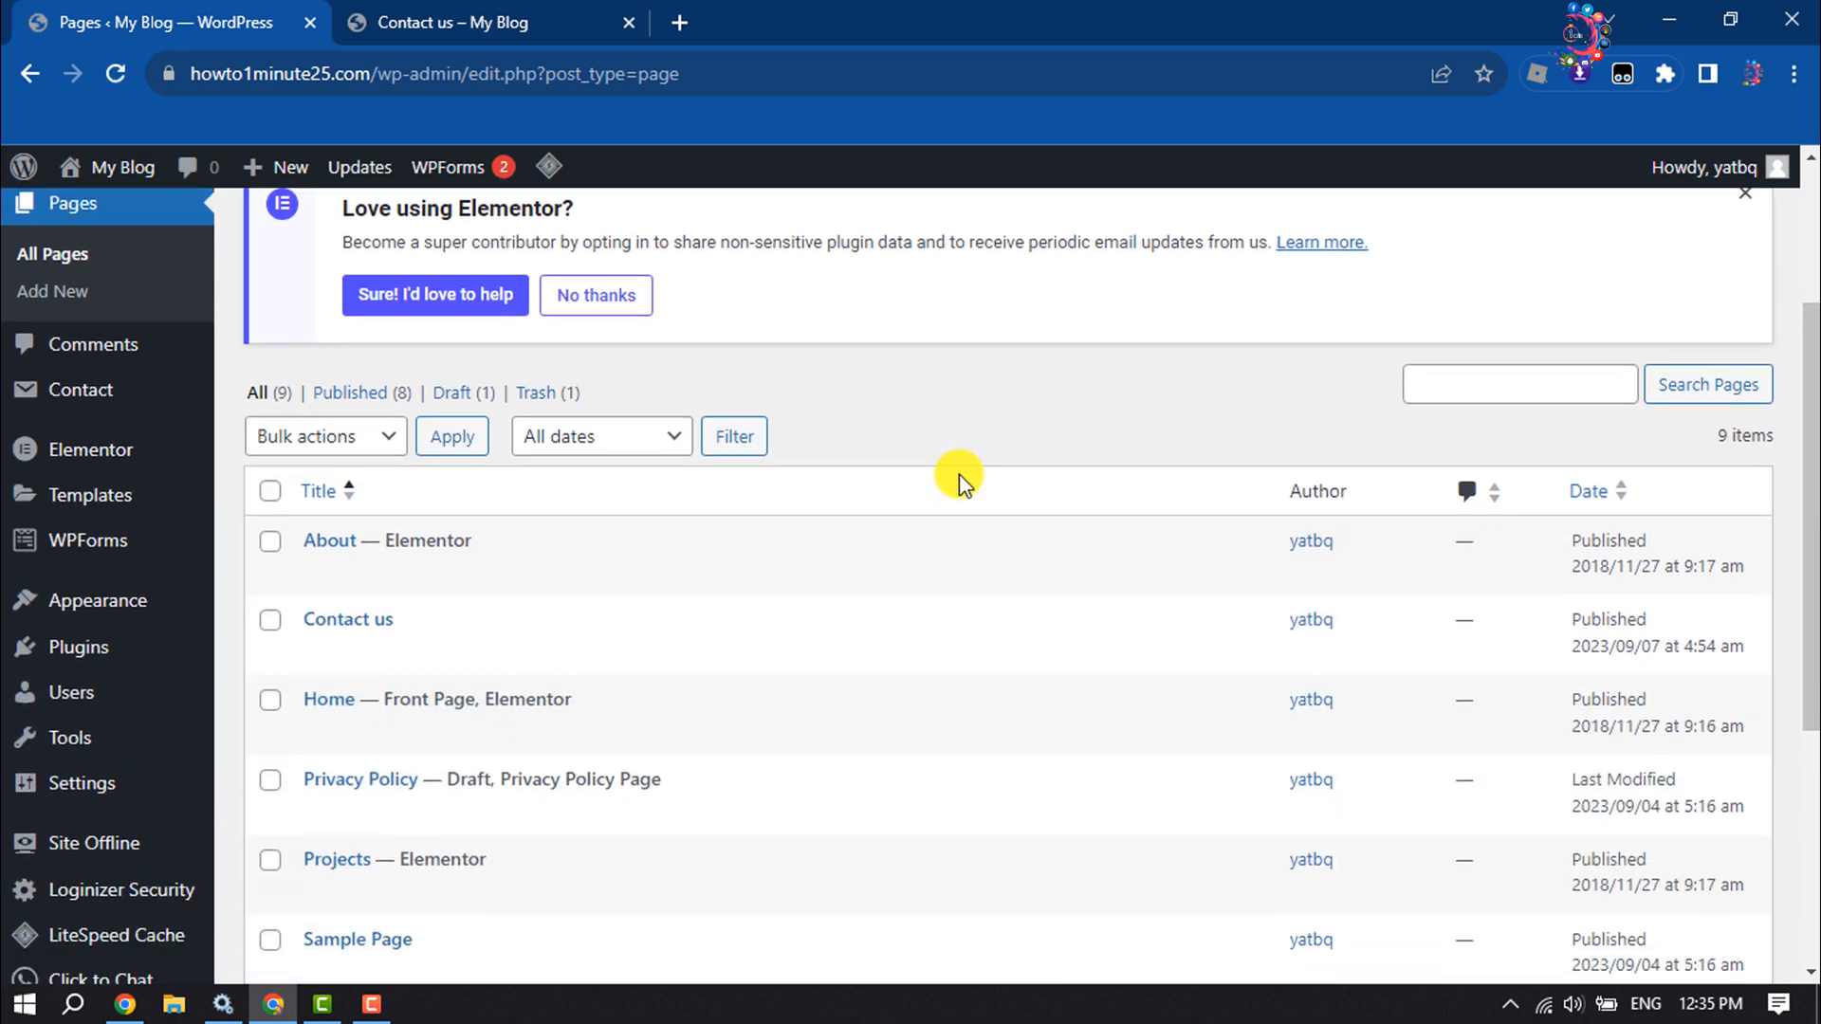
pyautogui.click(347, 620)
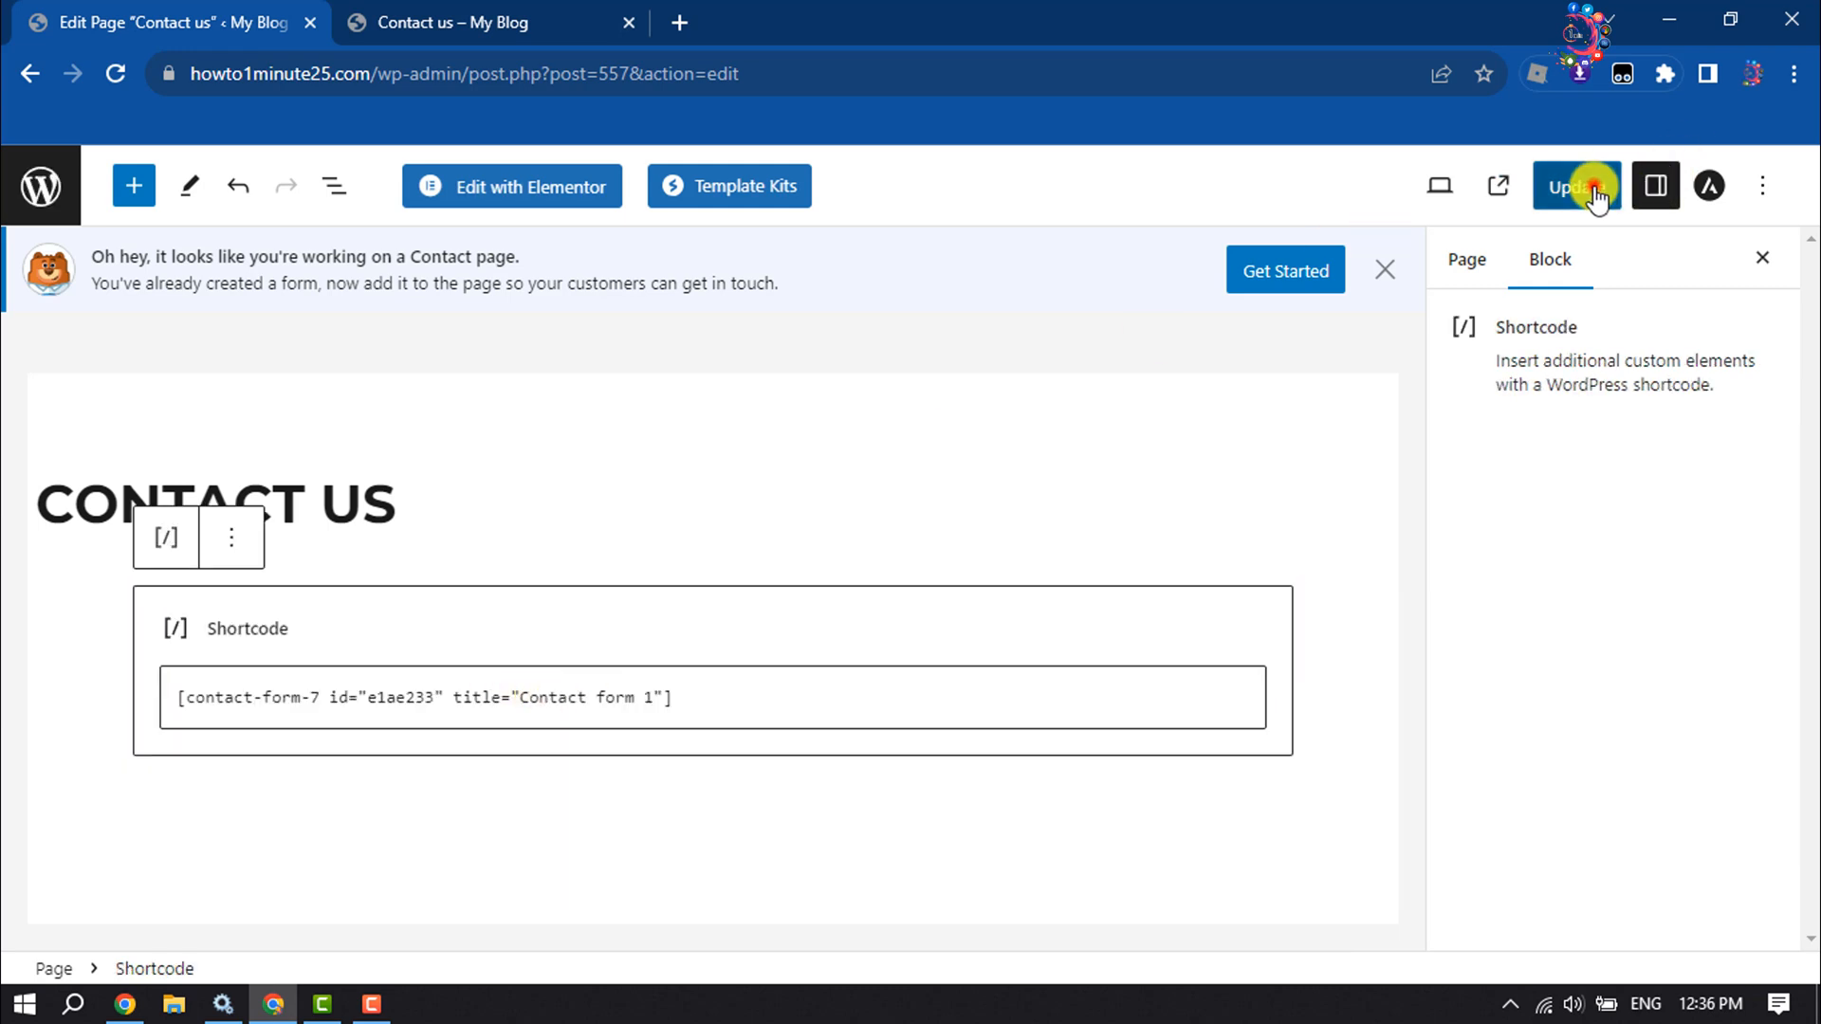
pyautogui.click(1570, 186)
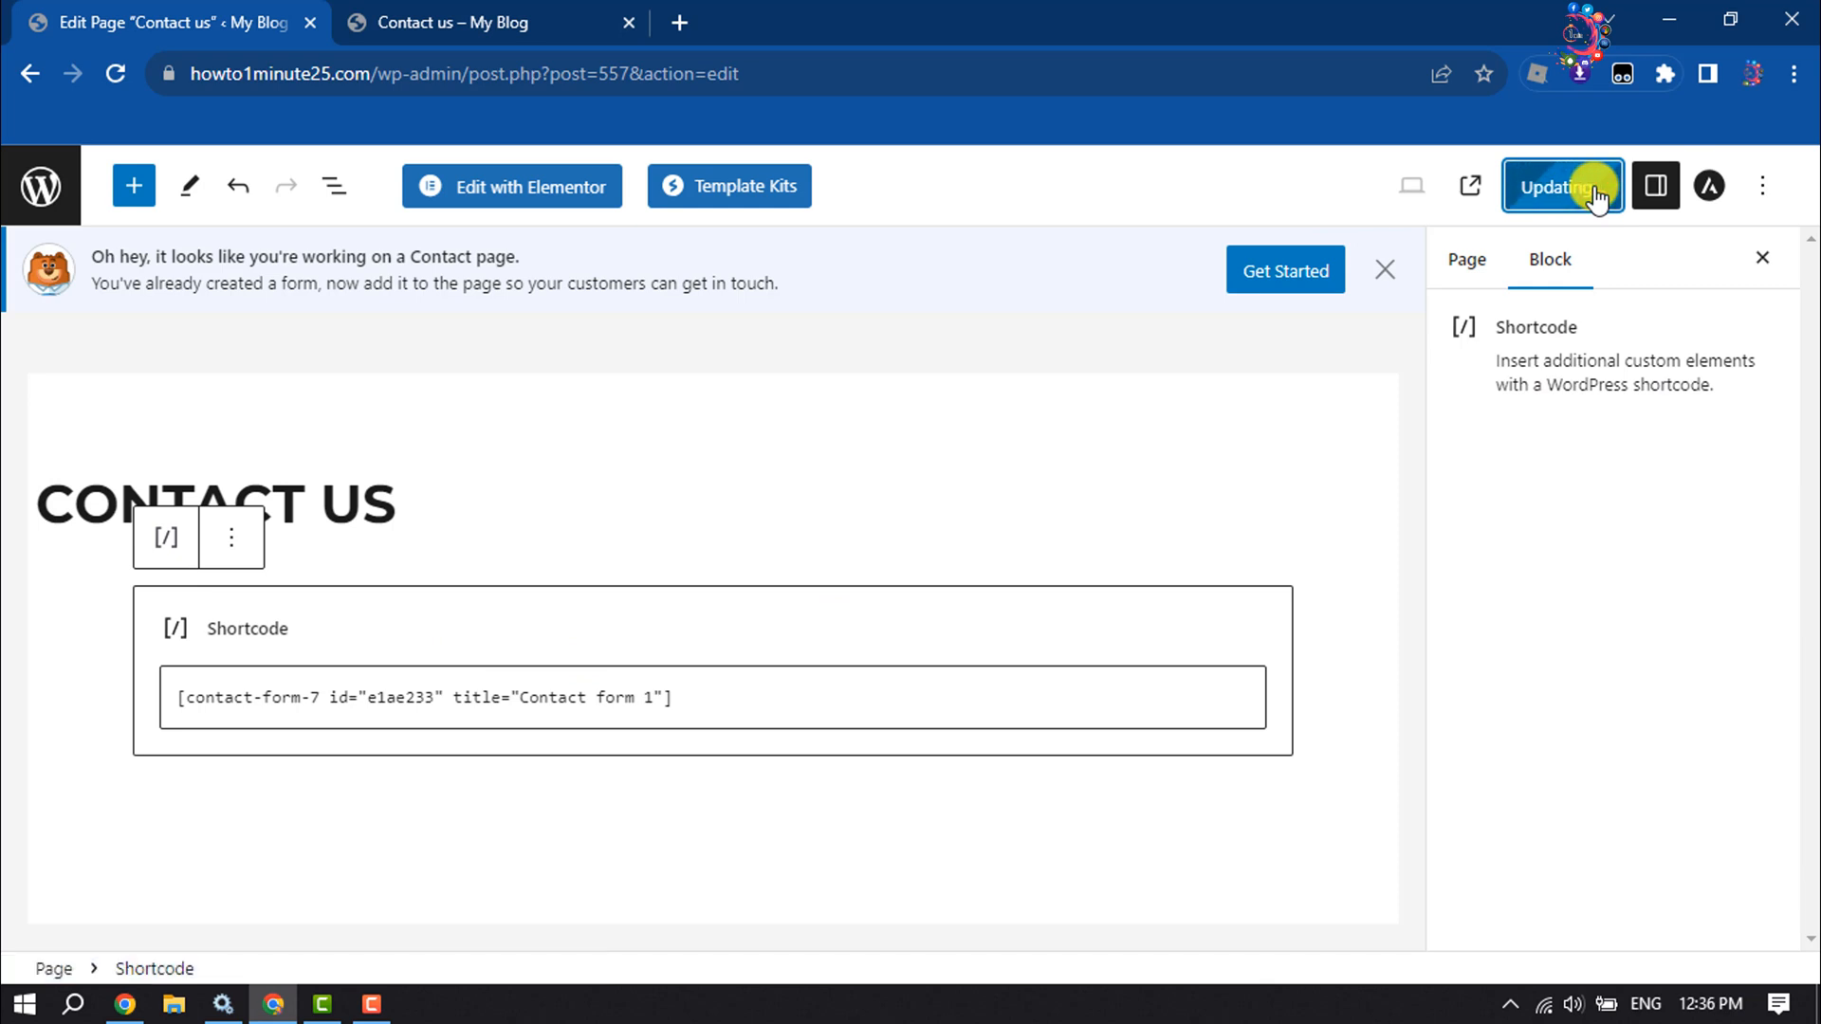
pyautogui.click(488, 22)
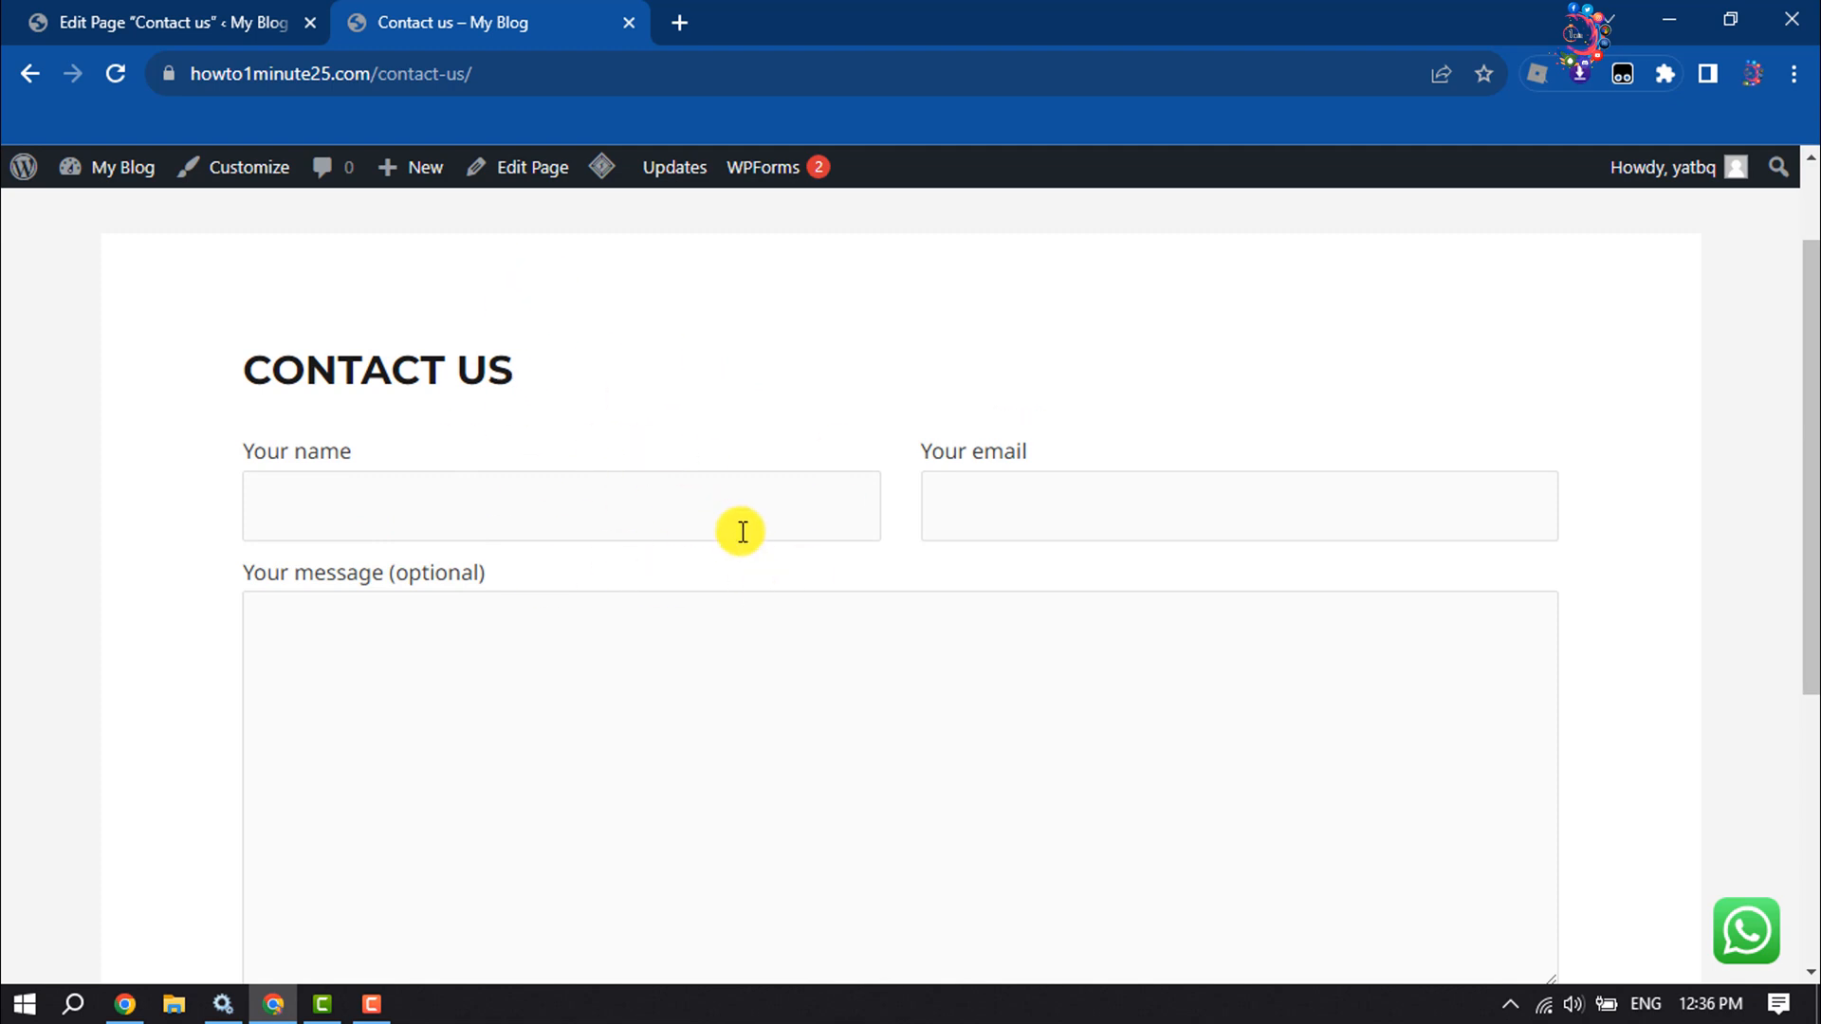
# Step: Confirm the live Your name field accepts input in the two-column layout
pyautogui.click(561, 456)
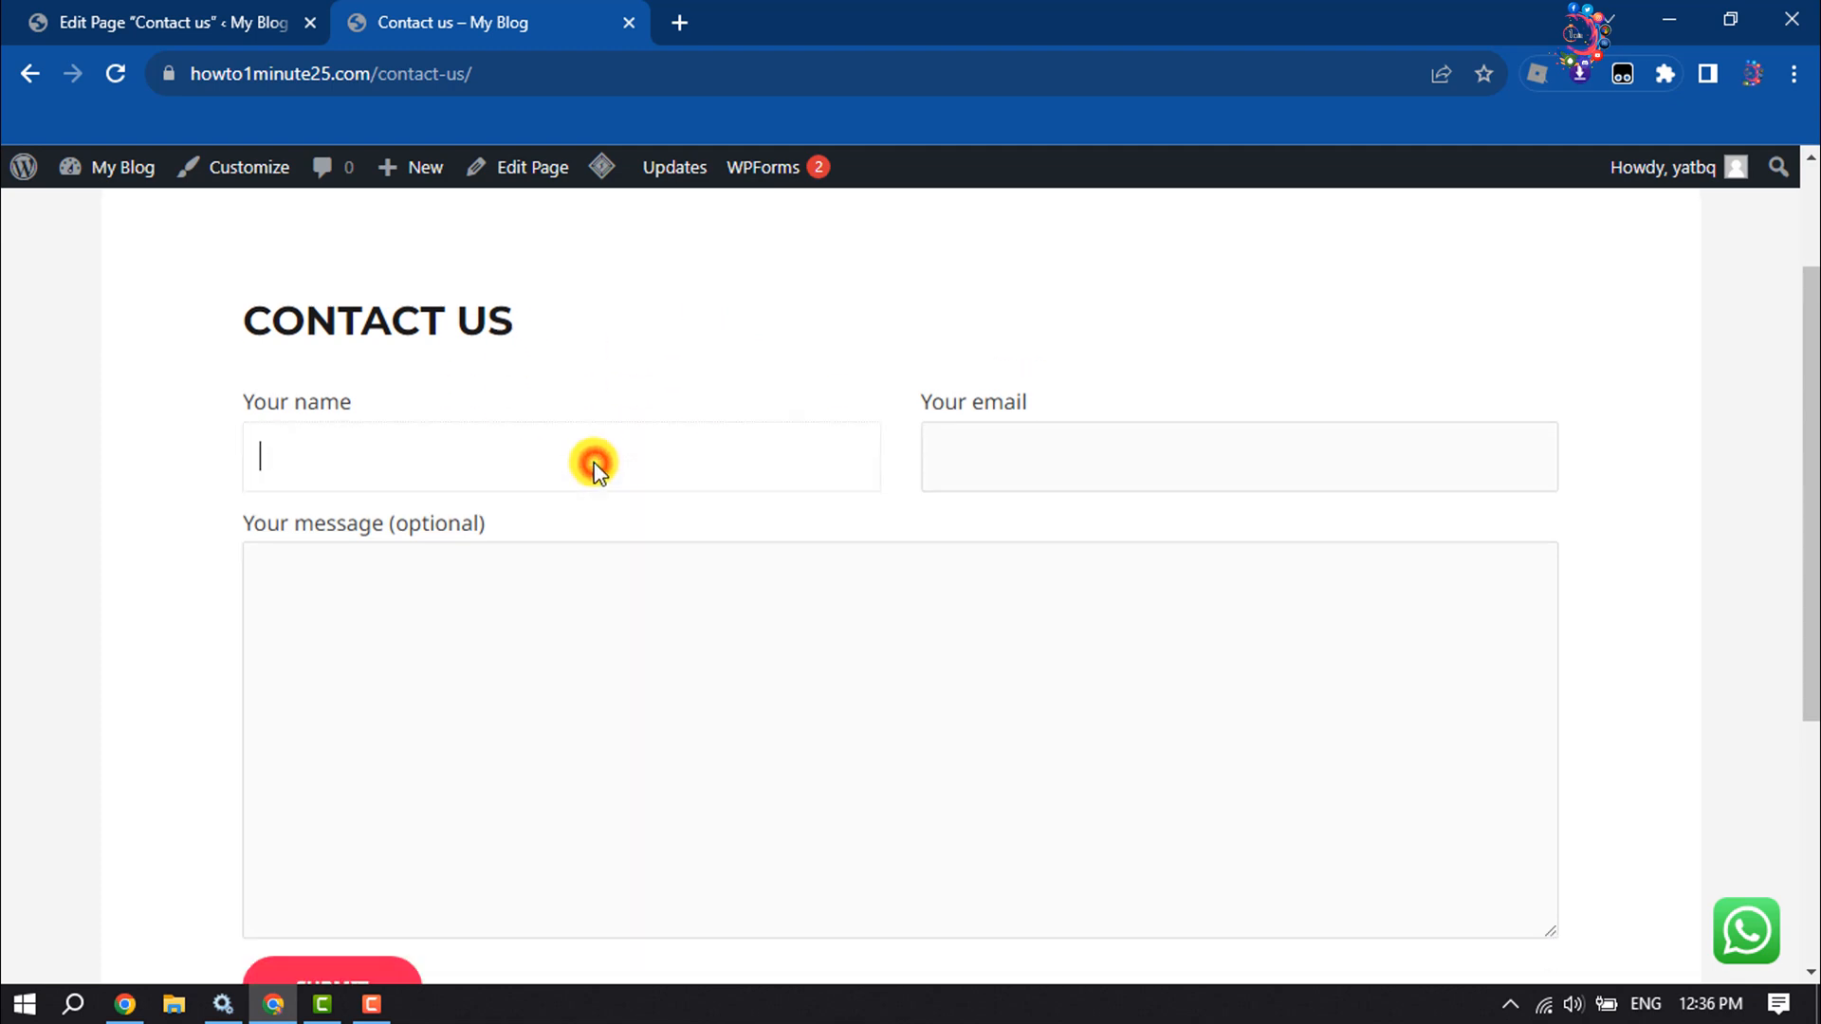